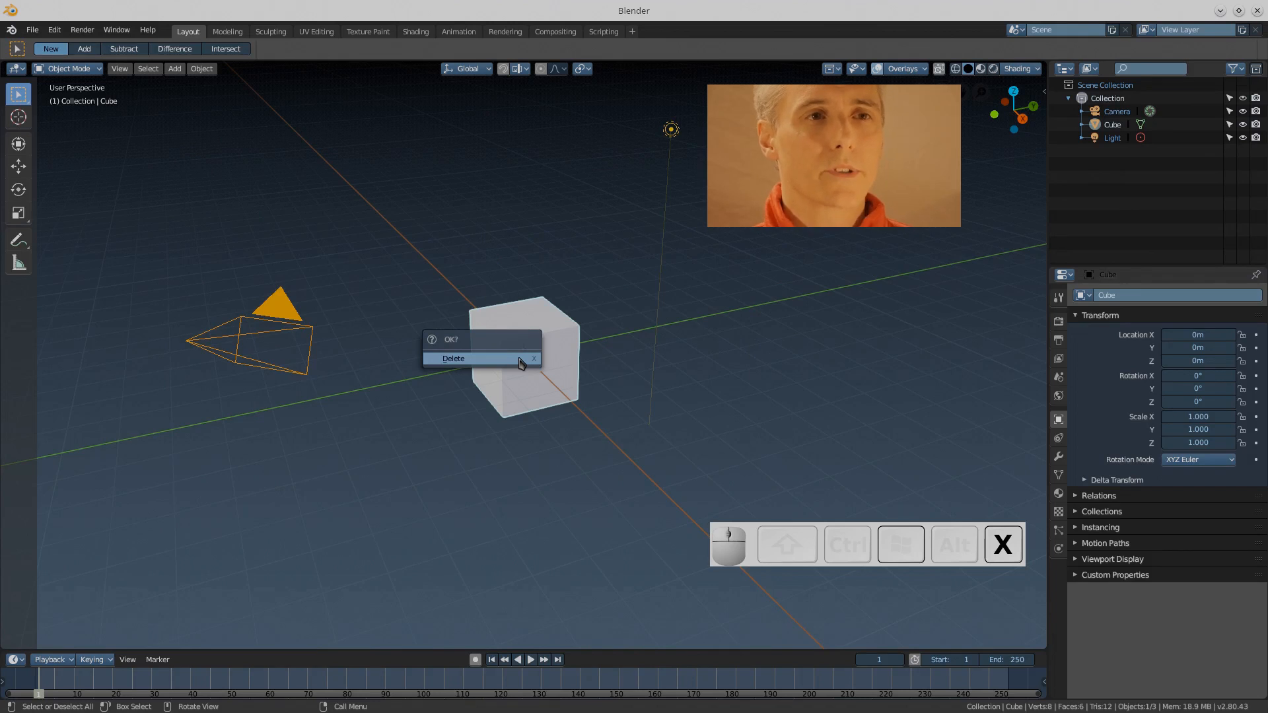
Delete the default cube and load the aluminium can photo as a front-view reference image
left_click(473, 358)
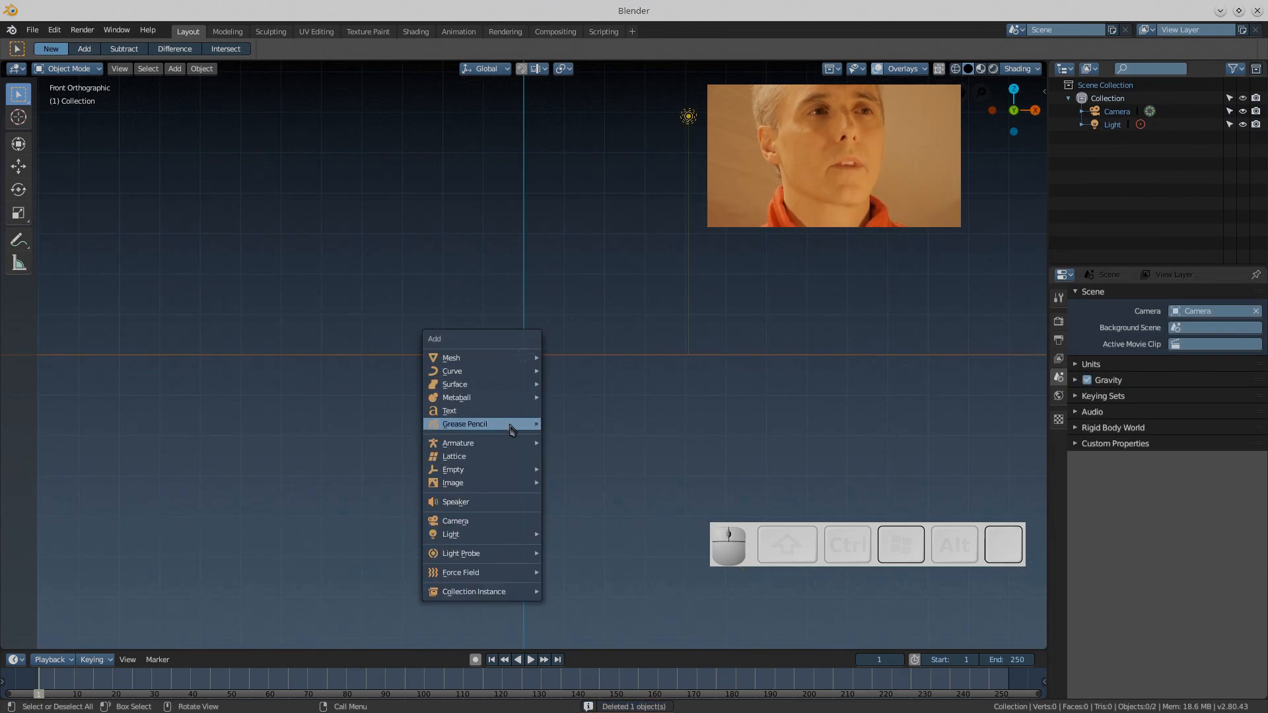
mouse_move(452, 484)
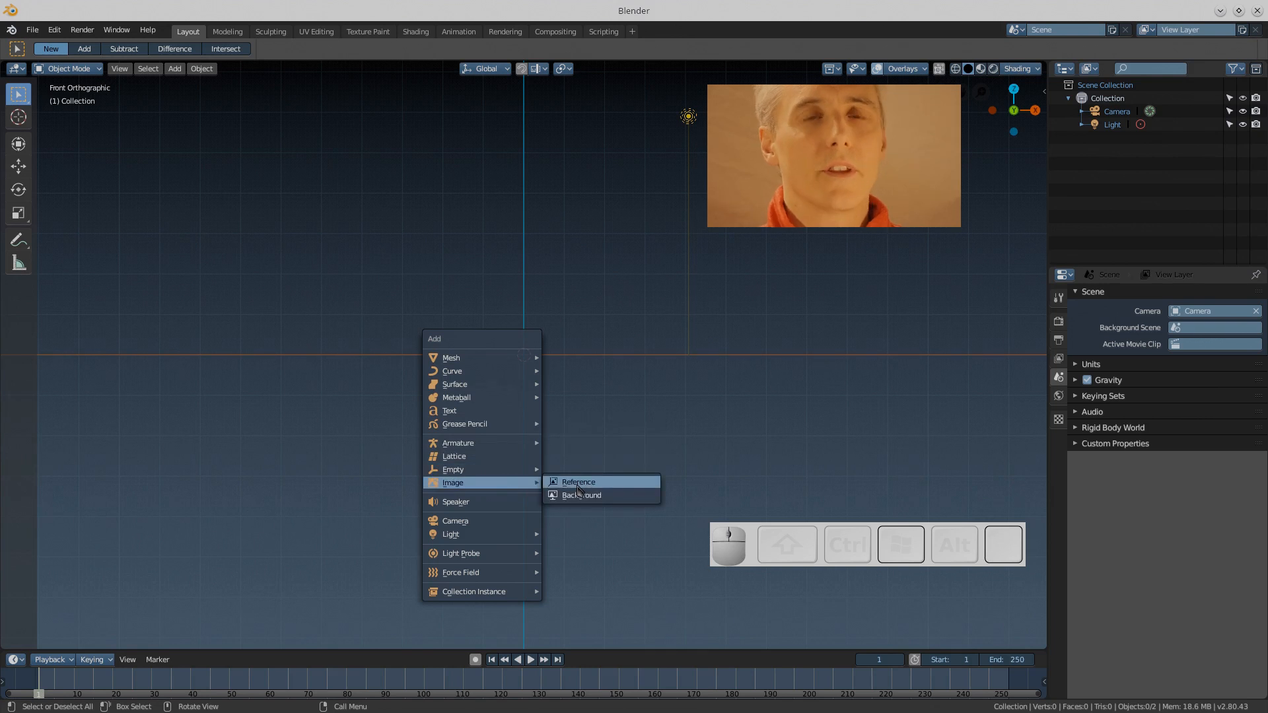
left_click(578, 482)
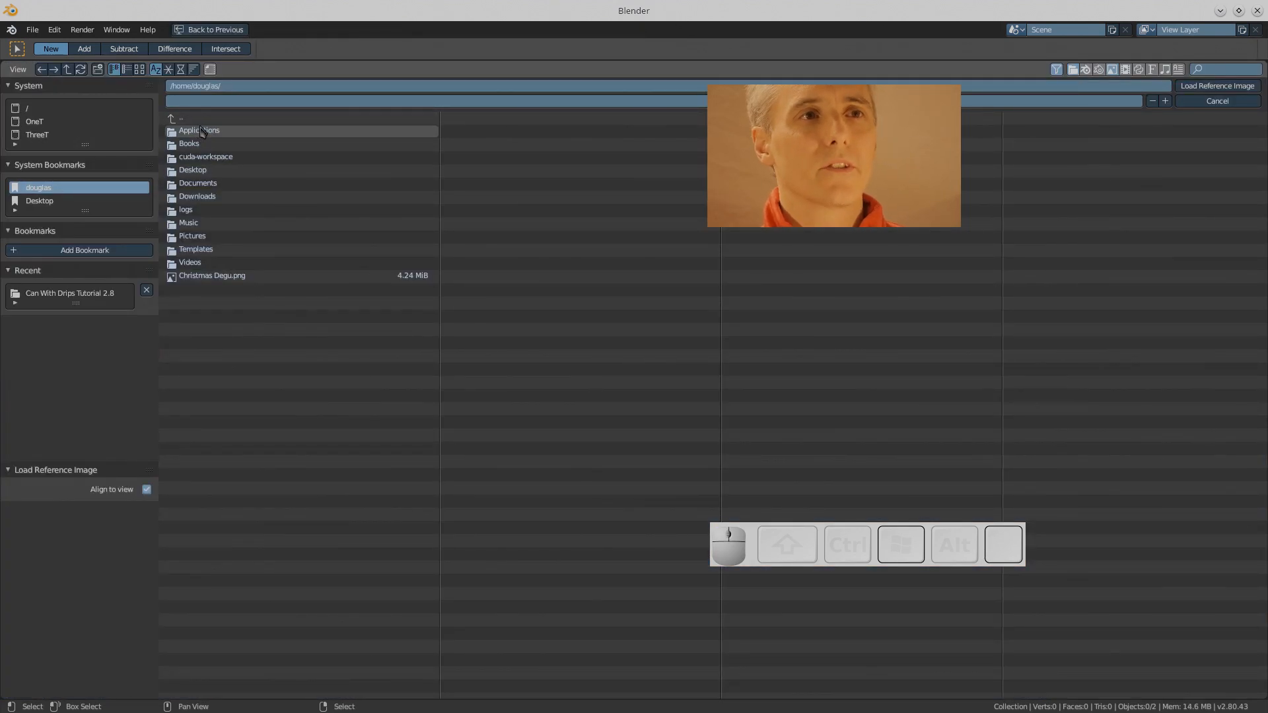
left_click(185, 70)
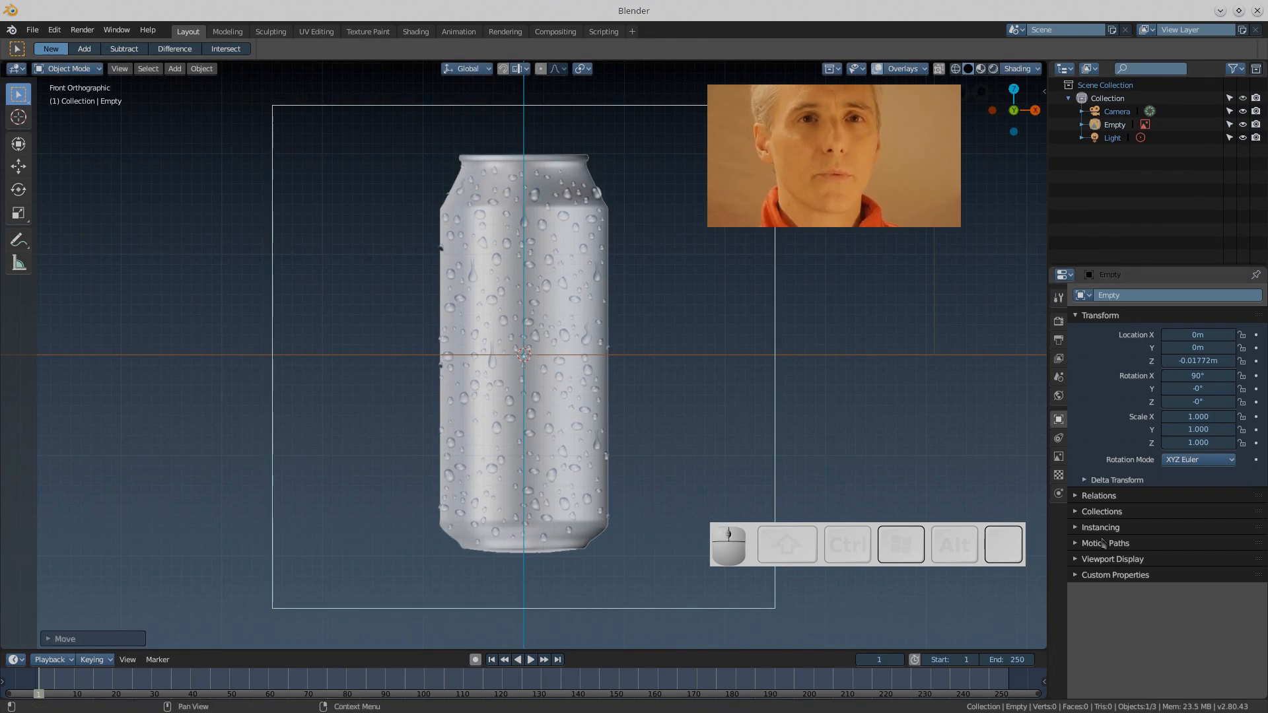
Lower the reference image's transparency and set its Depth and Side to Front
left_click(1074, 558)
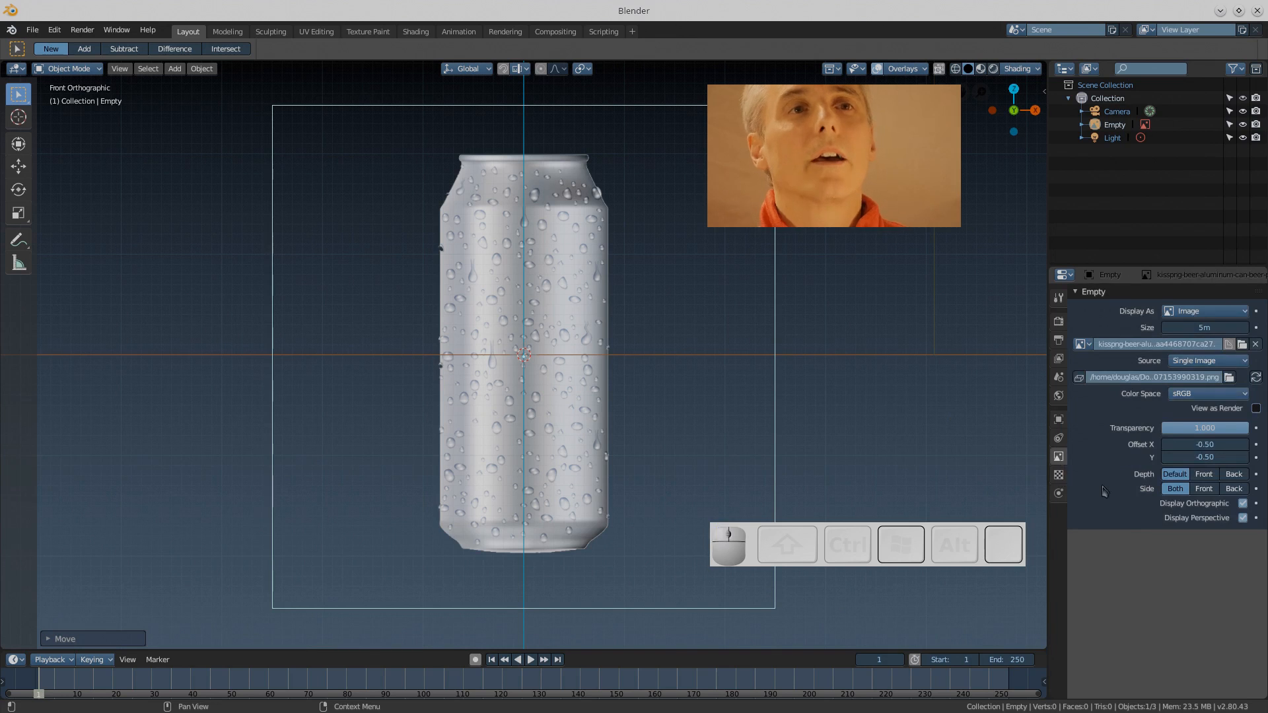
left_click(1203, 488)
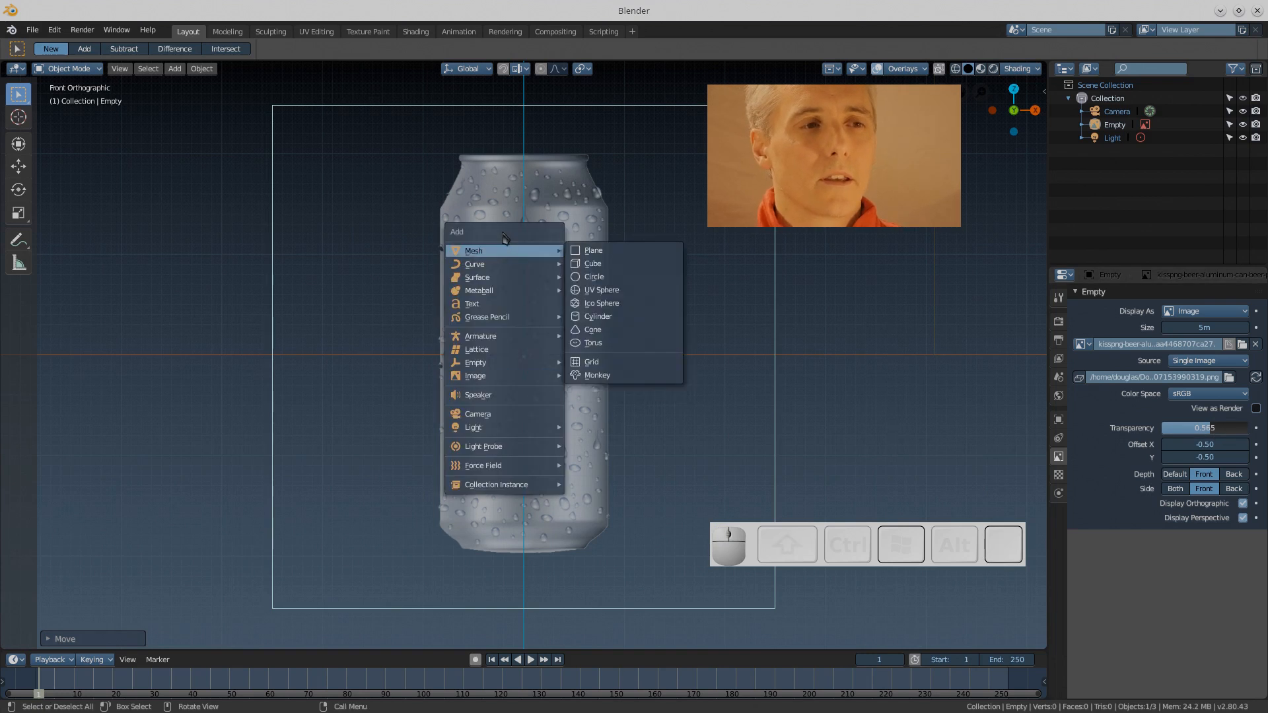
mouse_move(597, 317)
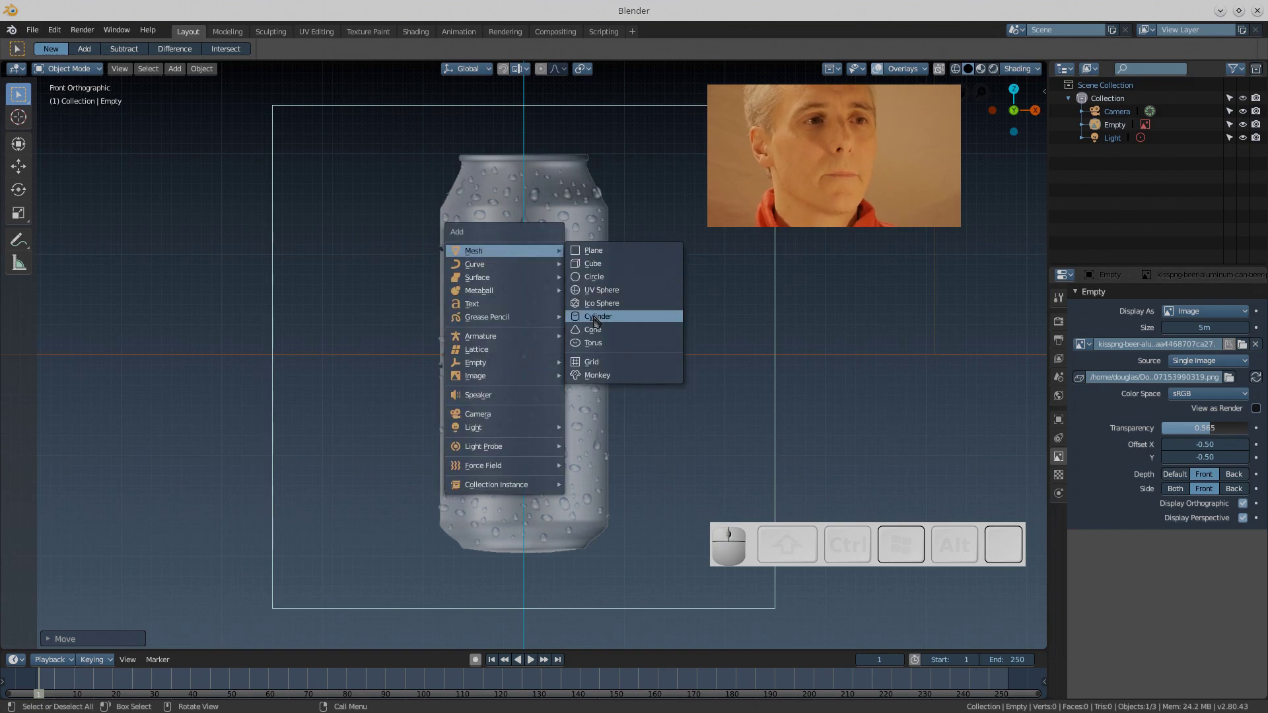
Add a 32-vertex triangle-fan cylinder, radius about 0.83 m, sized to the can, and enter Edit Mode
left_click(598, 317)
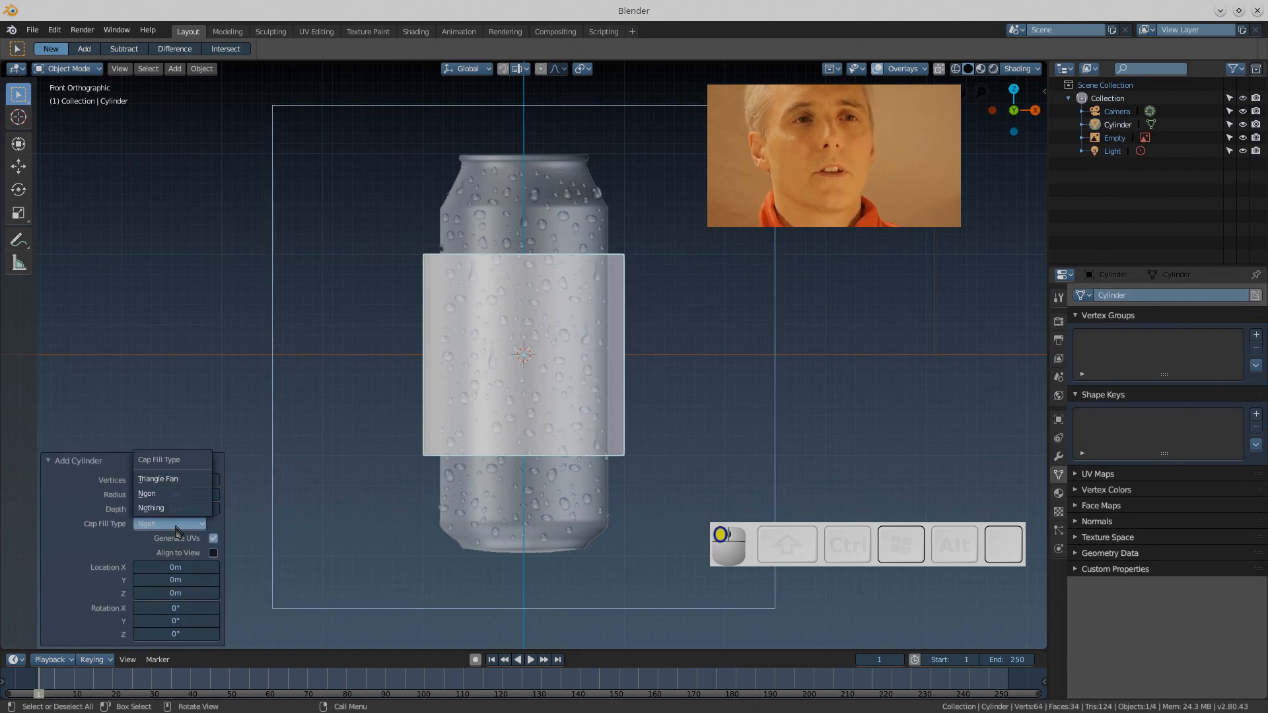
left_click(159, 479)
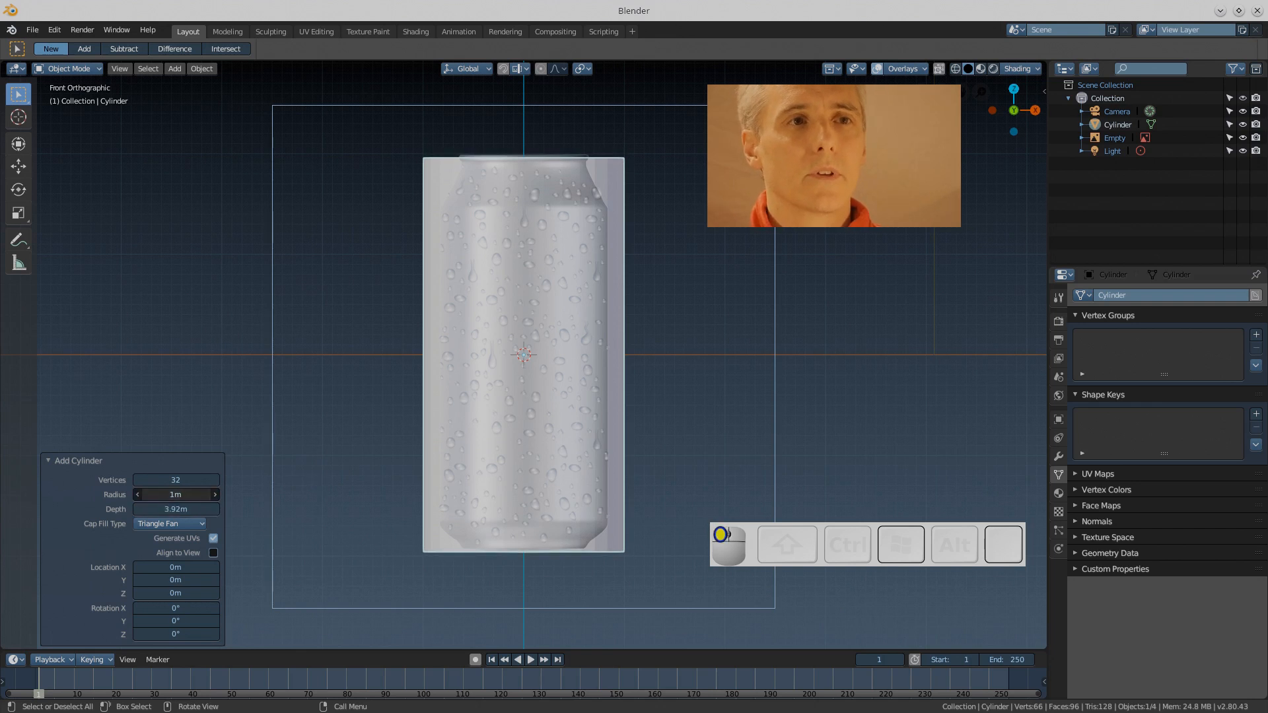
left_click_drag(176, 494, 158, 494)
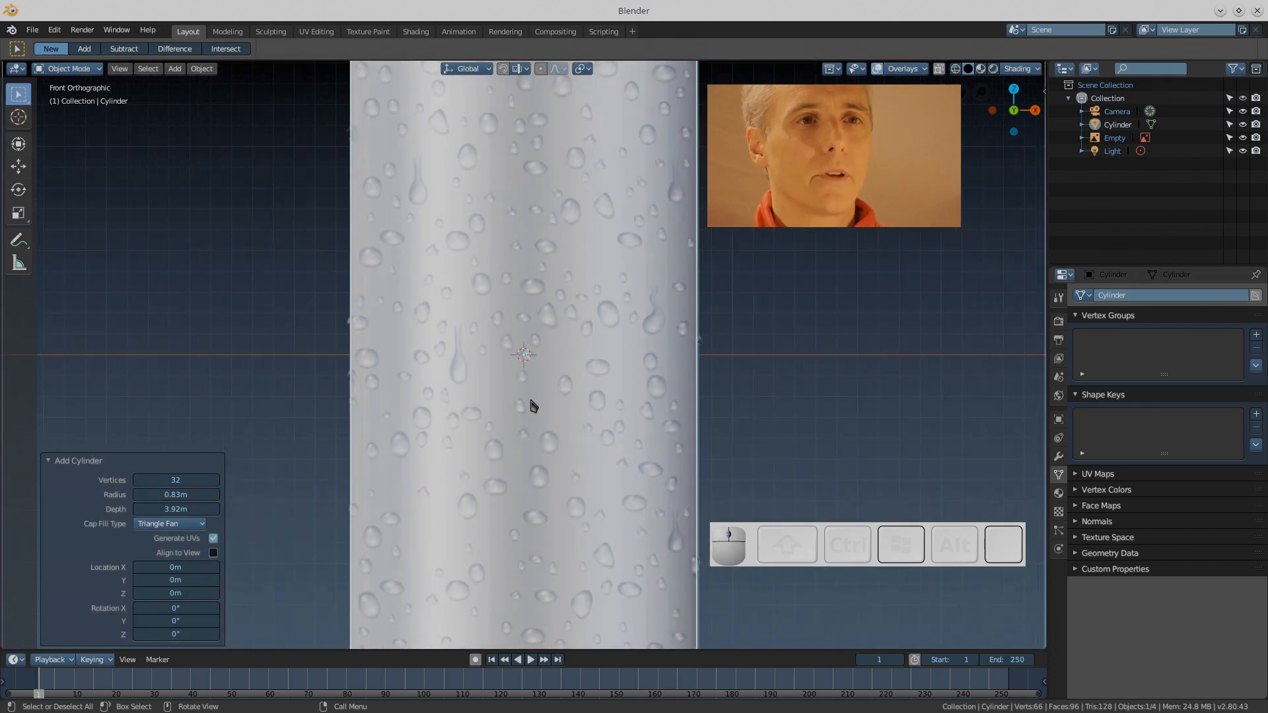
key("Tab")
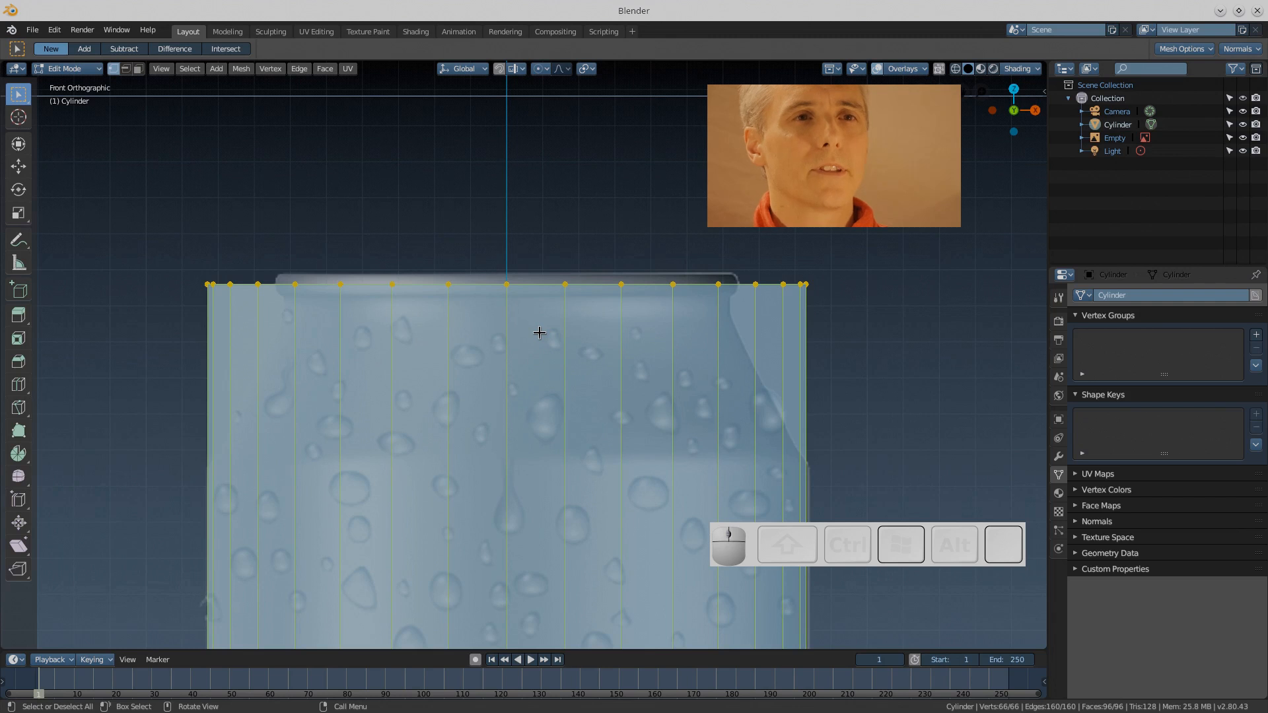
mouse_move(591, 328)
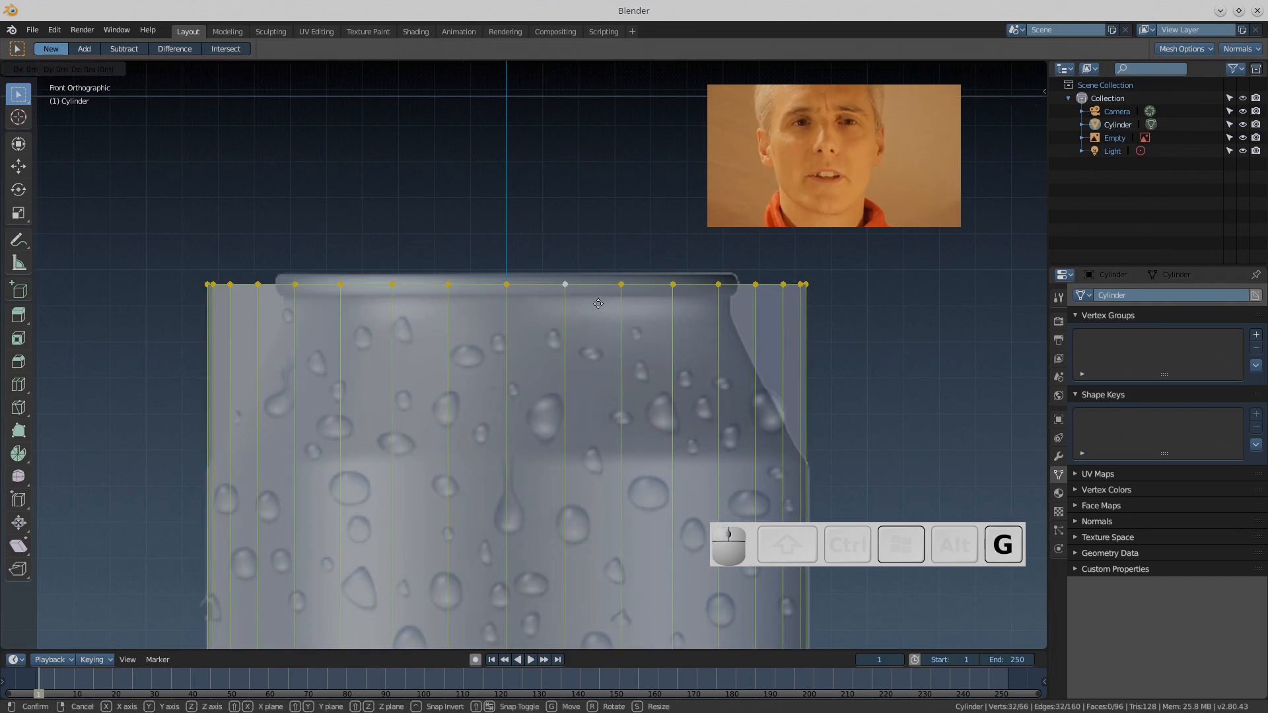
Raise the top vertices to the can's rim and cut an edge loop near the top
left_click_drag(598, 304, 599, 292)
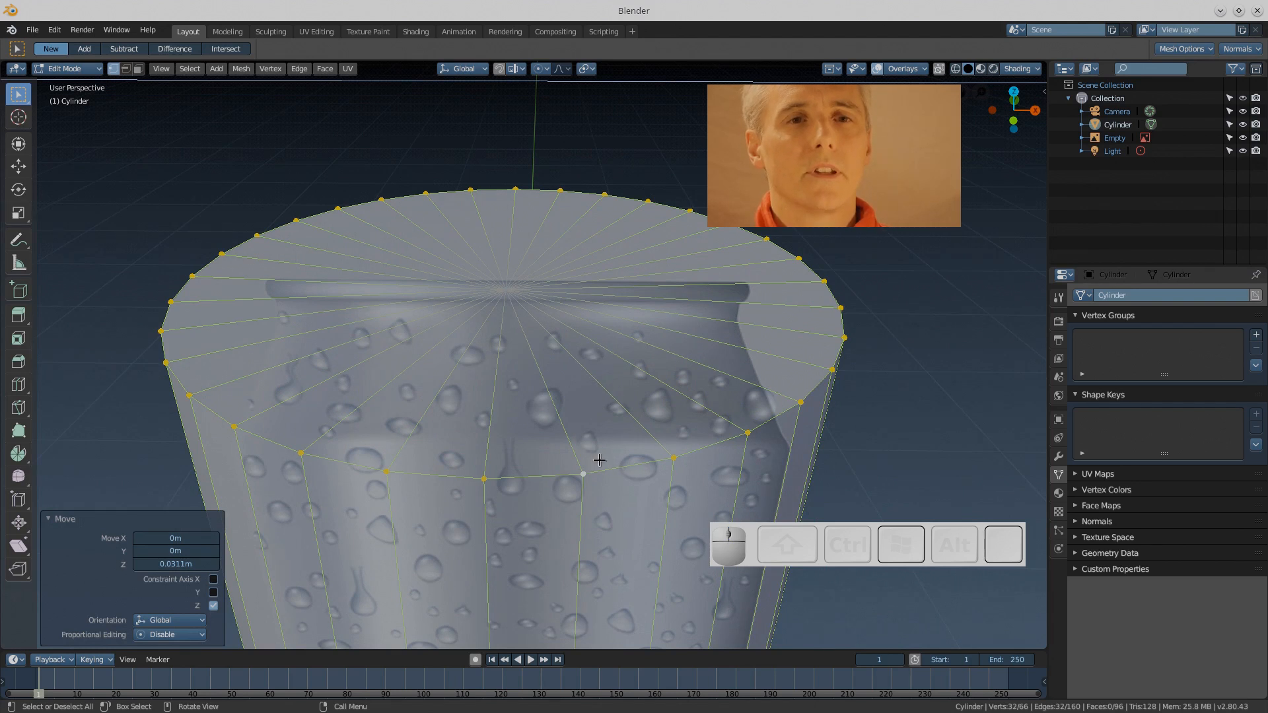
key("ctrl")
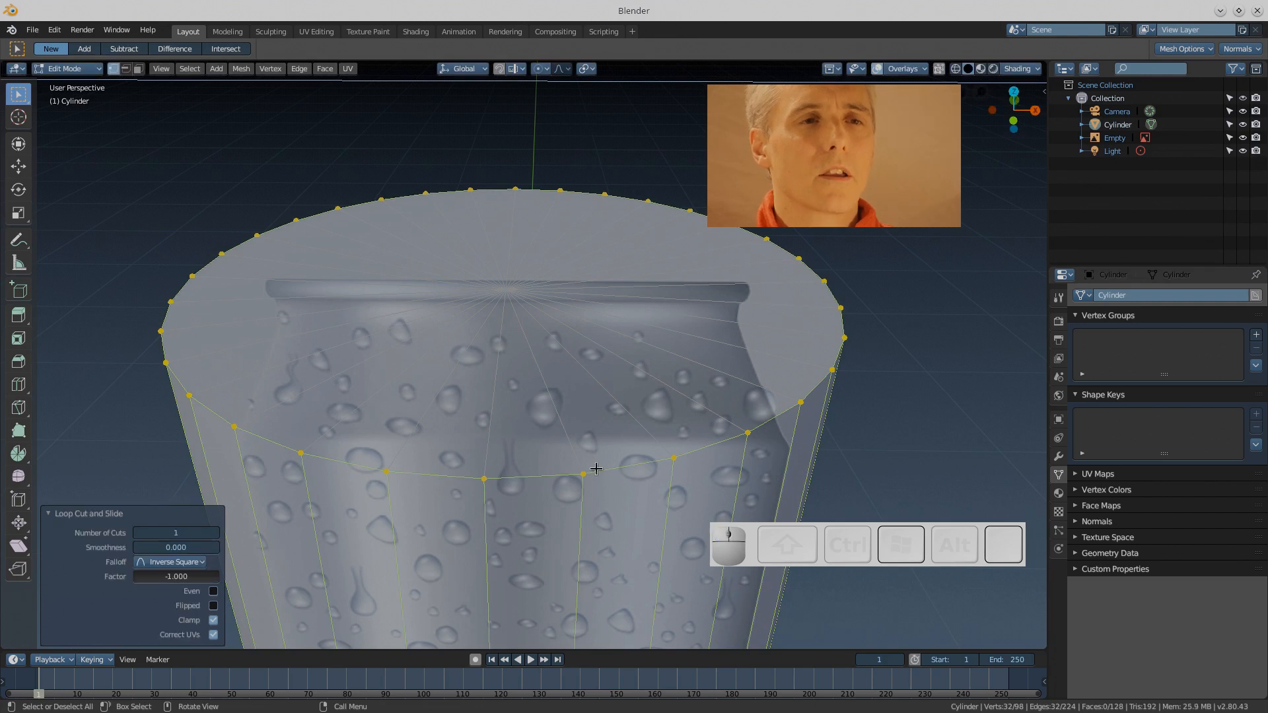
left_click(586, 470)
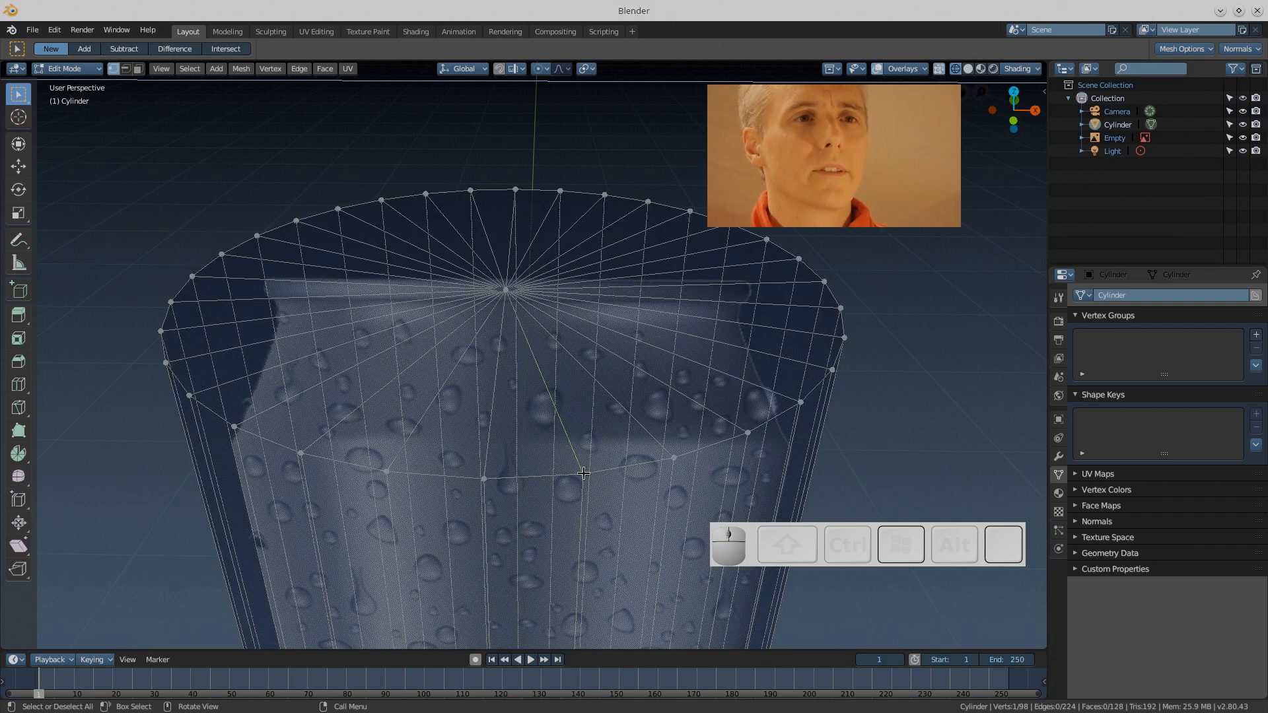
With X-ray on, shrink a top-cap loop into a small central ring at scale 0.083
left_click(607, 469)
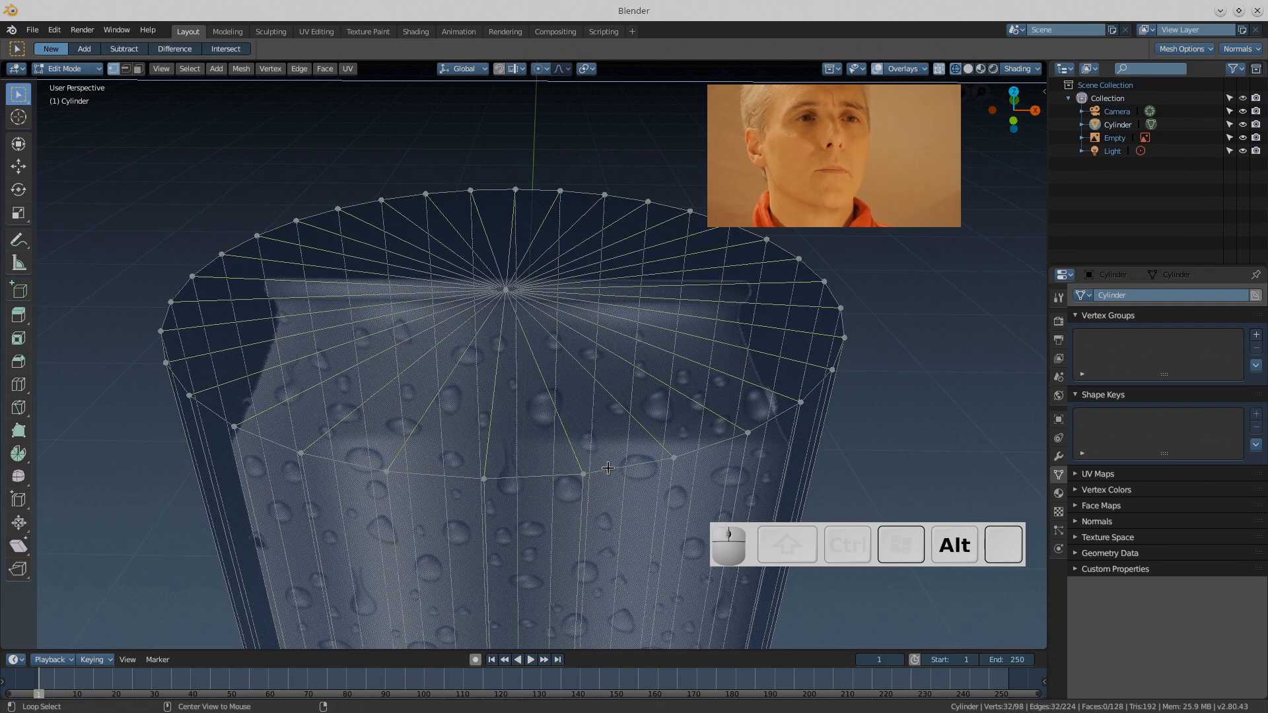
key("s")
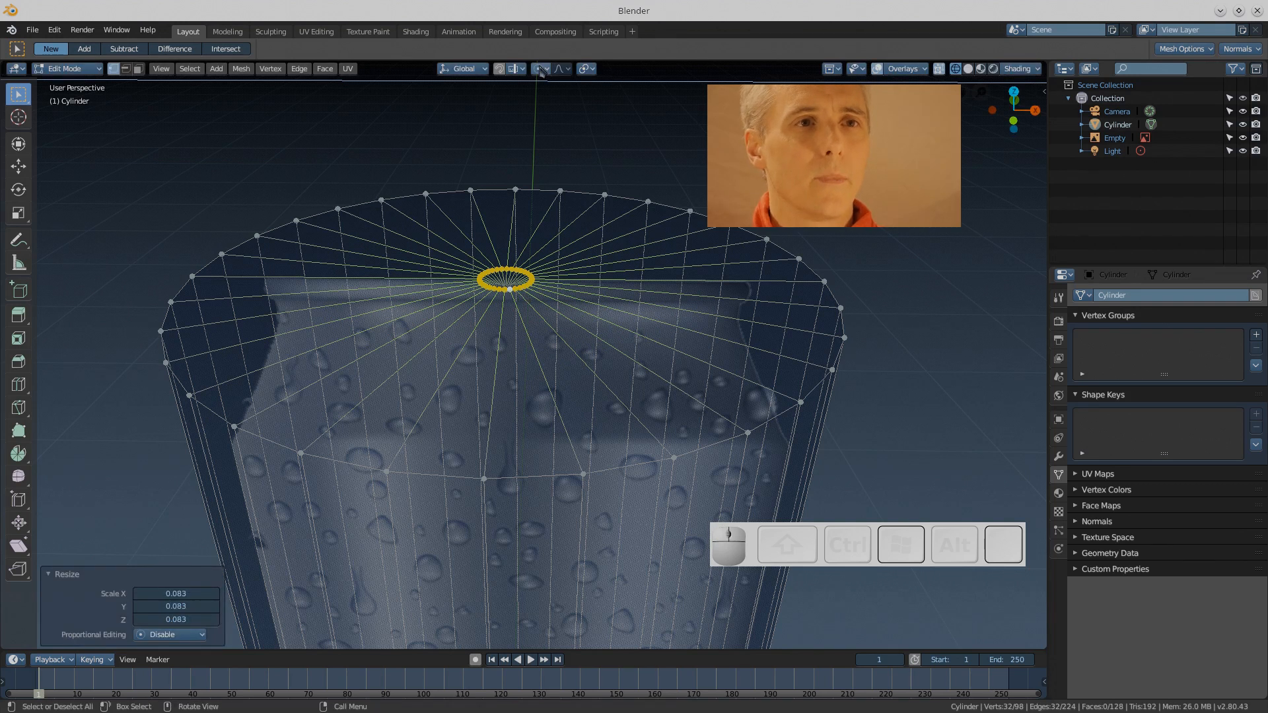
mouse_move(538, 69)
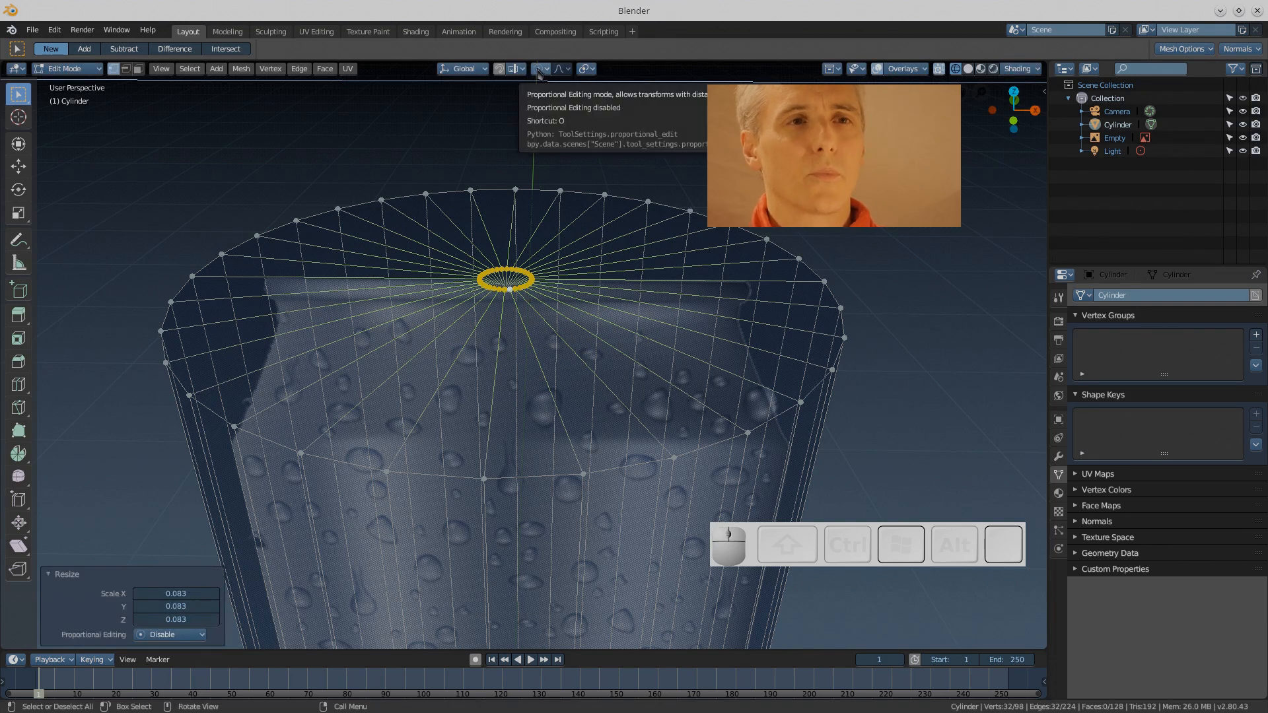
left_click(513, 68)
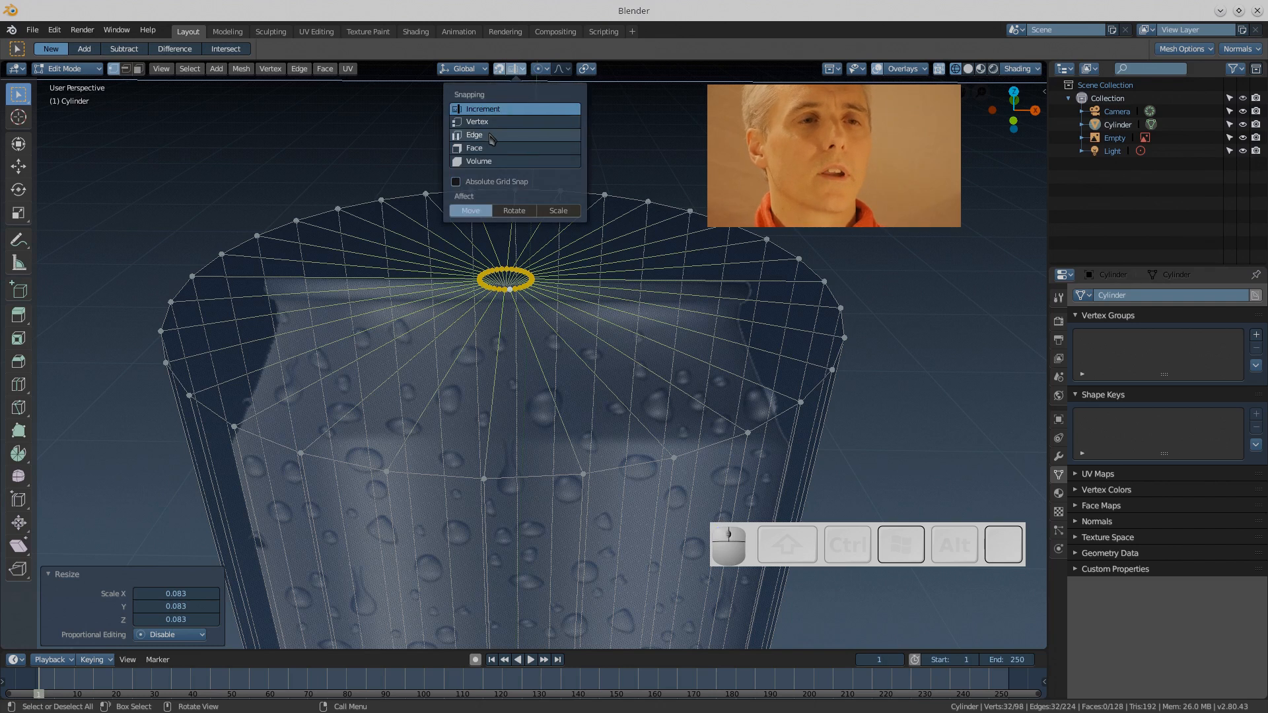
With edge snapping on, add a thin ring above the cap's rim by moving the top loops on Z
left_click(476, 121)
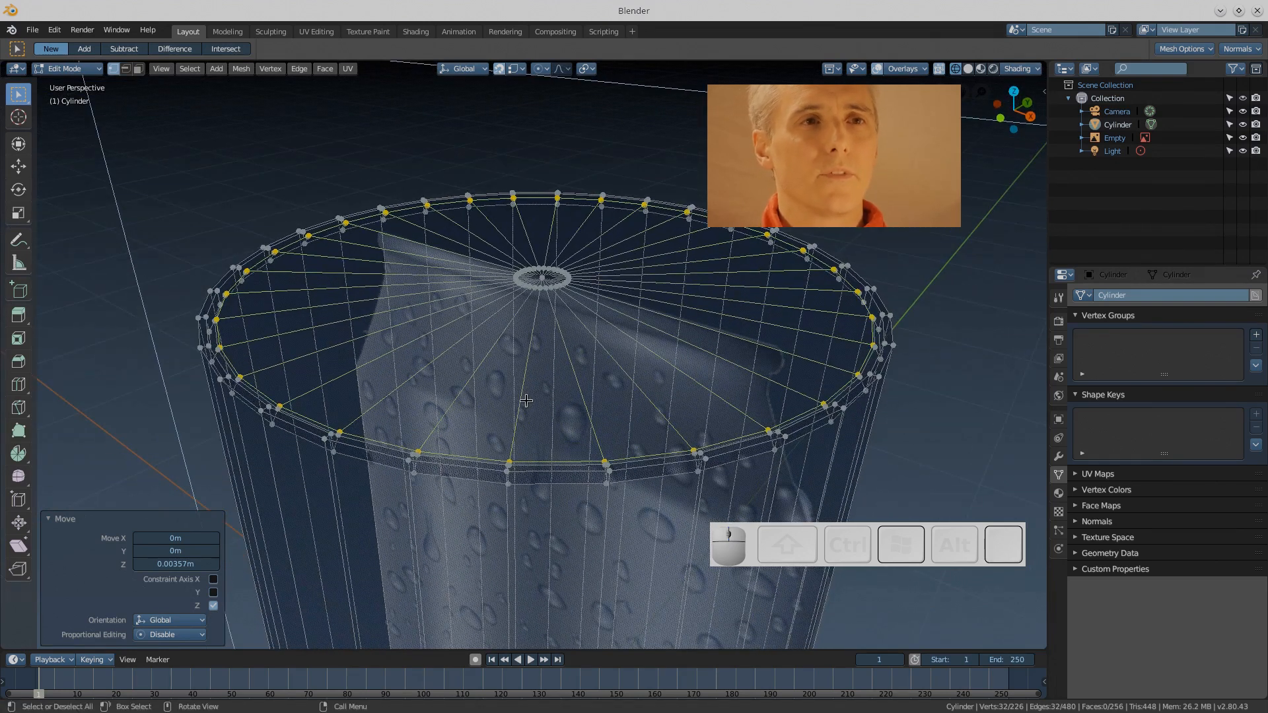
key("c")
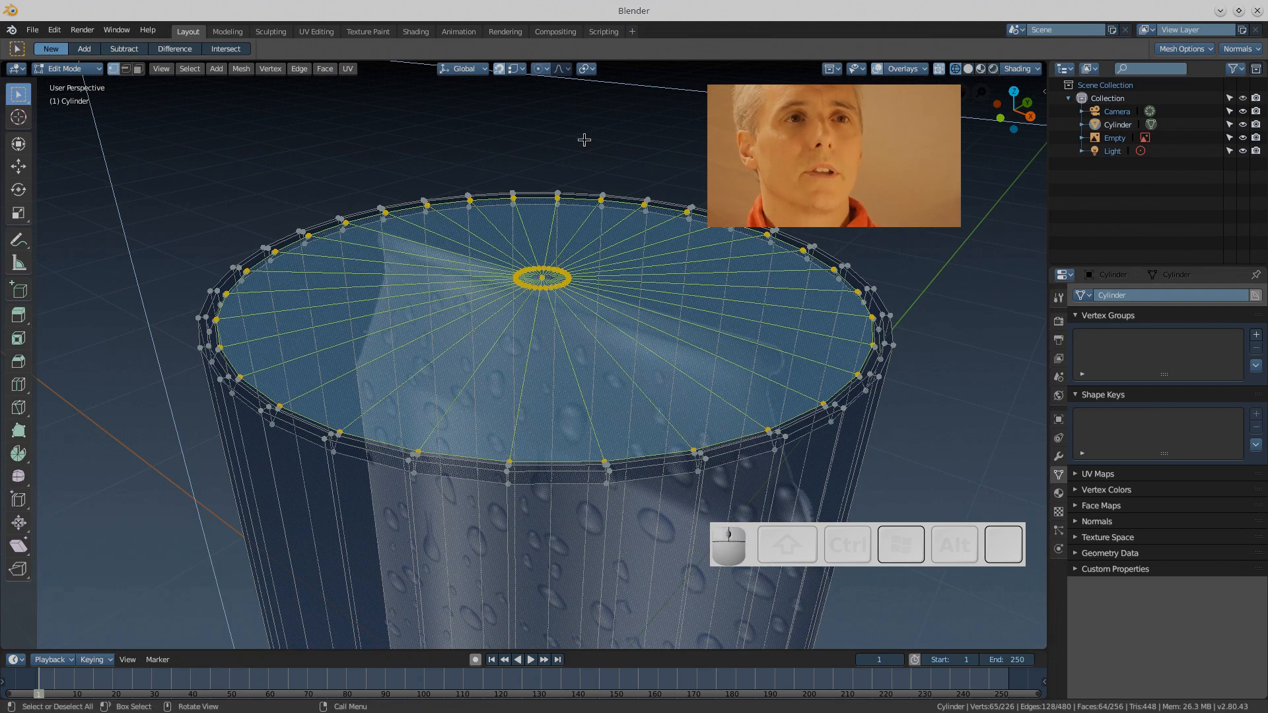
mouse_move(576, 90)
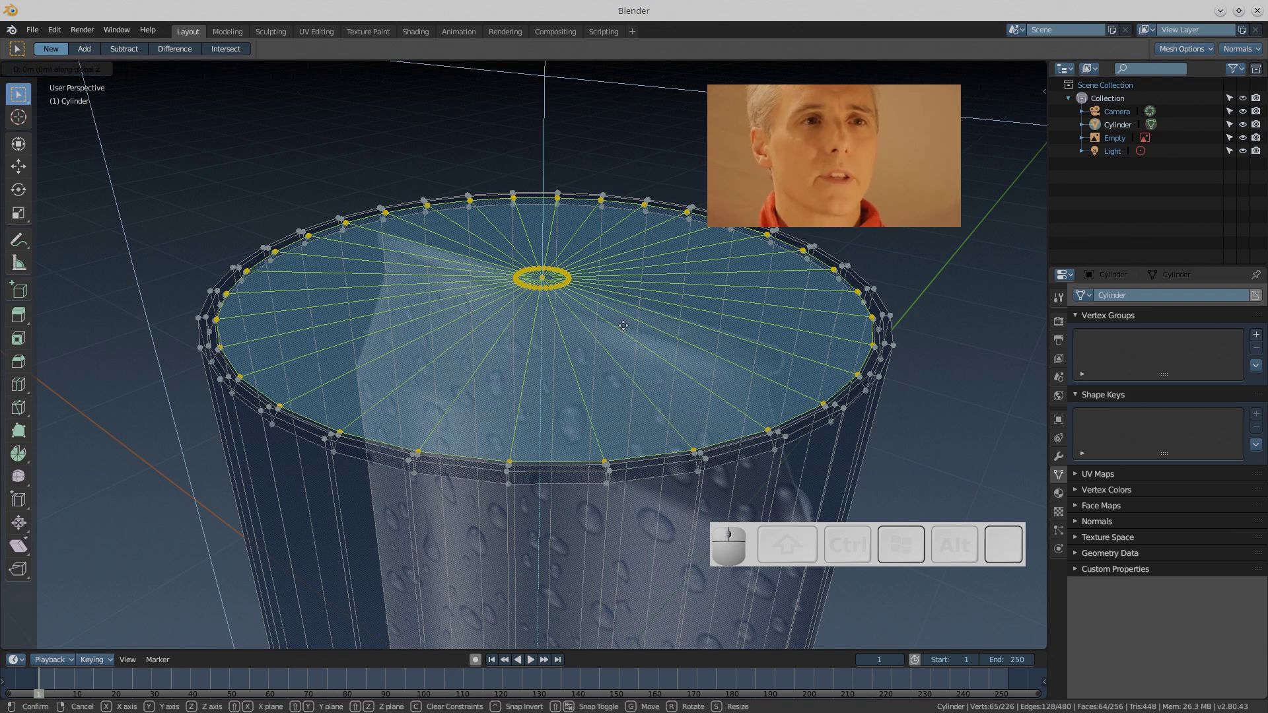
key("Return")
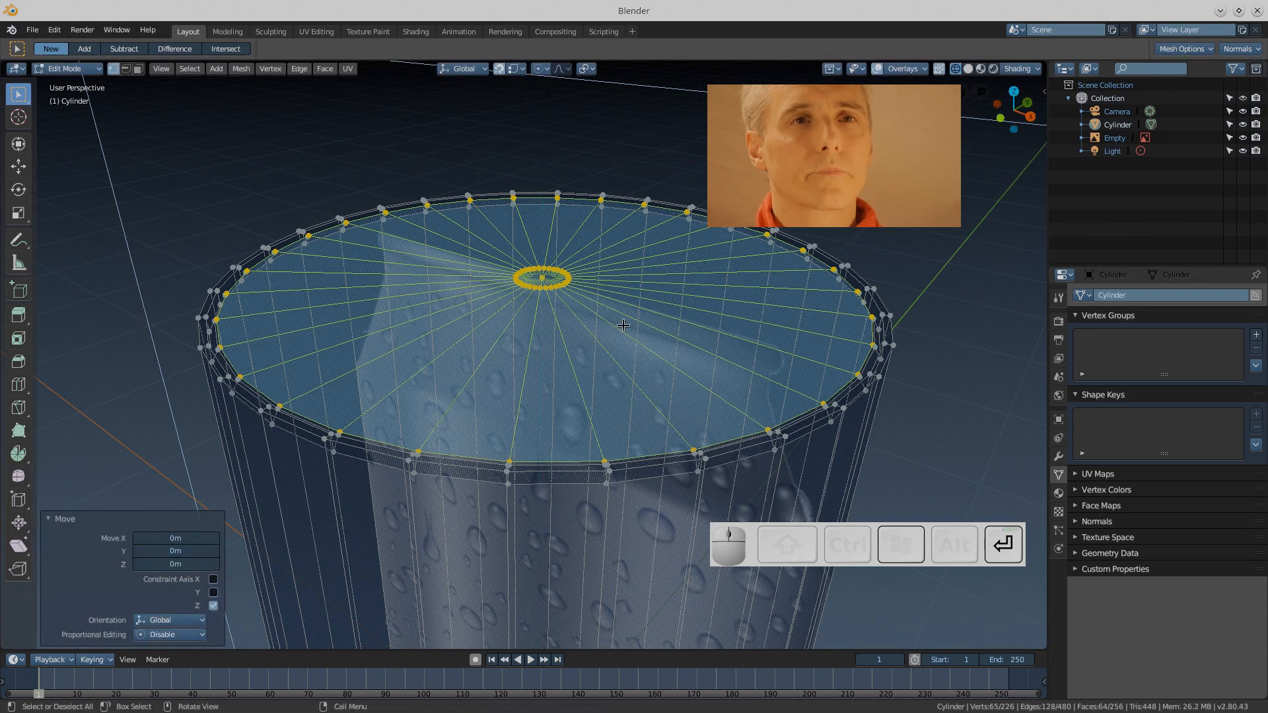
key("Tab")
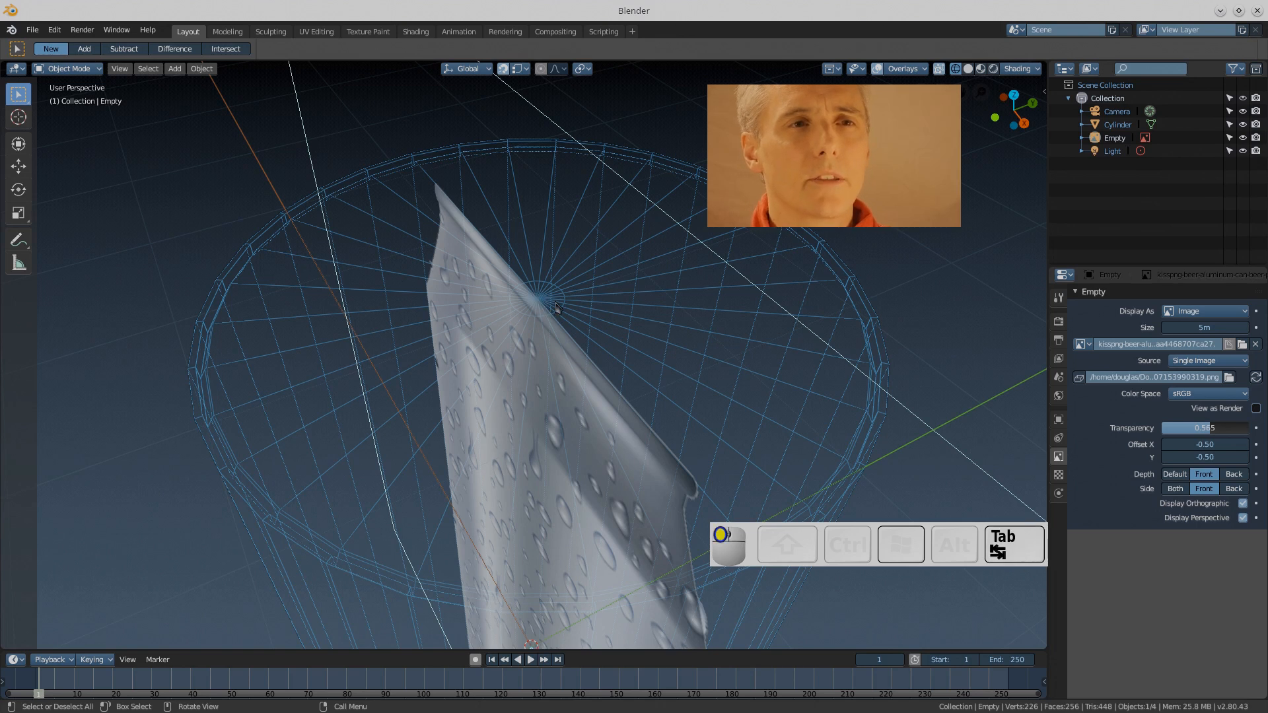
Lower the centre ring of the top face about -0.019 m on Z and return to Object Mode
key("Tab")
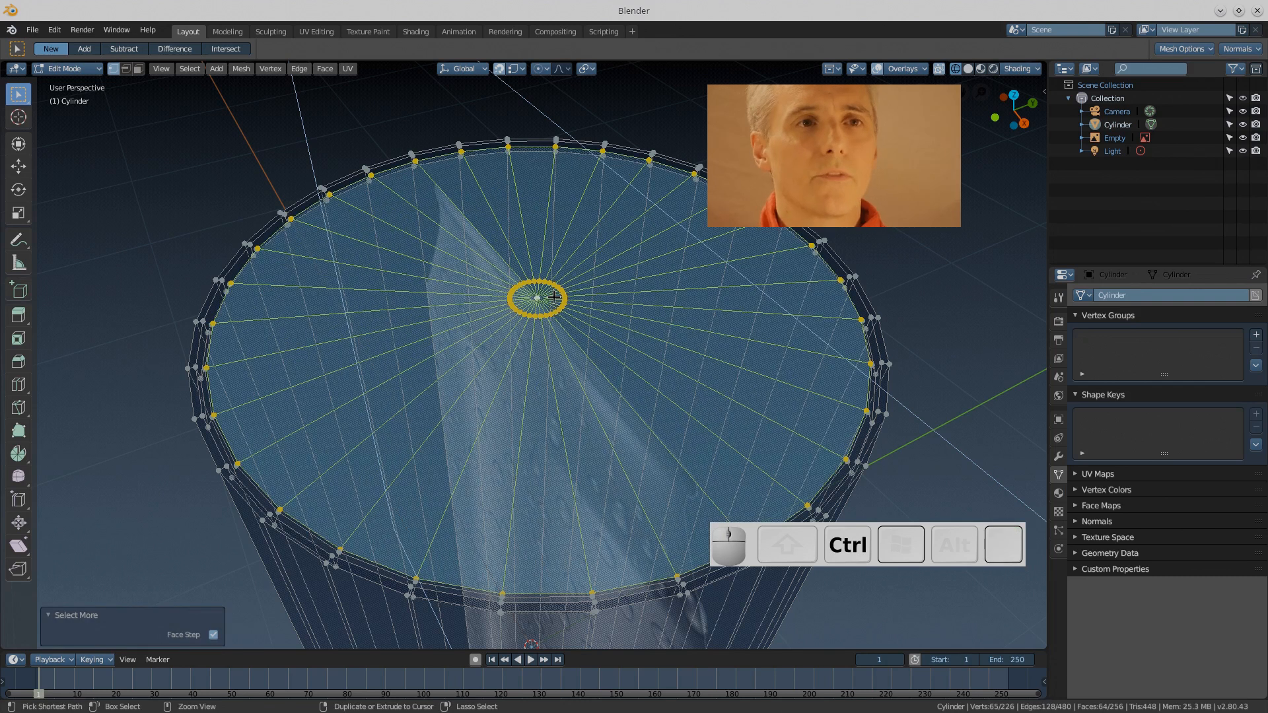
key("g")
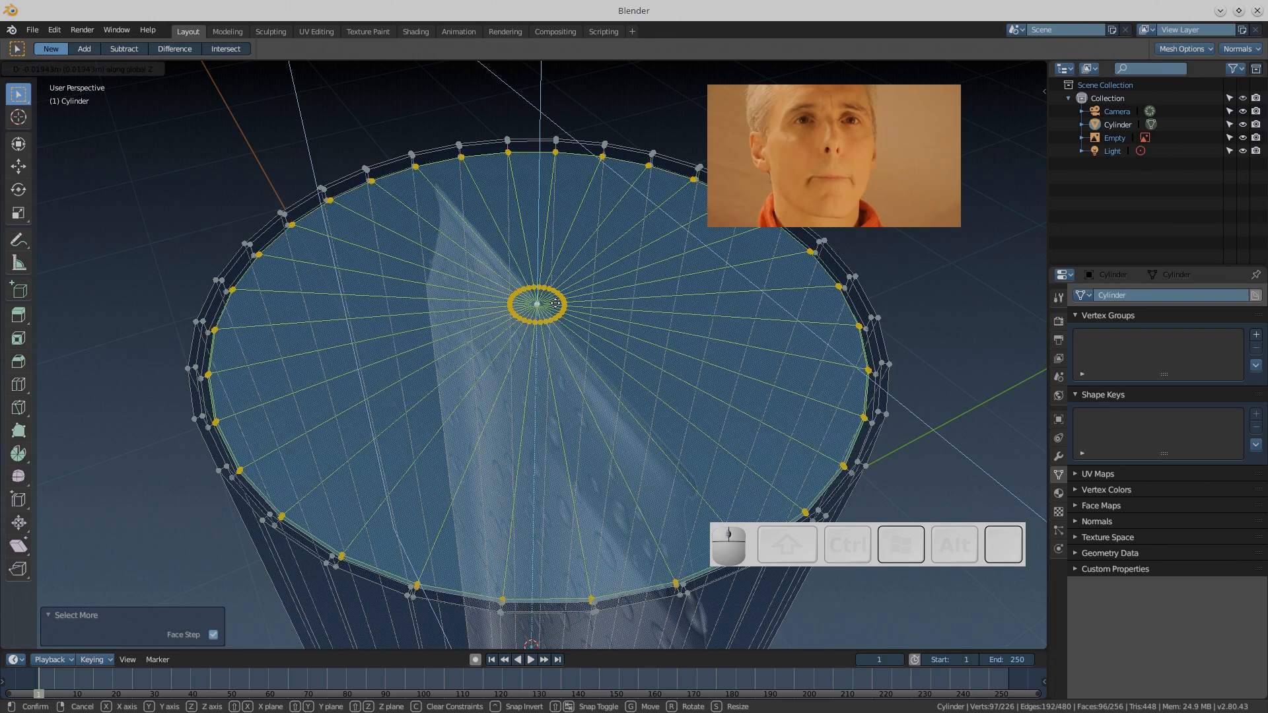
left_click(552, 303)
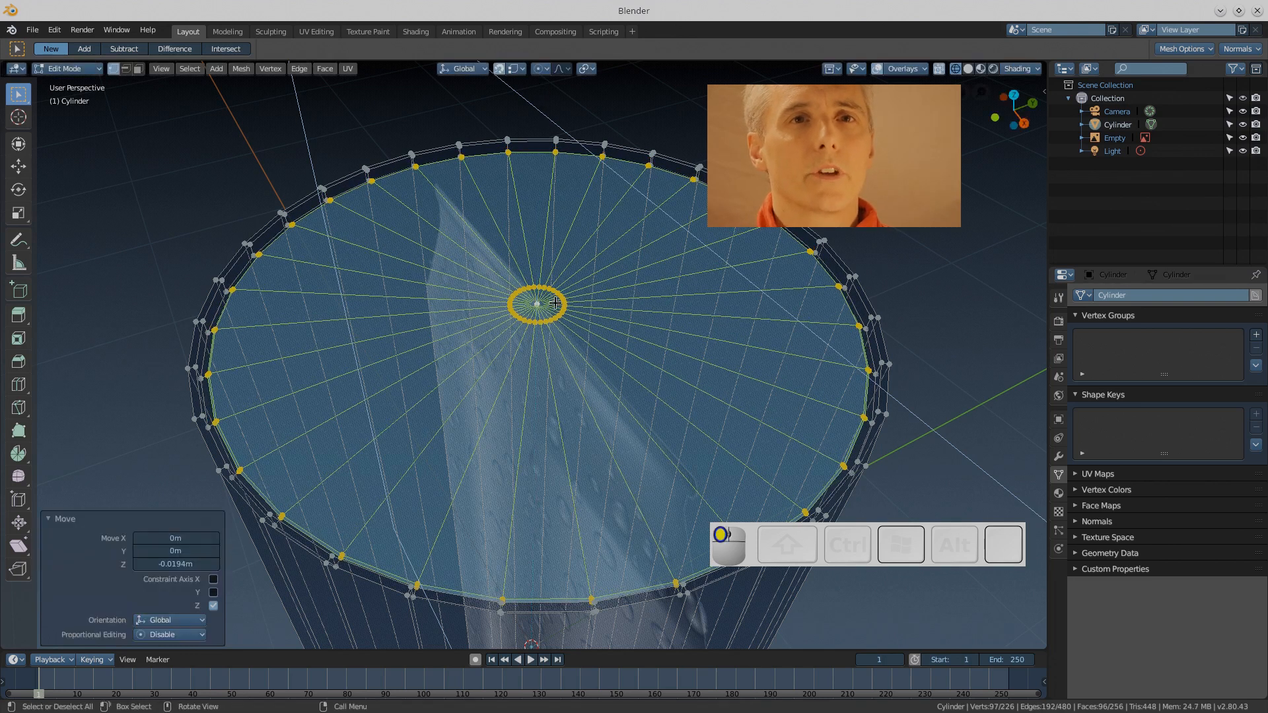
key("Tab")
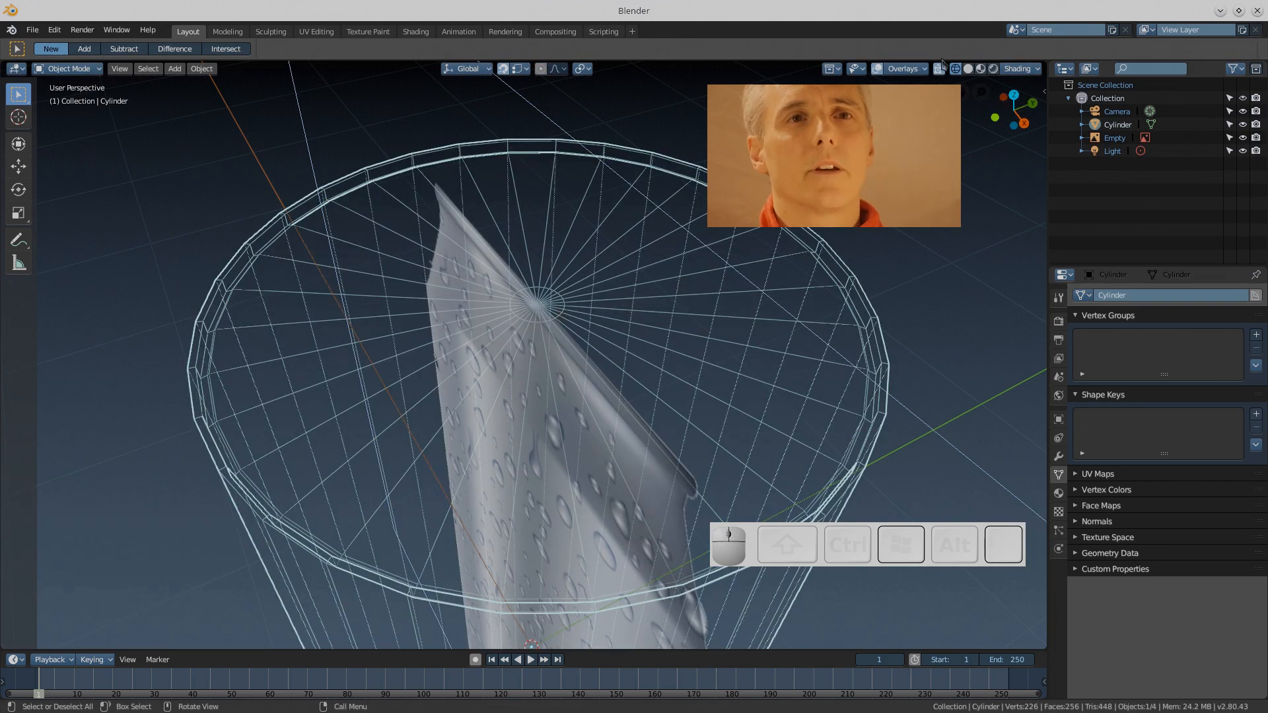
Enable Shadow and Cavity in Viewport Shading, then return to Edit Mode
left_click(968, 68)
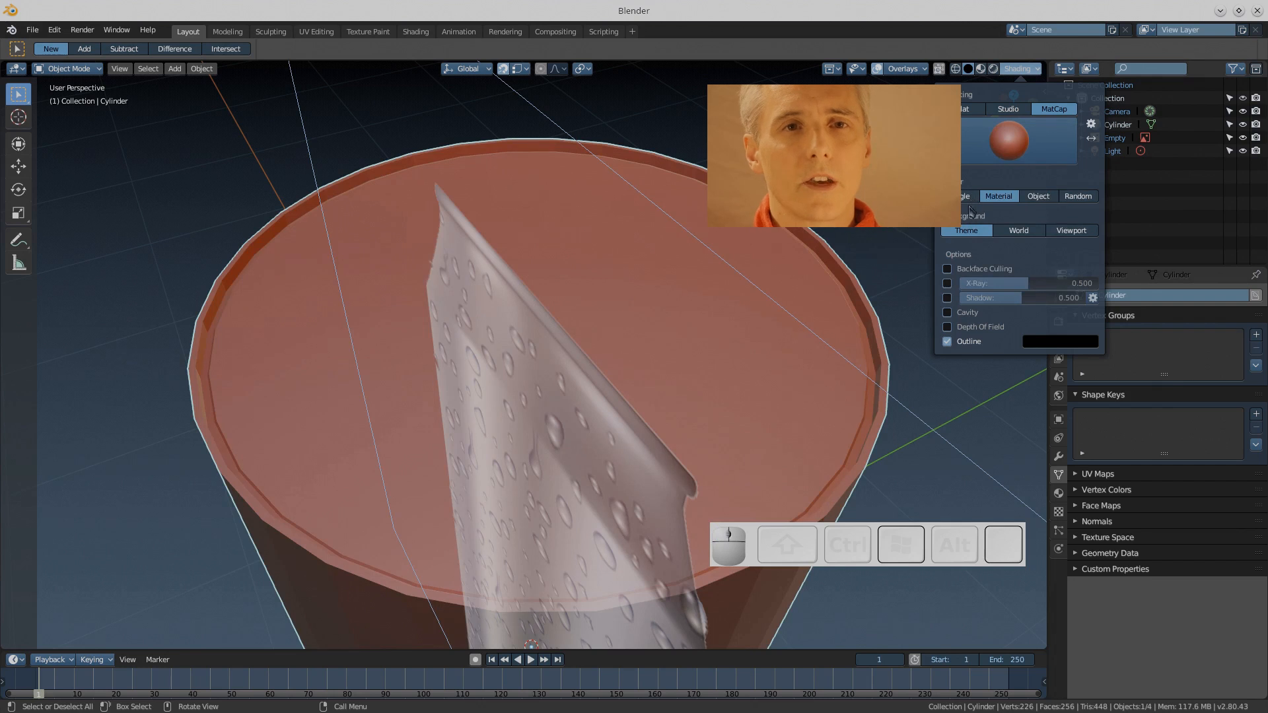
left_click(947, 298)
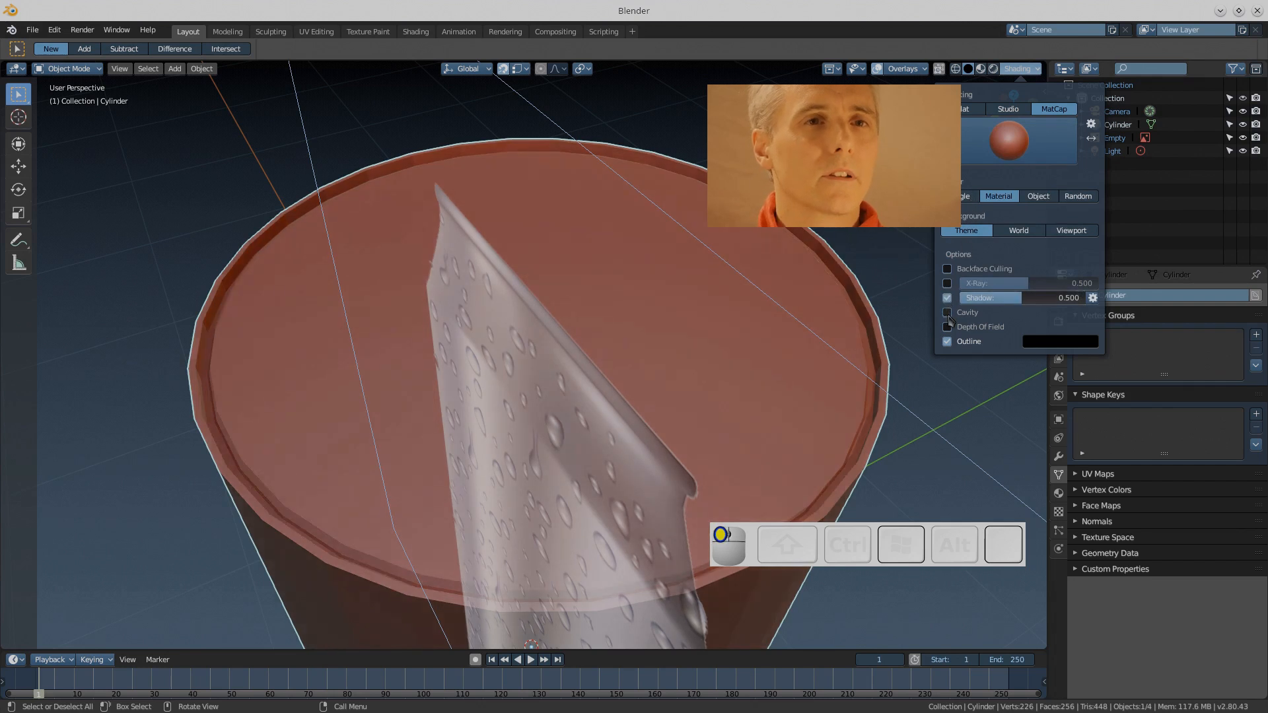
left_click(947, 312)
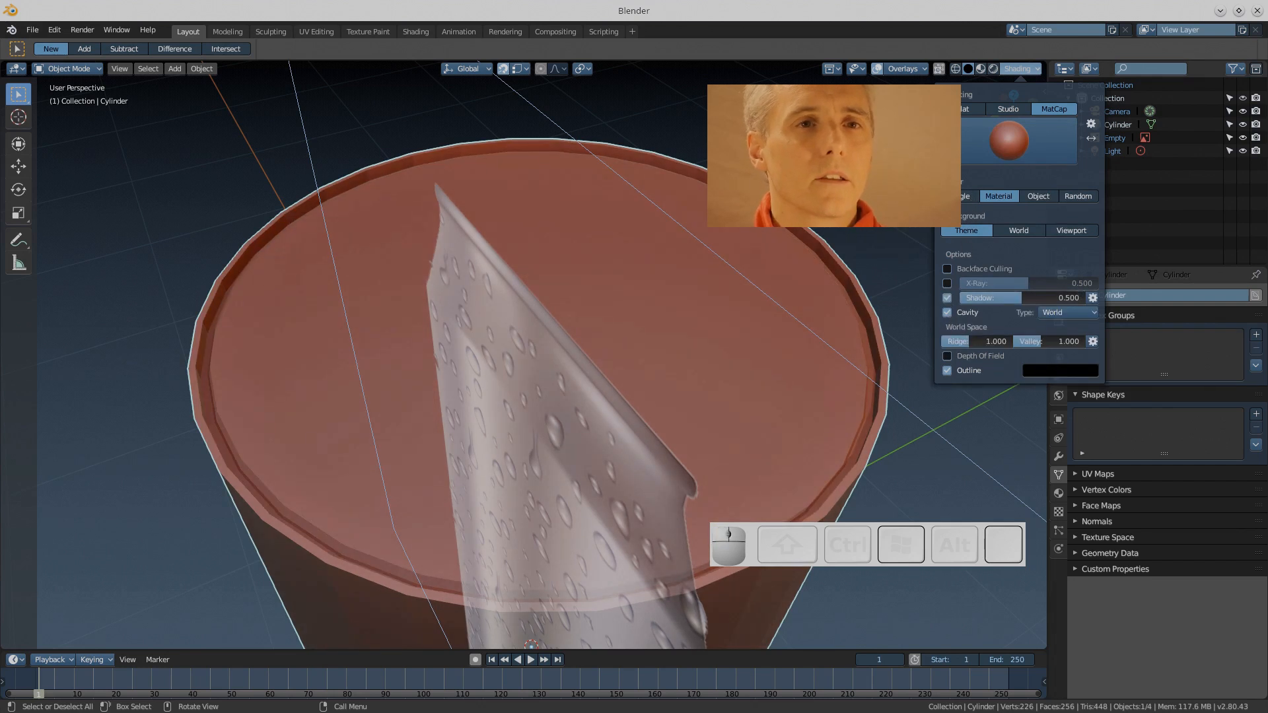
left_click(1036, 69)
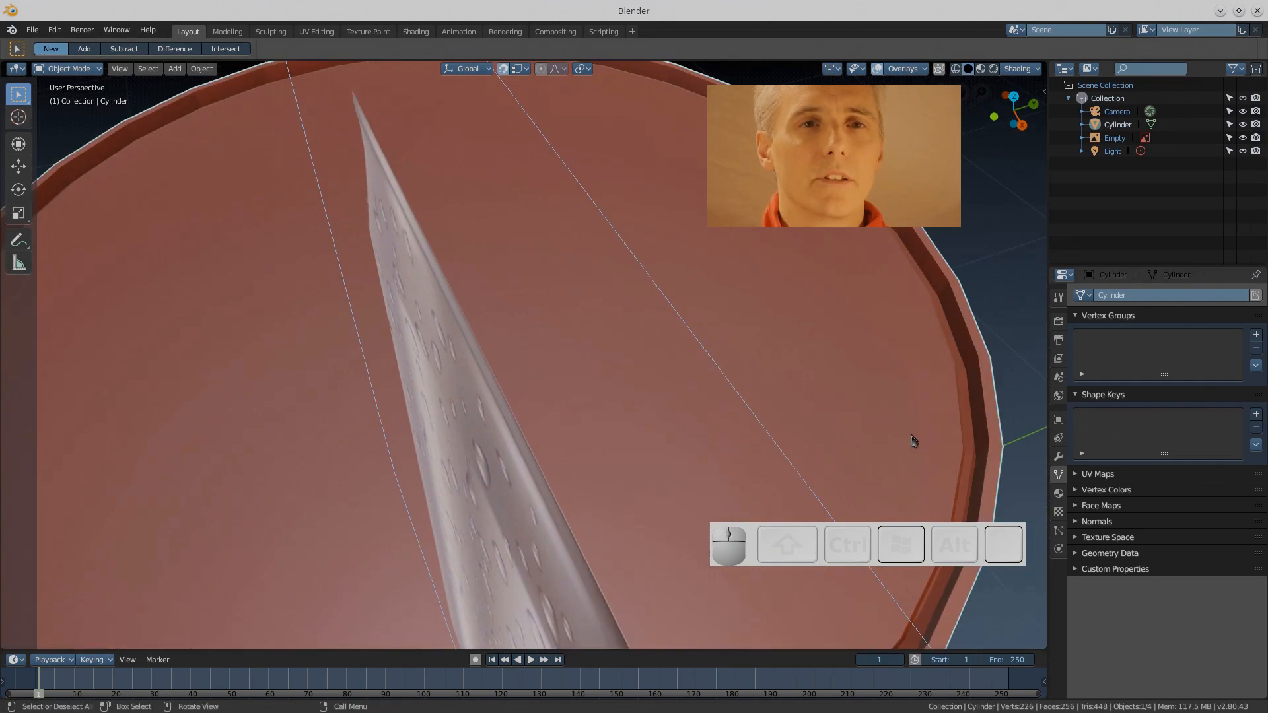
key("Tab")
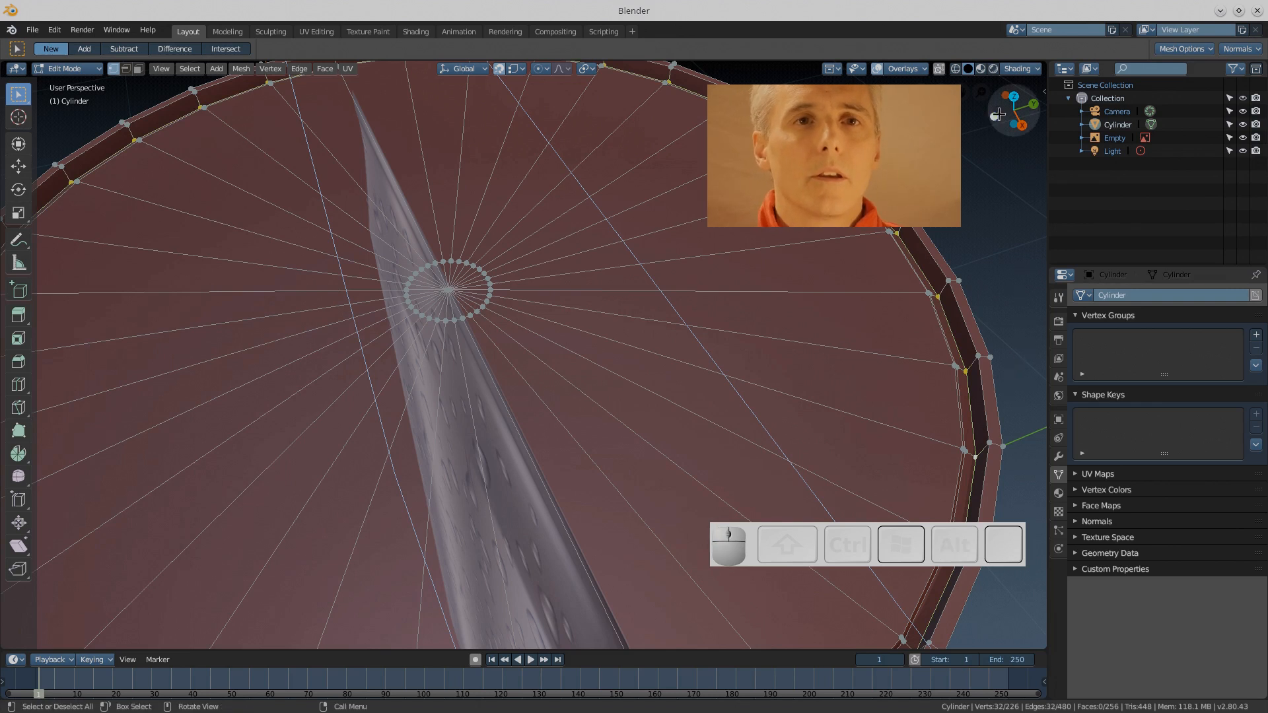
key("N")
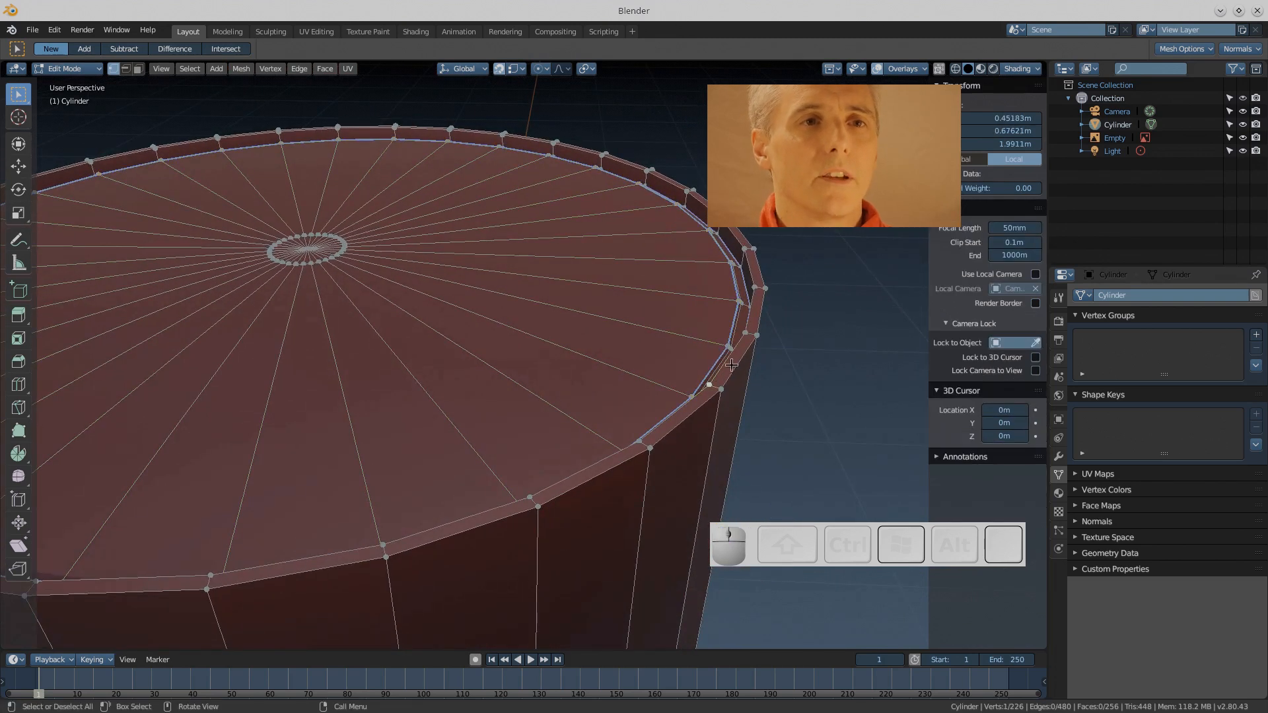
key("F3")
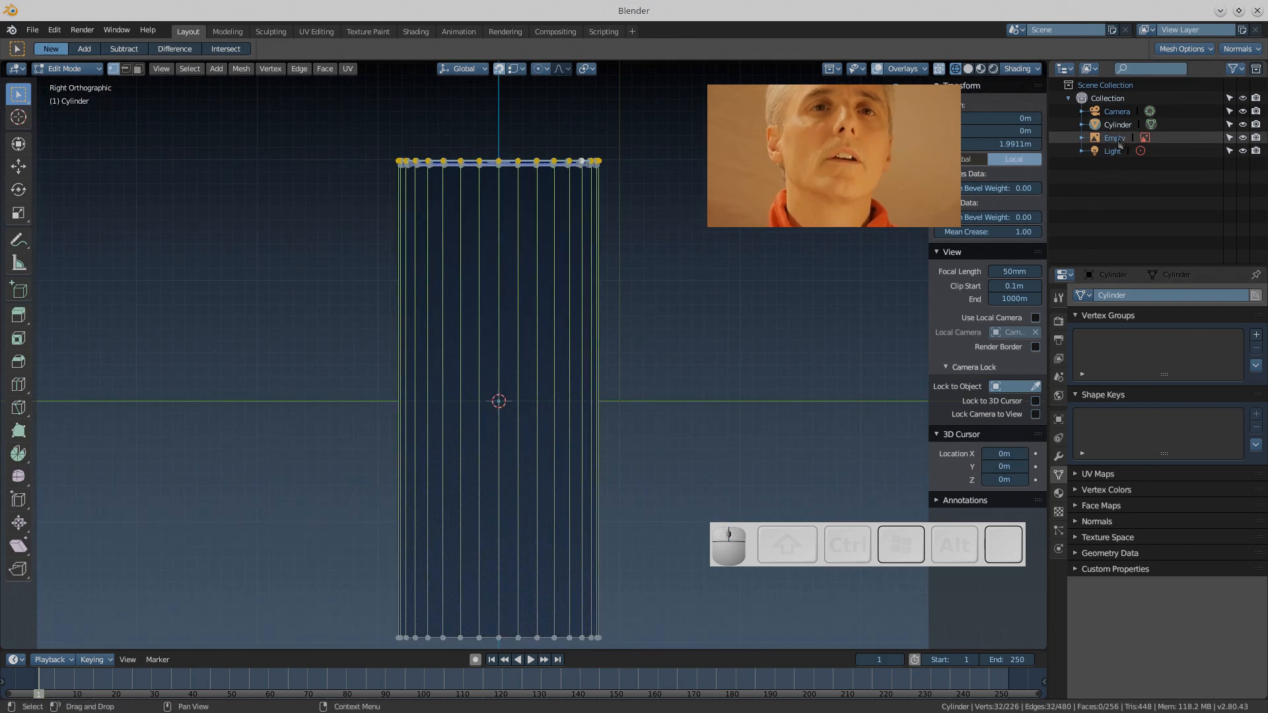
left_click(1115, 137)
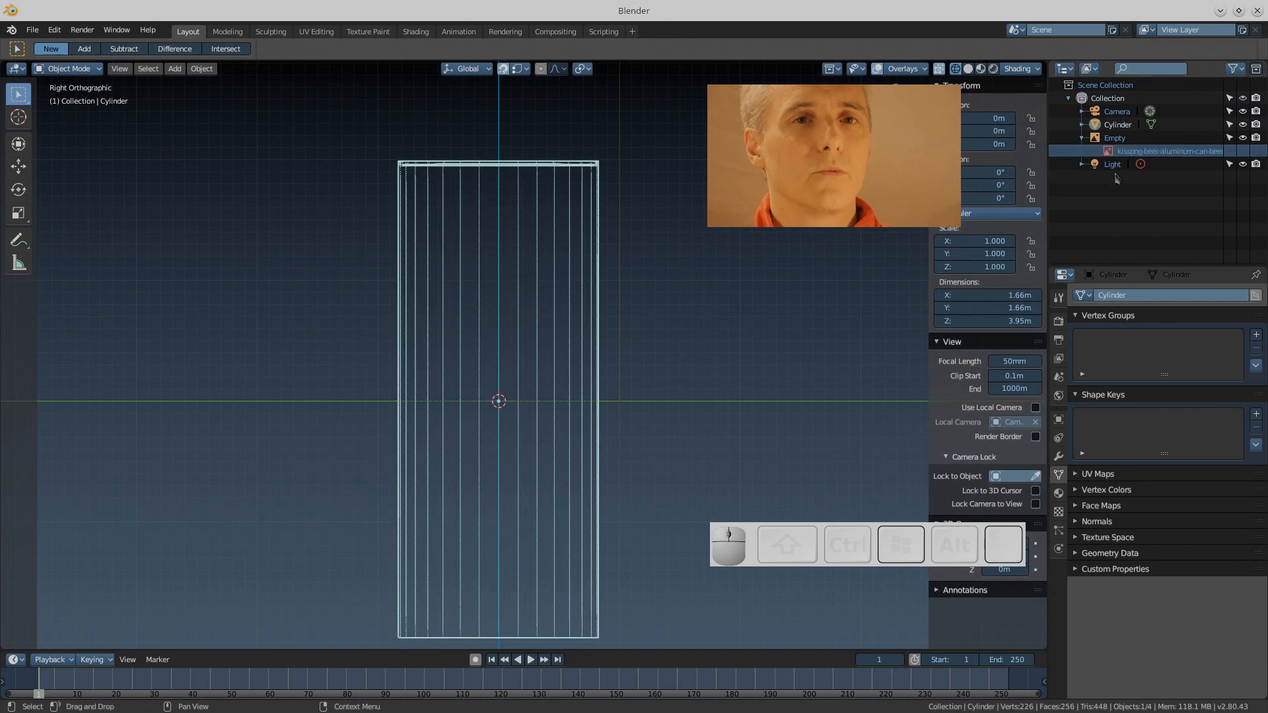
Select the reference-image Empty in the Outliner and view the scene from the front
left_click(1115, 138)
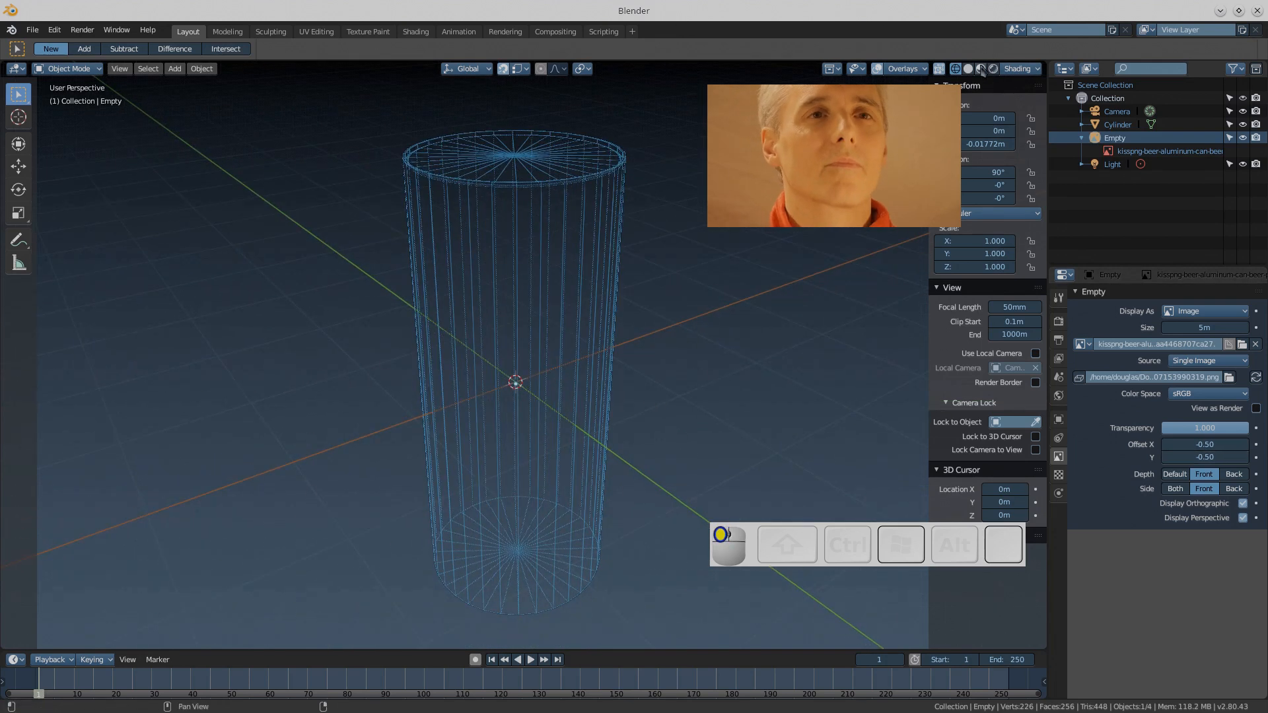
left_click(980, 68)
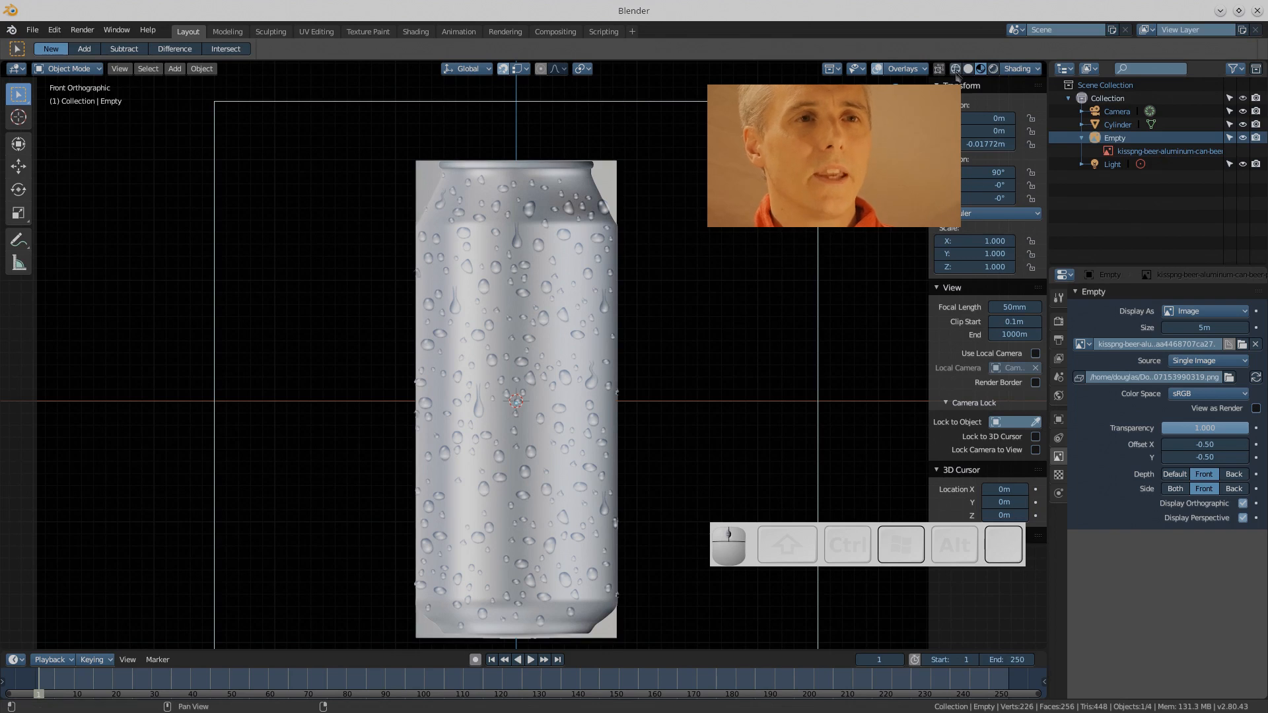
mouse_move(956, 68)
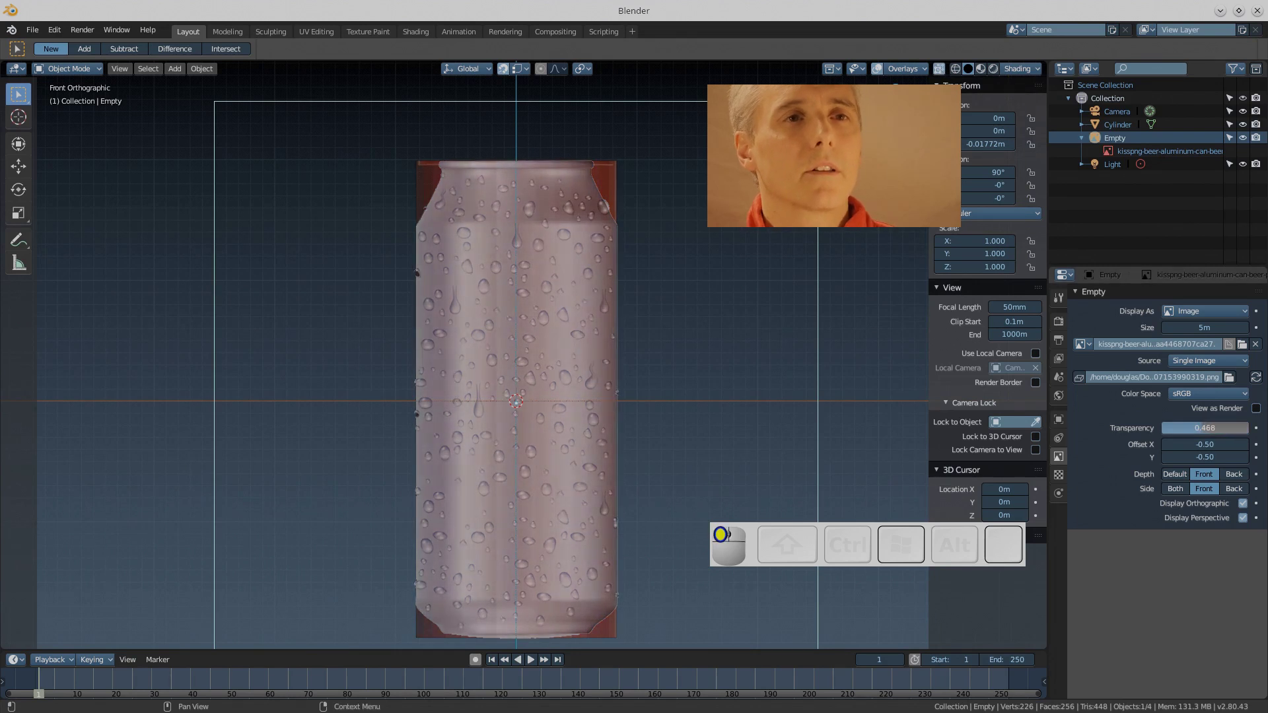
Set the reference image Transparency to about 0.161 and reselect the Cylinder
left_click_drag(1204, 428, 1165, 428)
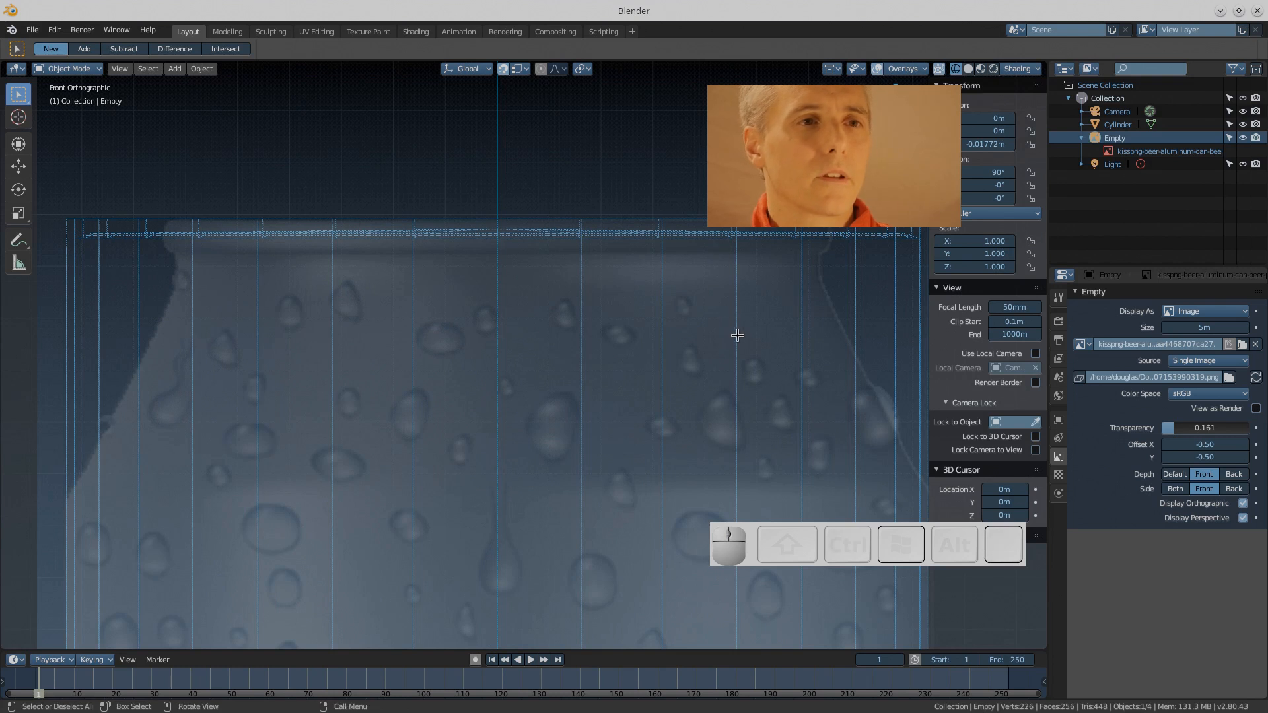
left_click(1117, 125)
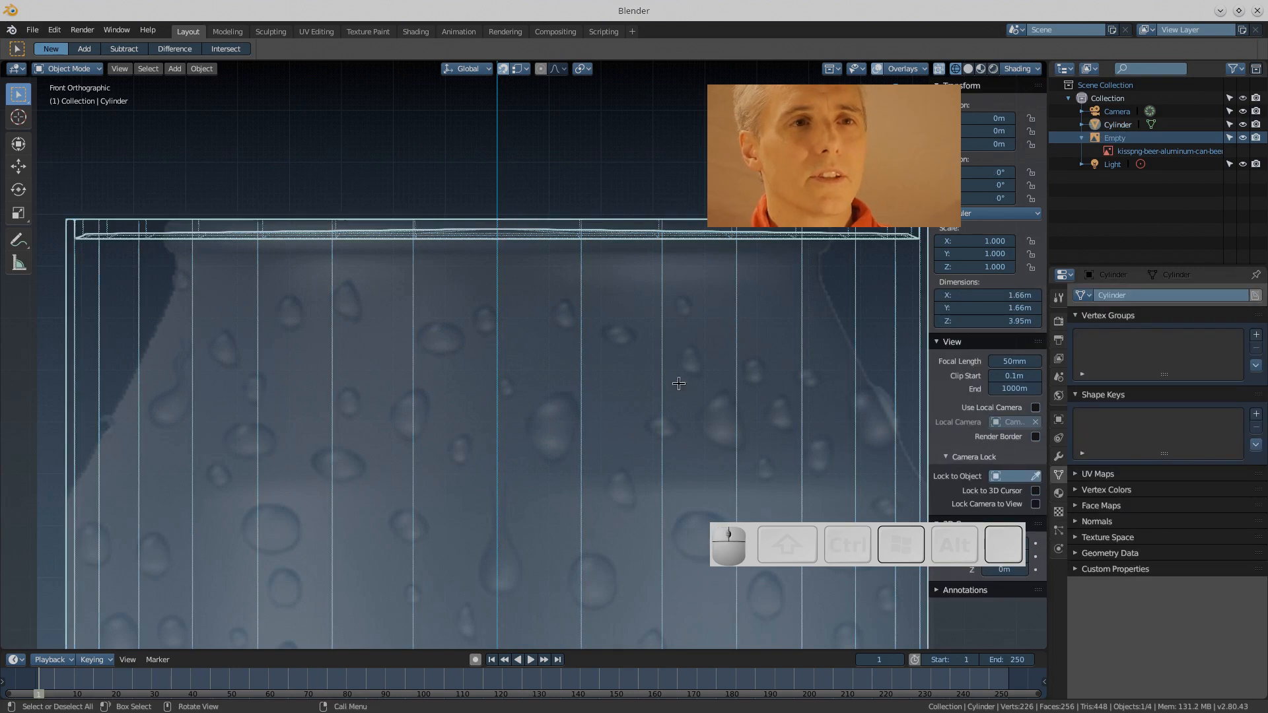
Cut a loop below the top and scale the top ring to 0.75, adding another loop under the rim
scroll("down", 3)
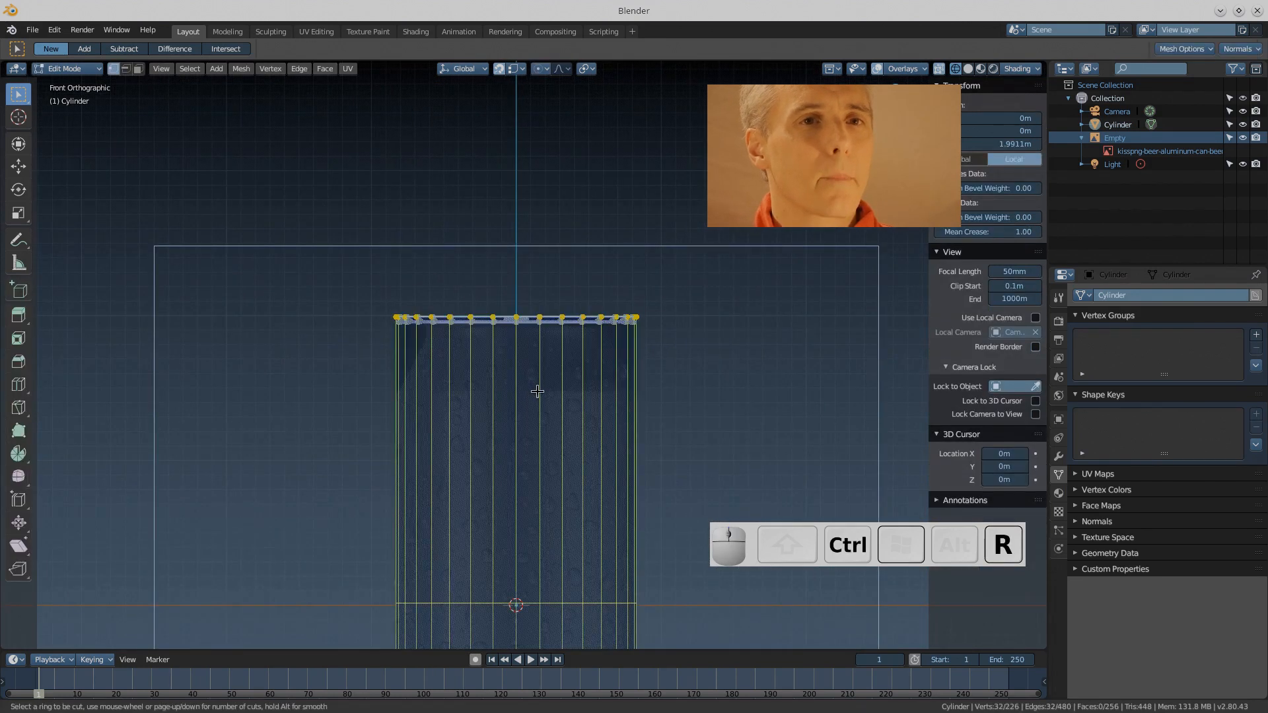
left_click(515, 316)
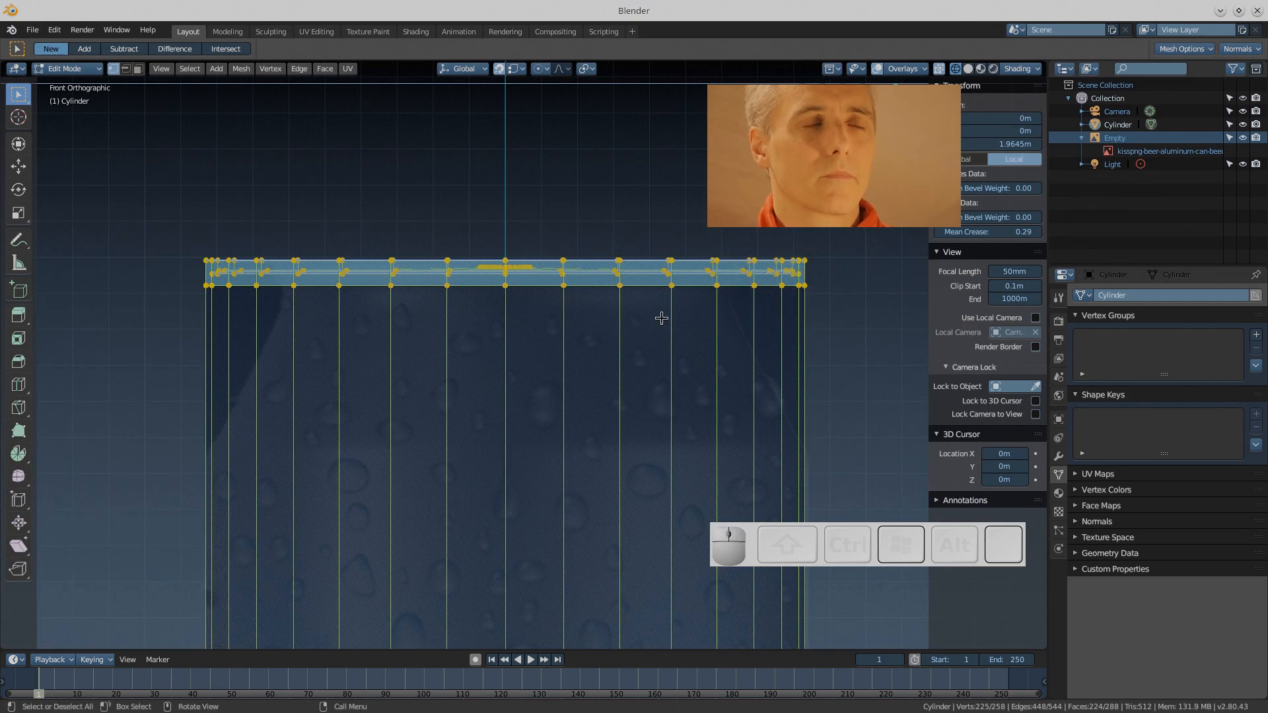
key("s")
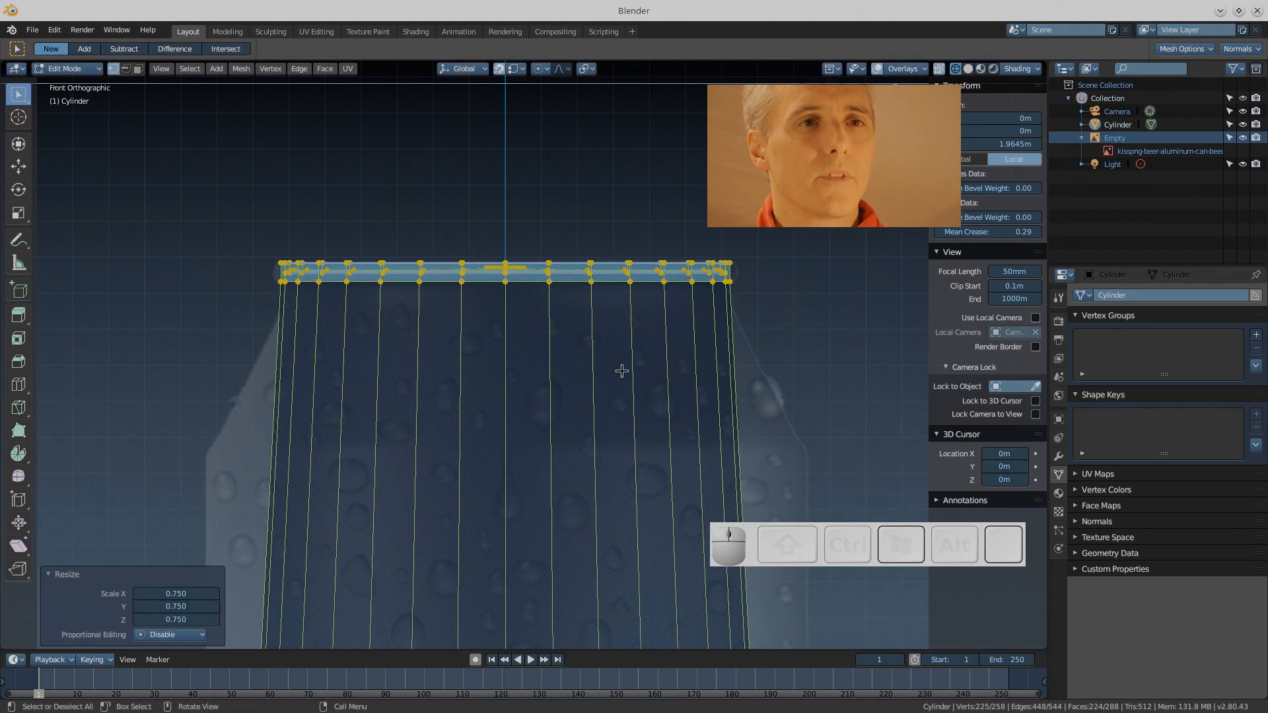
key("ctrl")
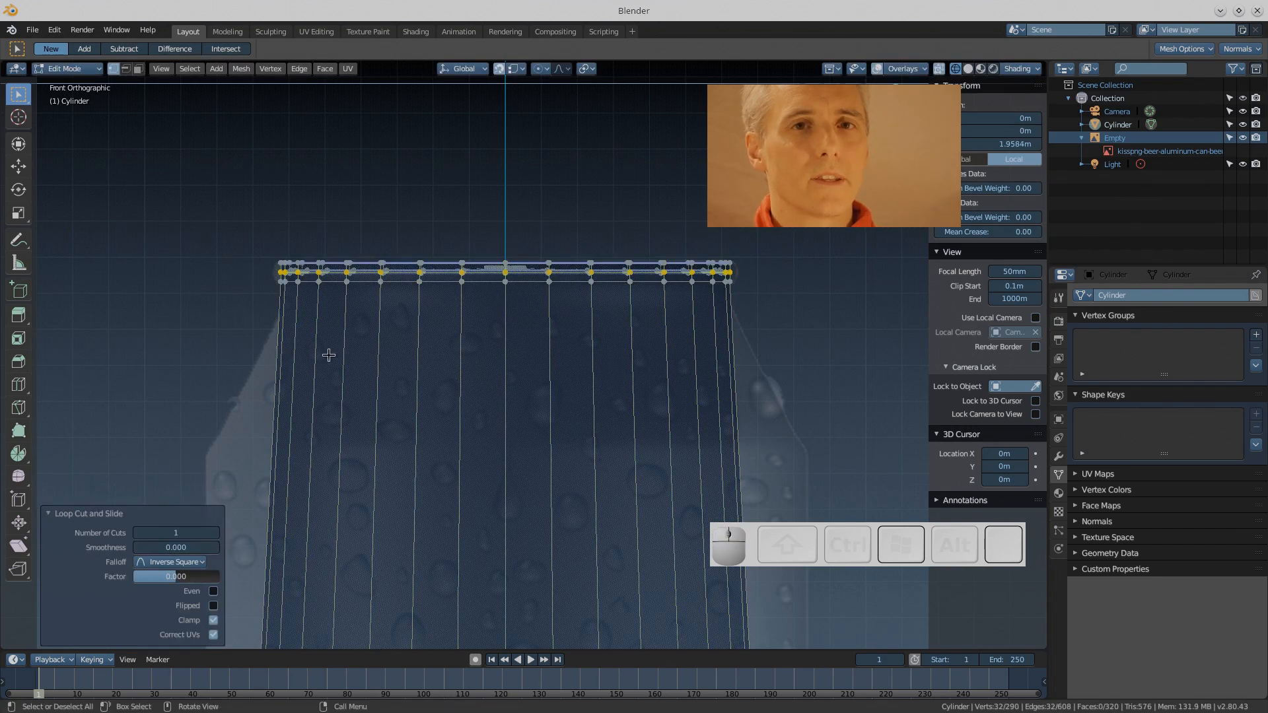
Slide and widen the new loop into the shoulder, then add a loop close under the rim
key("s")
type("-0.750")
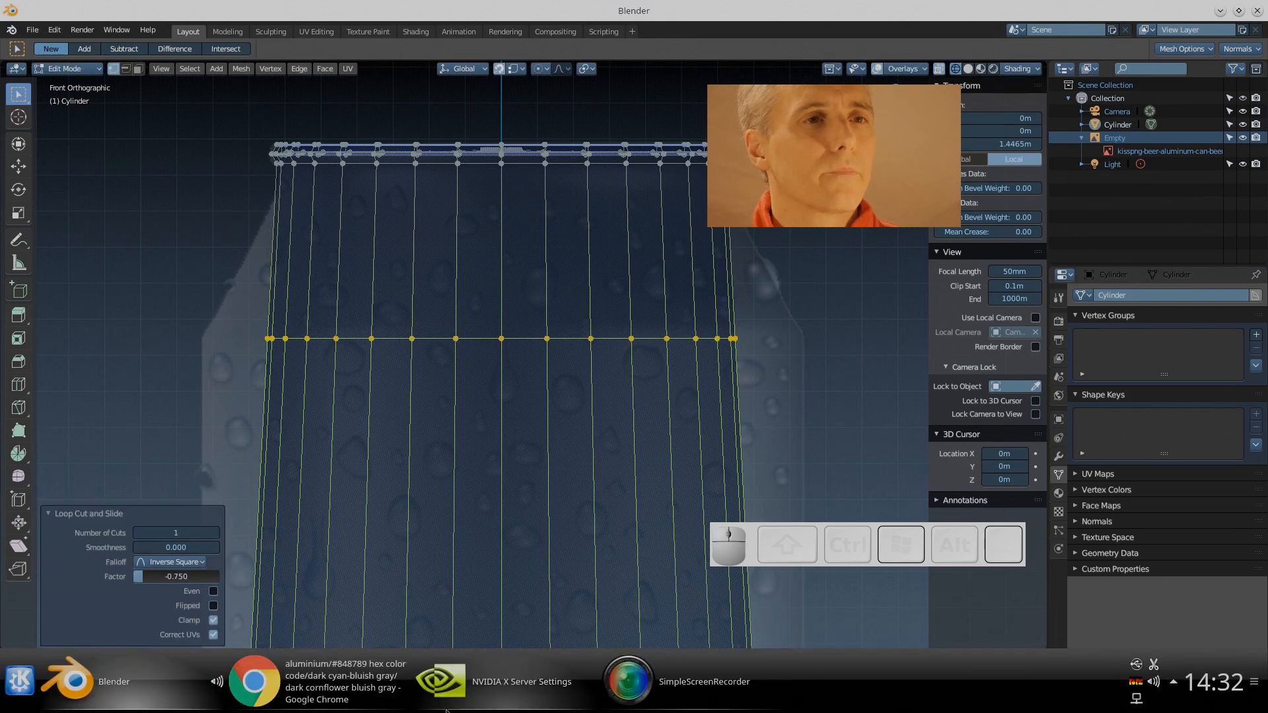
key("s")
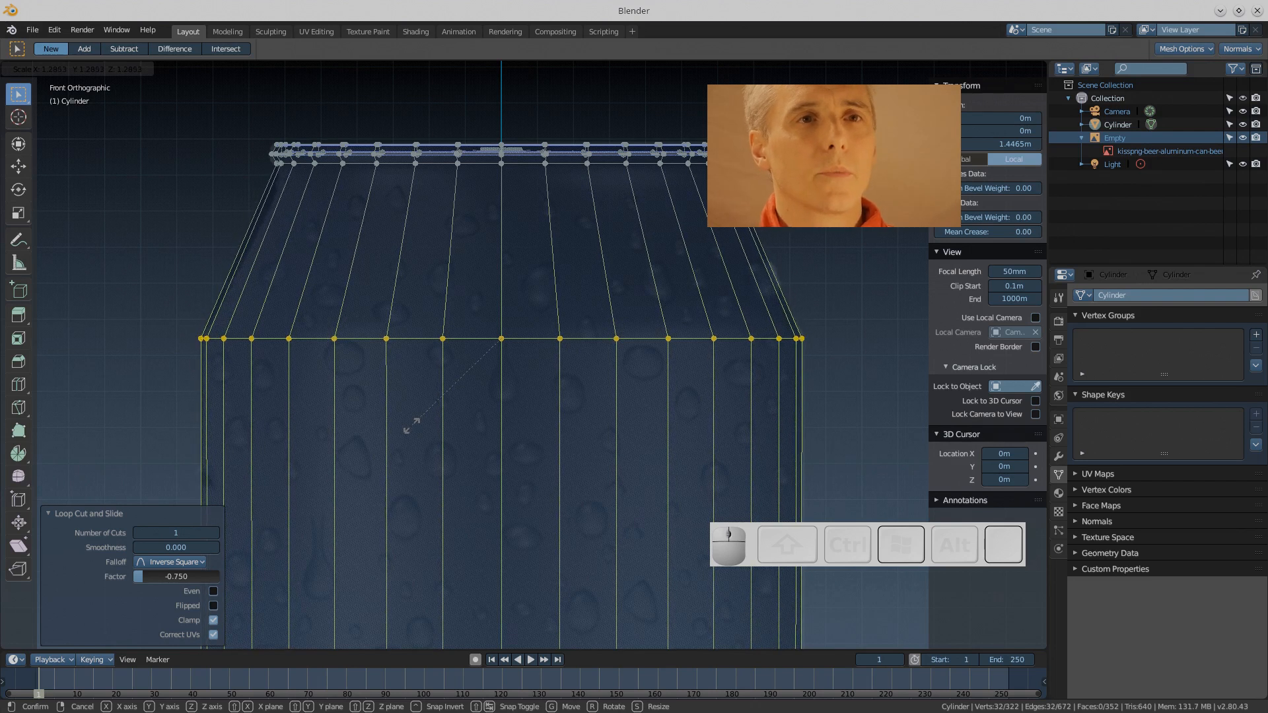
left_click(462, 387)
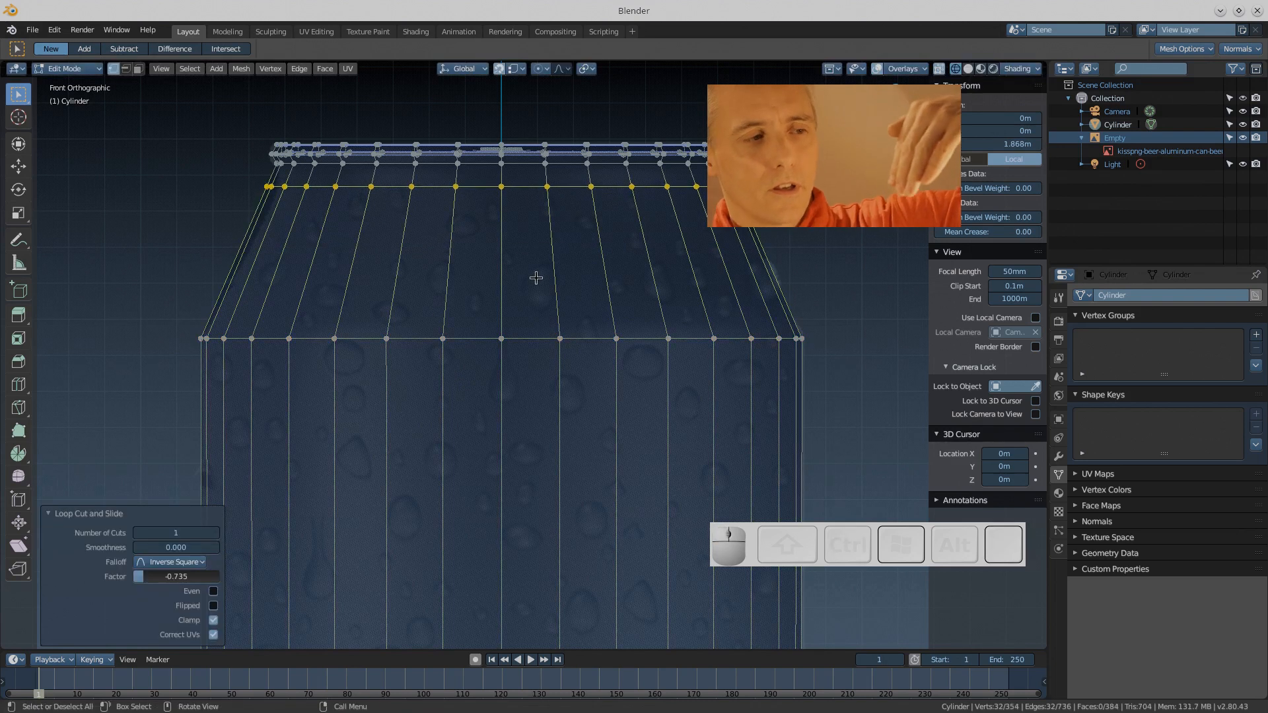
key("s")
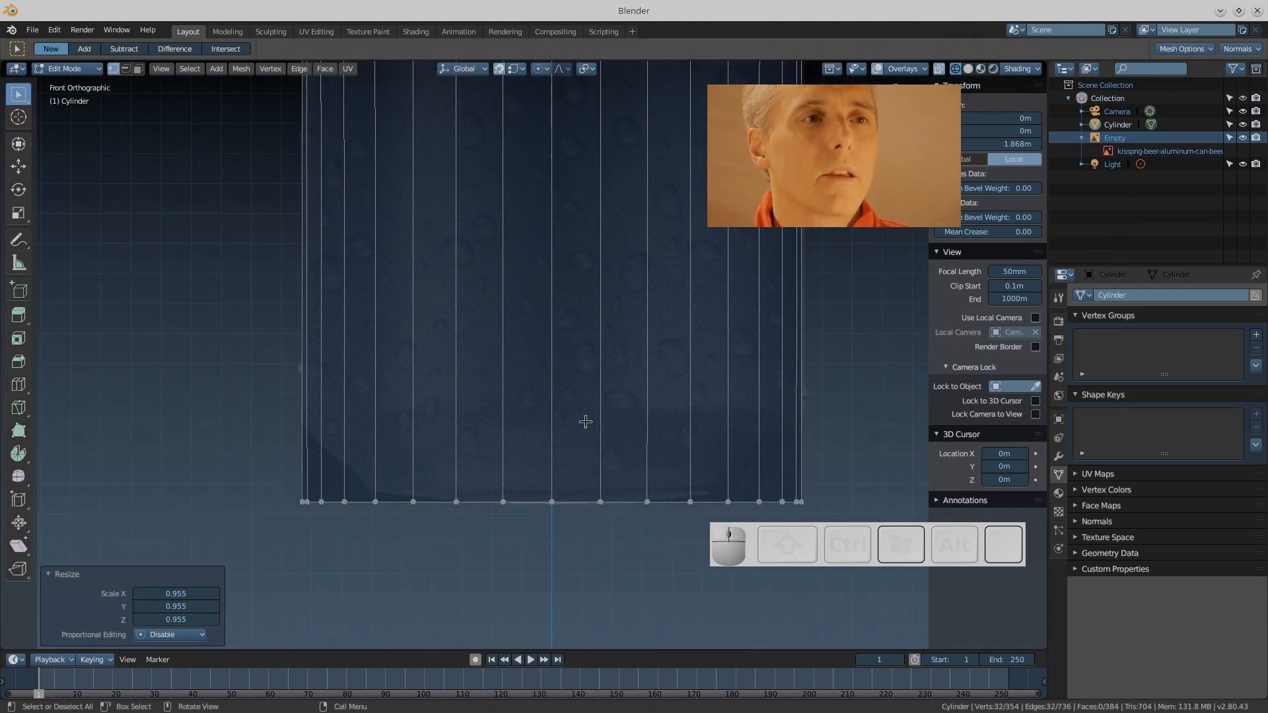
Add loop cuts near the base, scale the bottom ring inward and raise it about 0.033 m
key("ctrl+r")
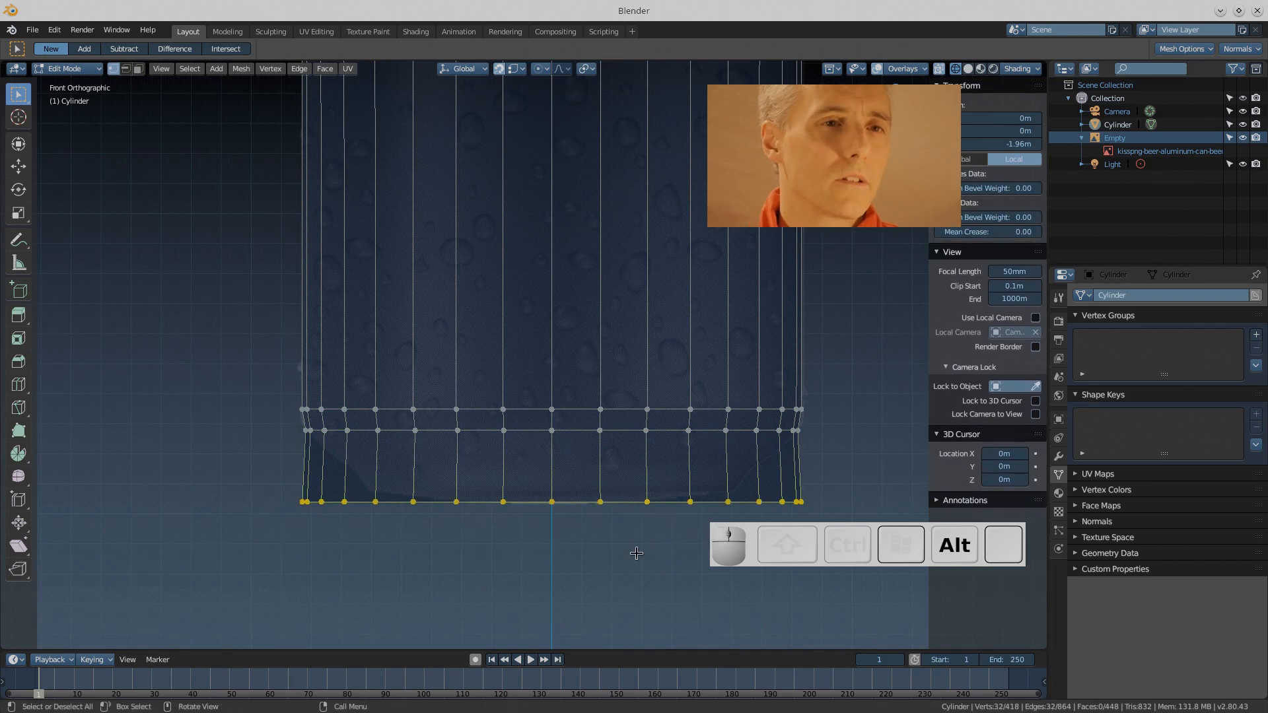
key("s")
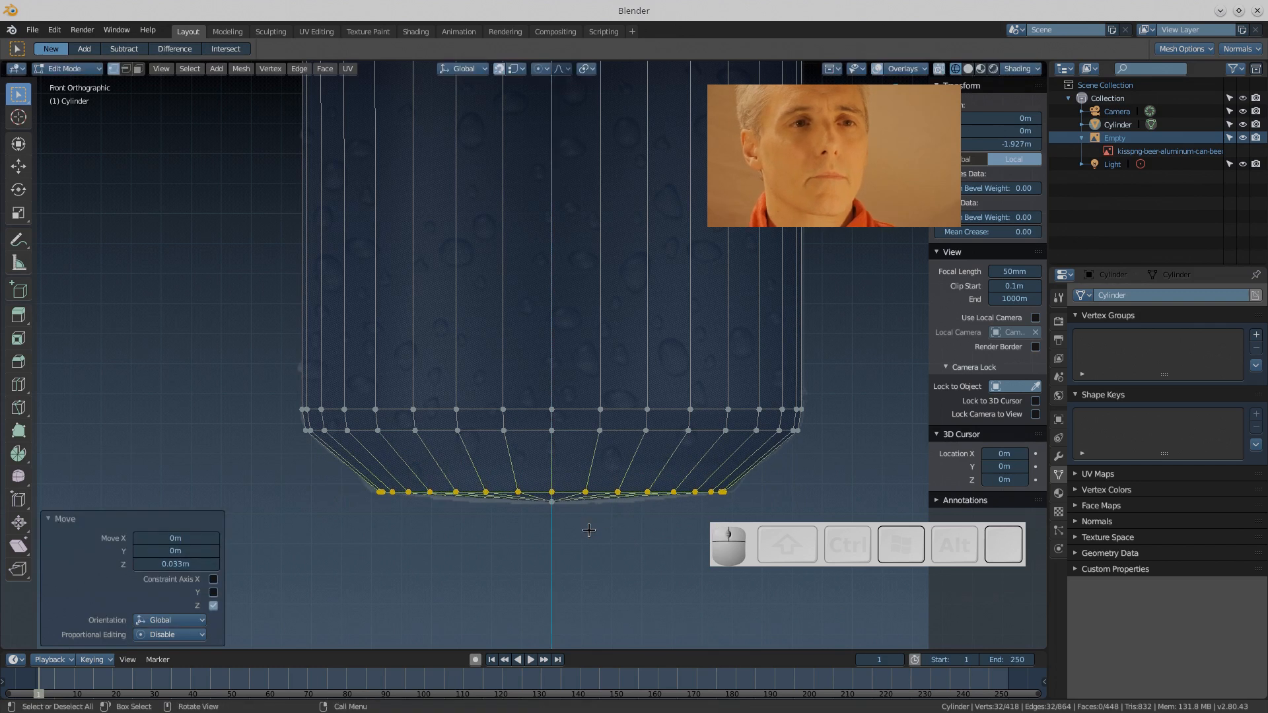
key("s")
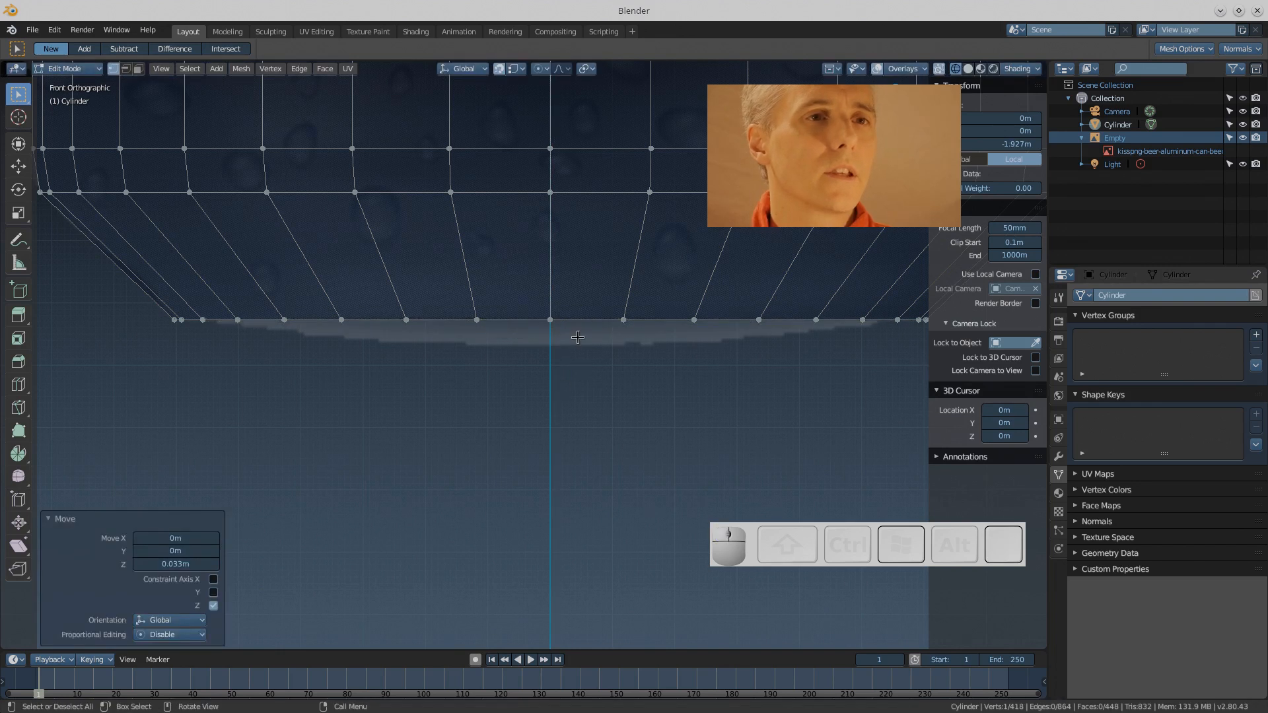
left_click(543, 68)
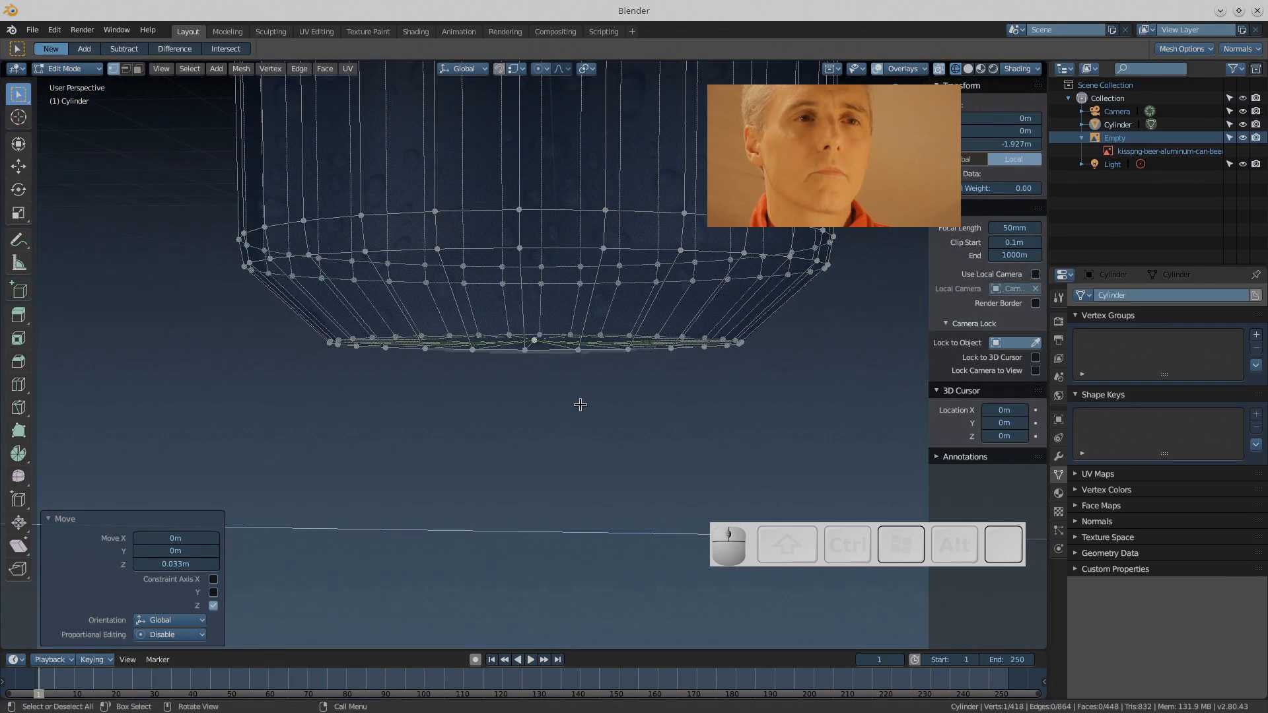
Add an inner ring on the underside, lift it slightly to form the dome, and return to Object Mode
key("KP_1")
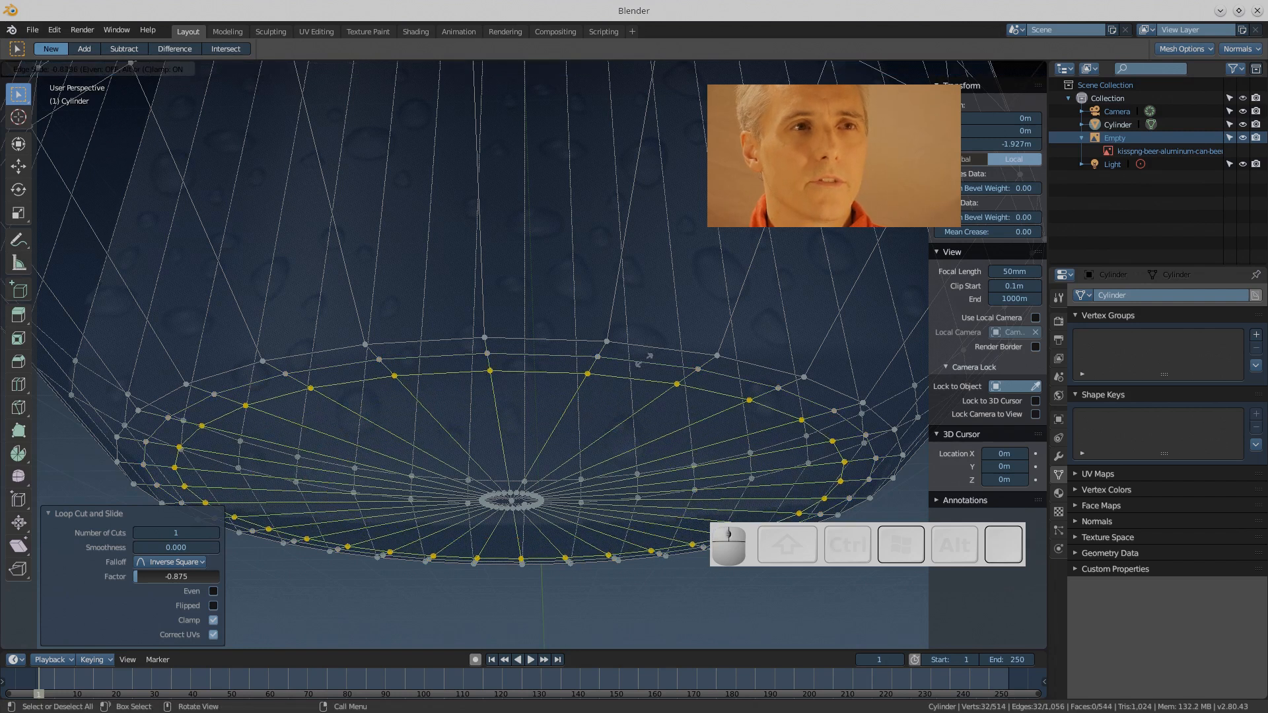
mouse_move(624, 416)
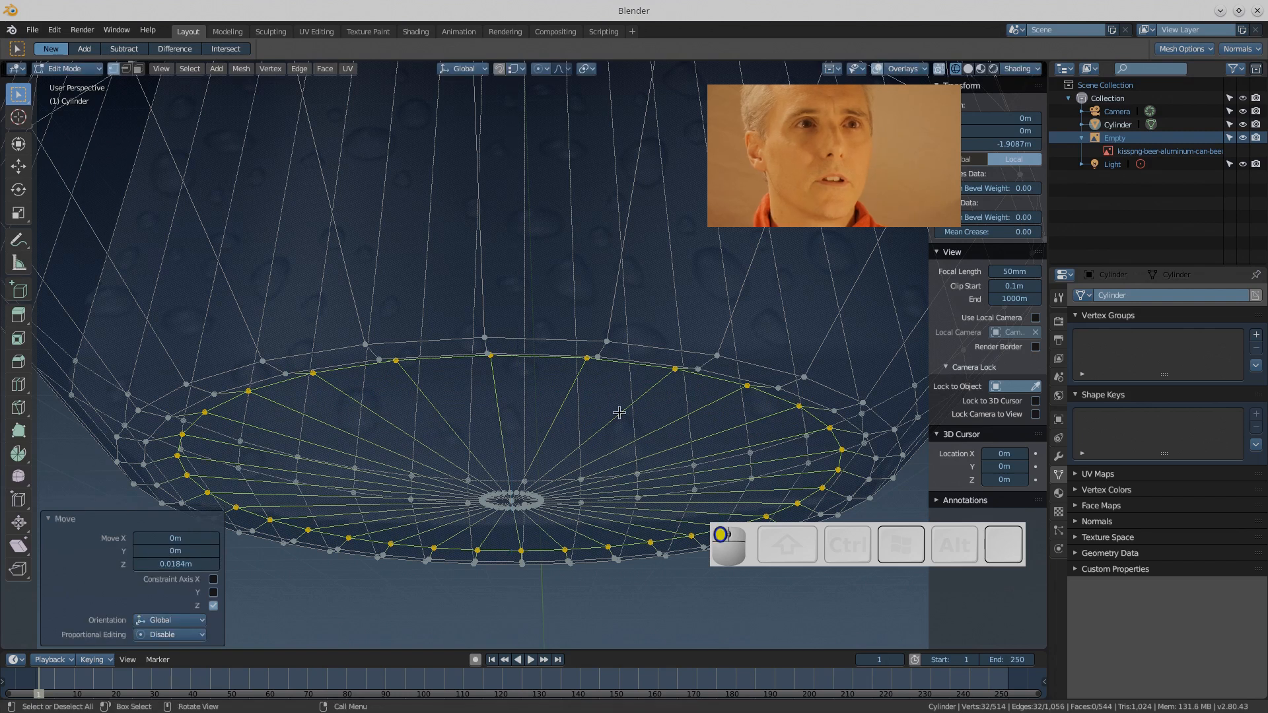
key("Tab")
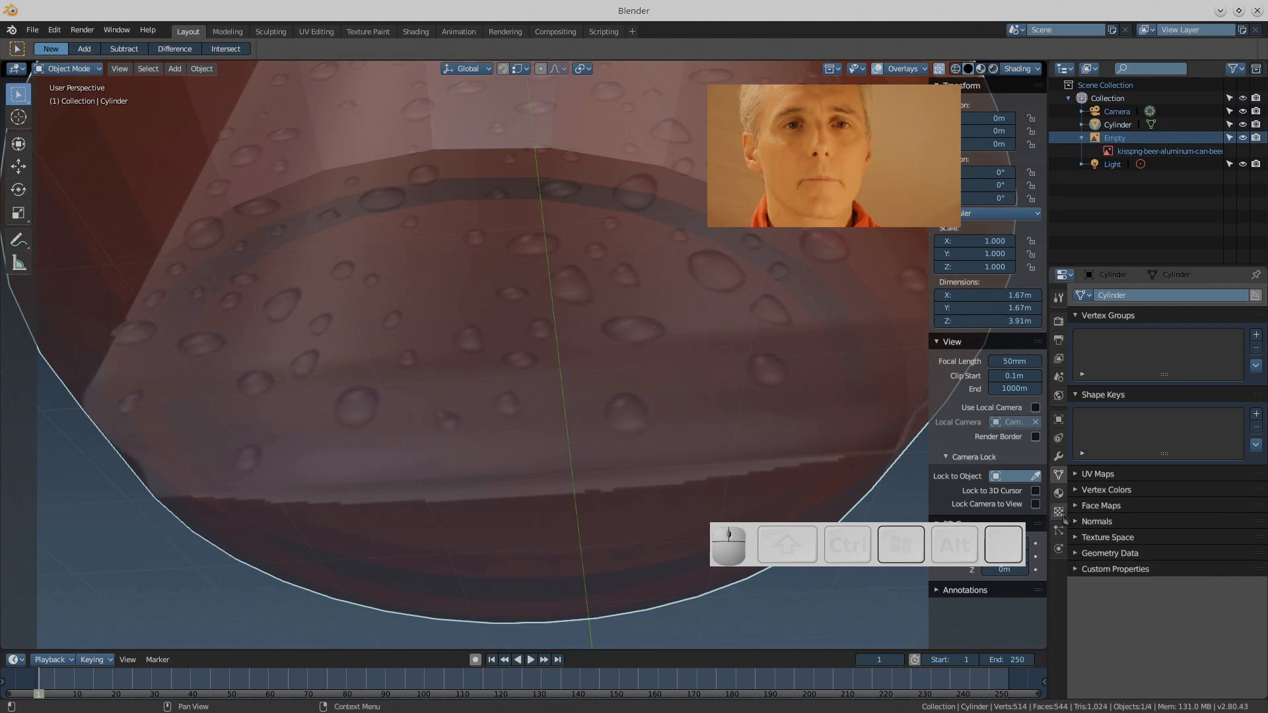
mouse_move(1057, 492)
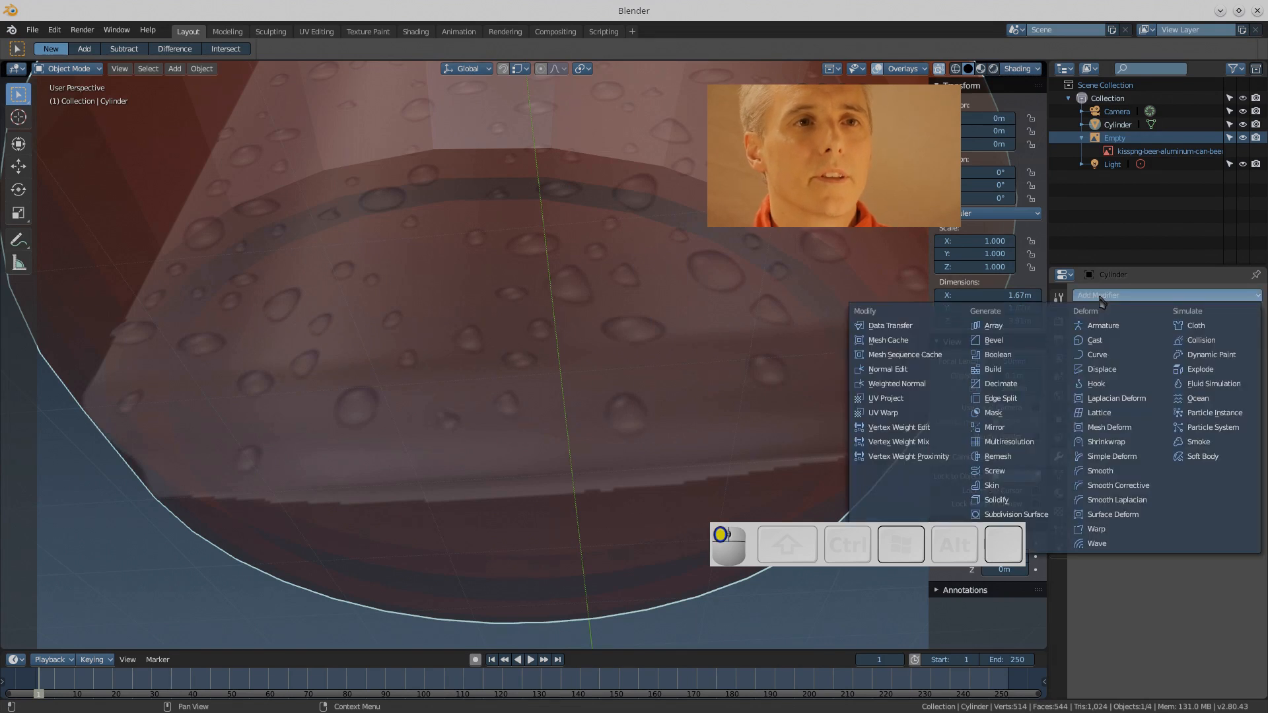
Add a Subdivision Surface modifier and Shade Smooth, then inspect the rounded bottom
left_click(1014, 514)
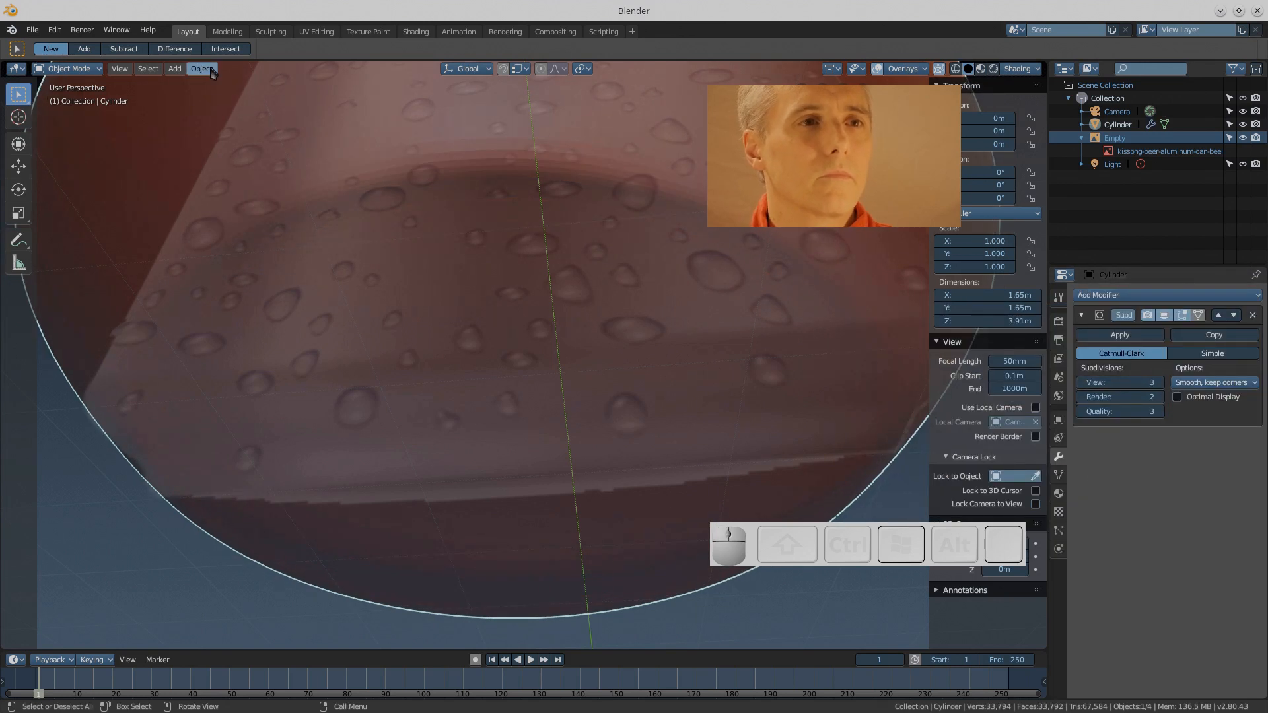
left_click(201, 68)
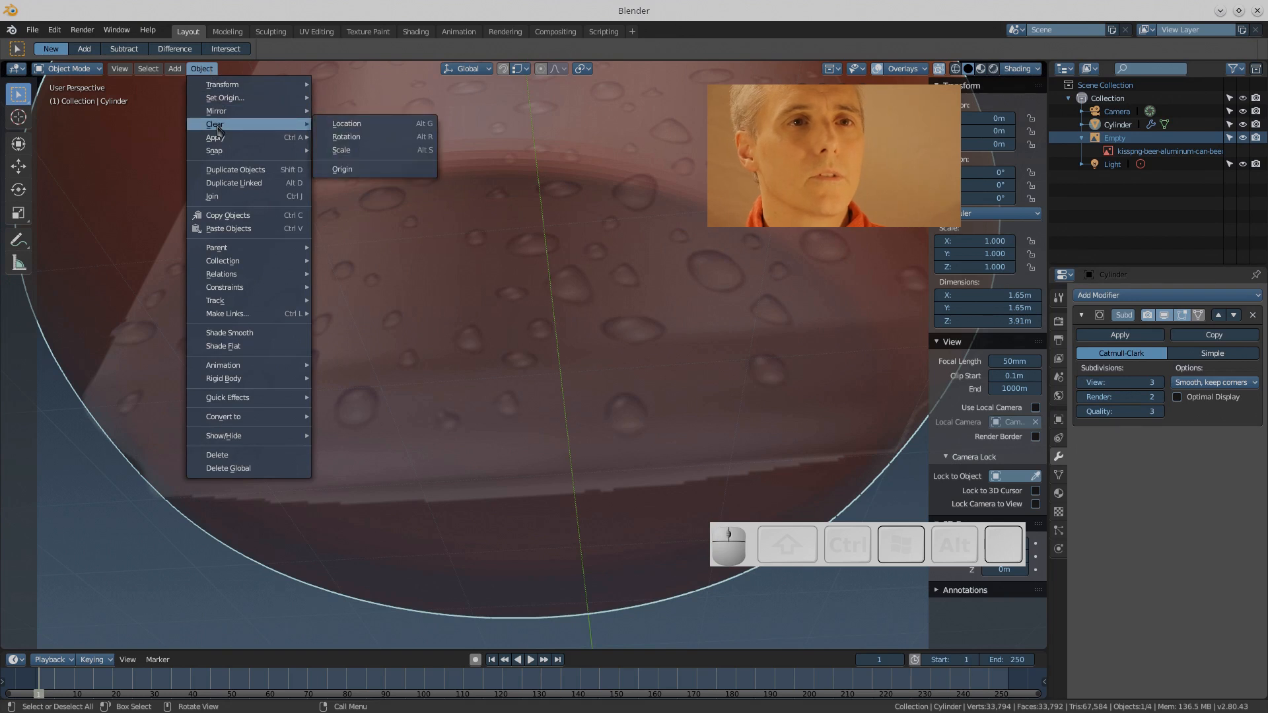
mouse_move(249, 348)
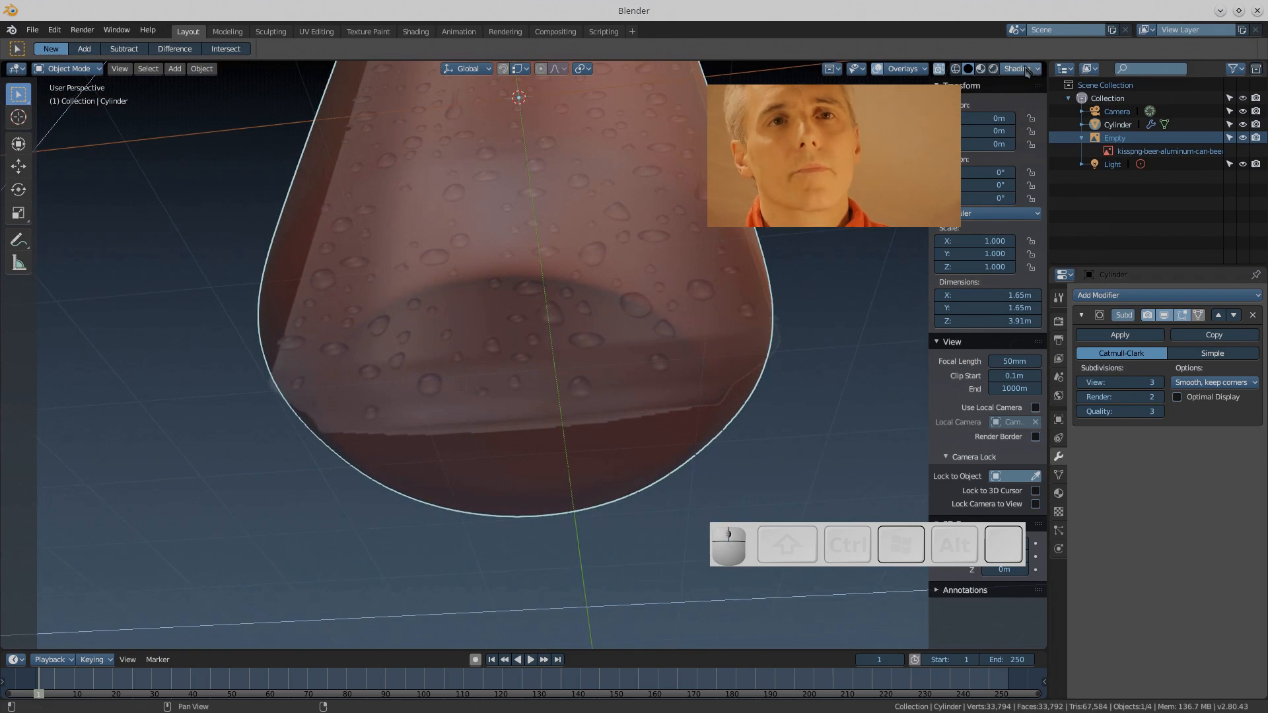
left_click(933, 68)
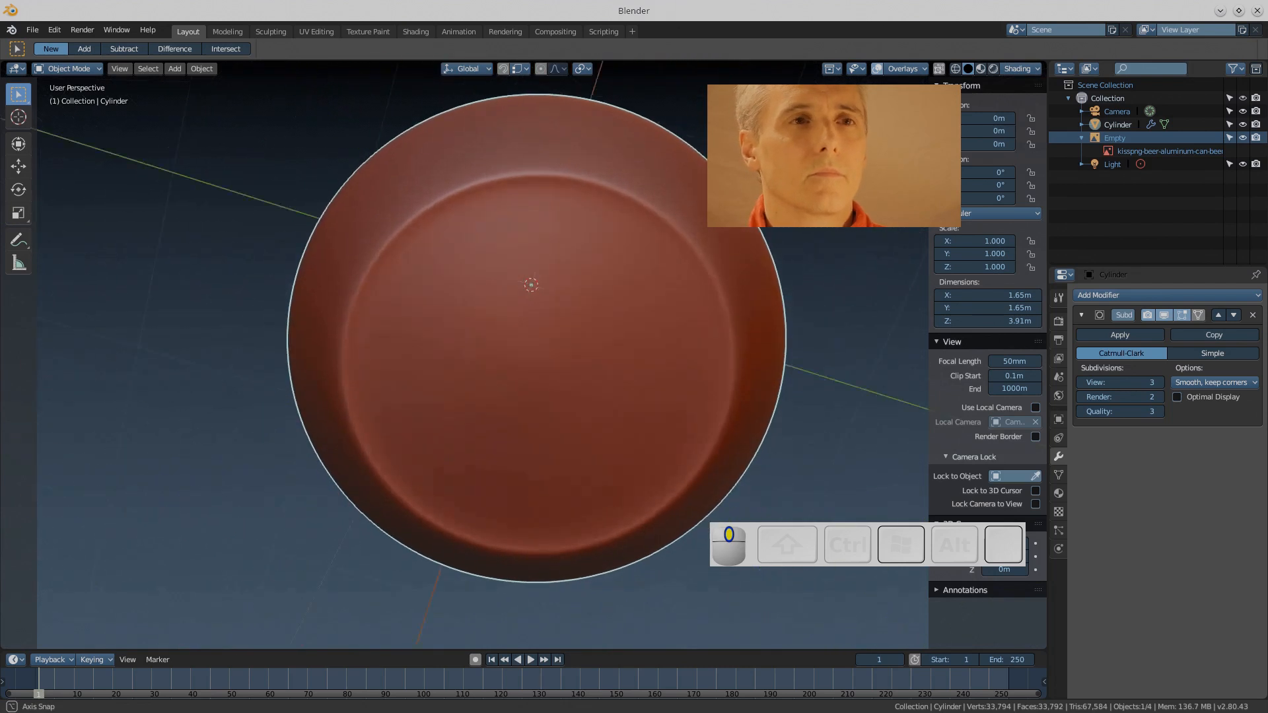
left_click_drag(530, 286, 591, 161)
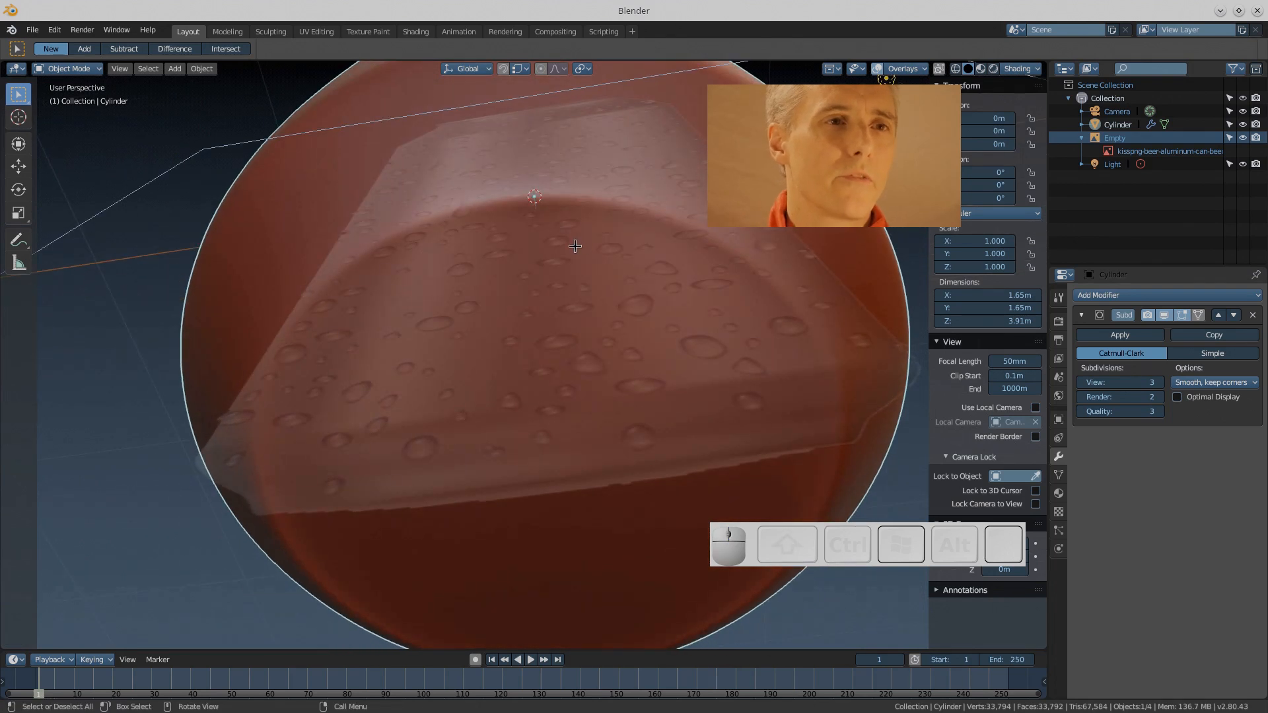
Enter Edit Mode and set the top rim edge loop's Mean Crease to 1.0
key("Tab")
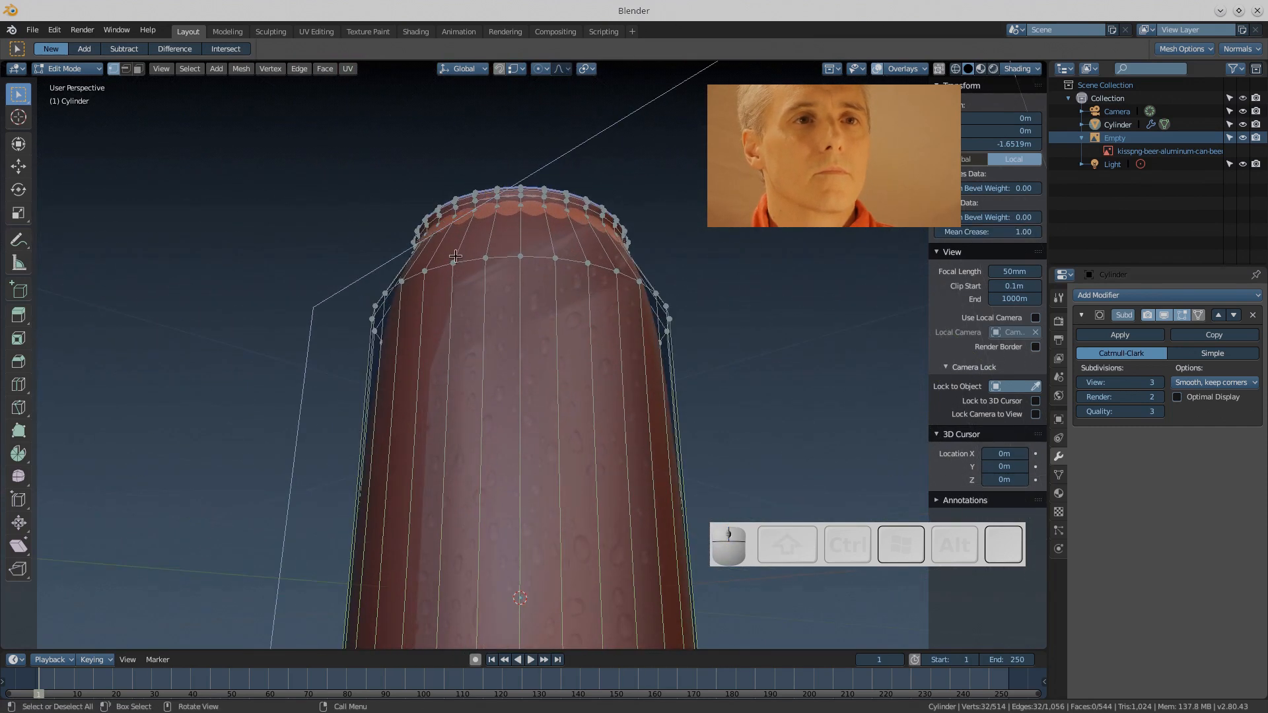
Add a supporting edge loop just beside the top rim and check it in Object Mode
left_click(472, 260)
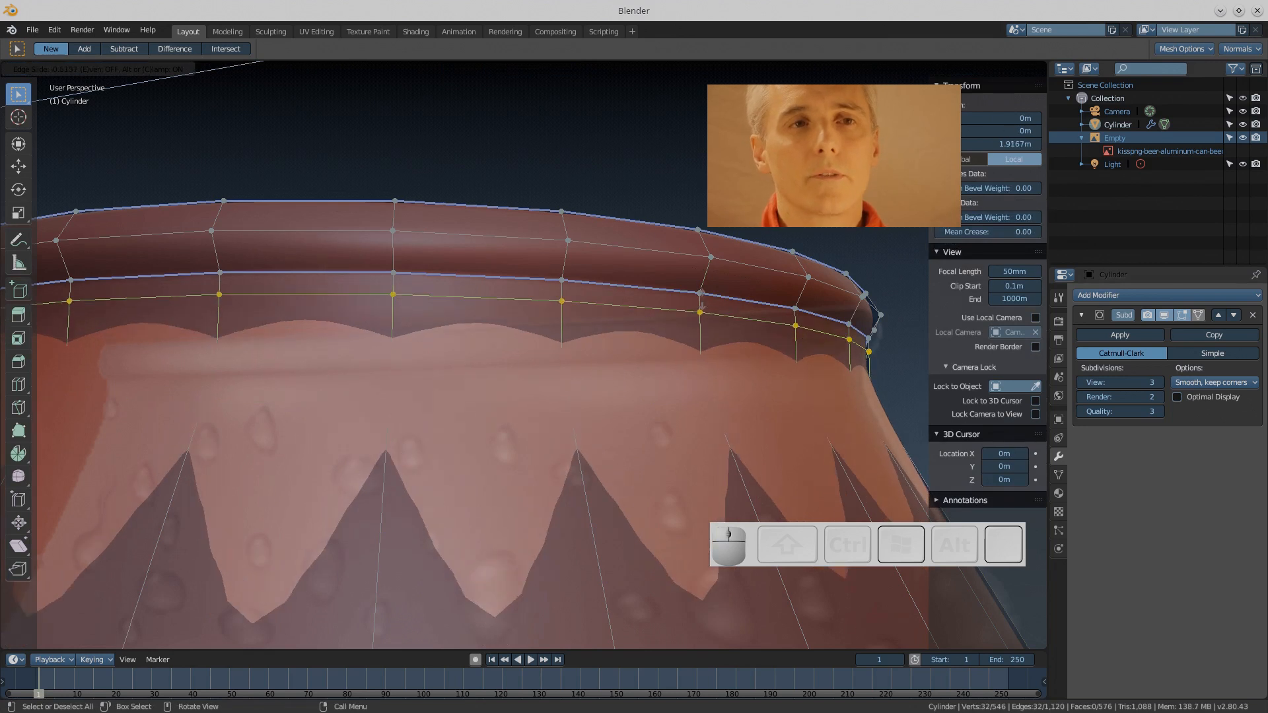
left_click(737, 379)
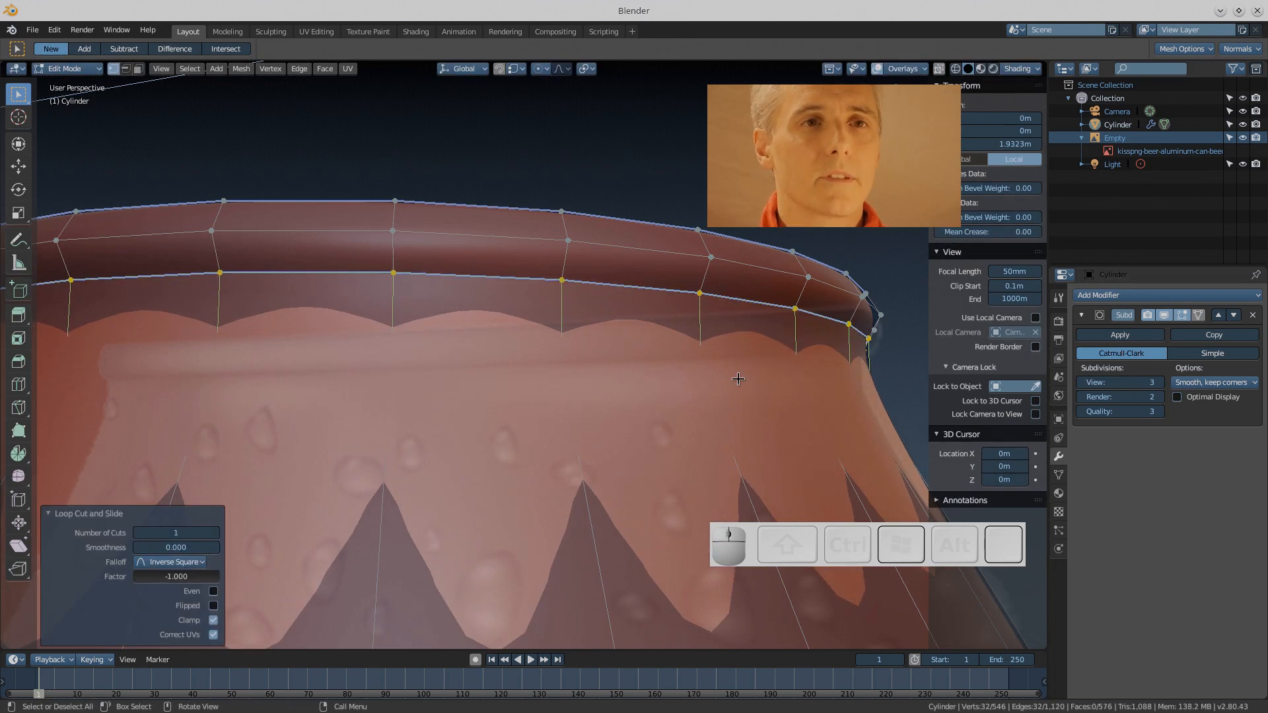
key("s")
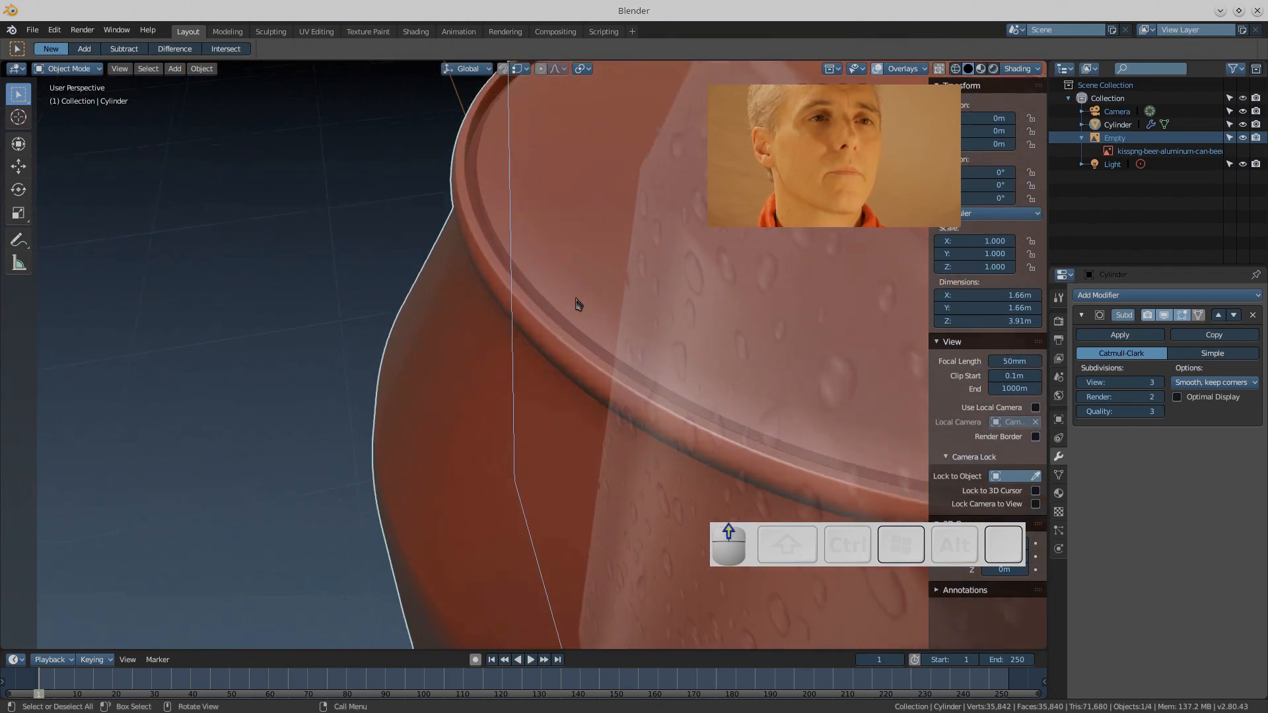
Soften the rim's edge loop crease to 0.27 and return to Object Mode
key("Tab")
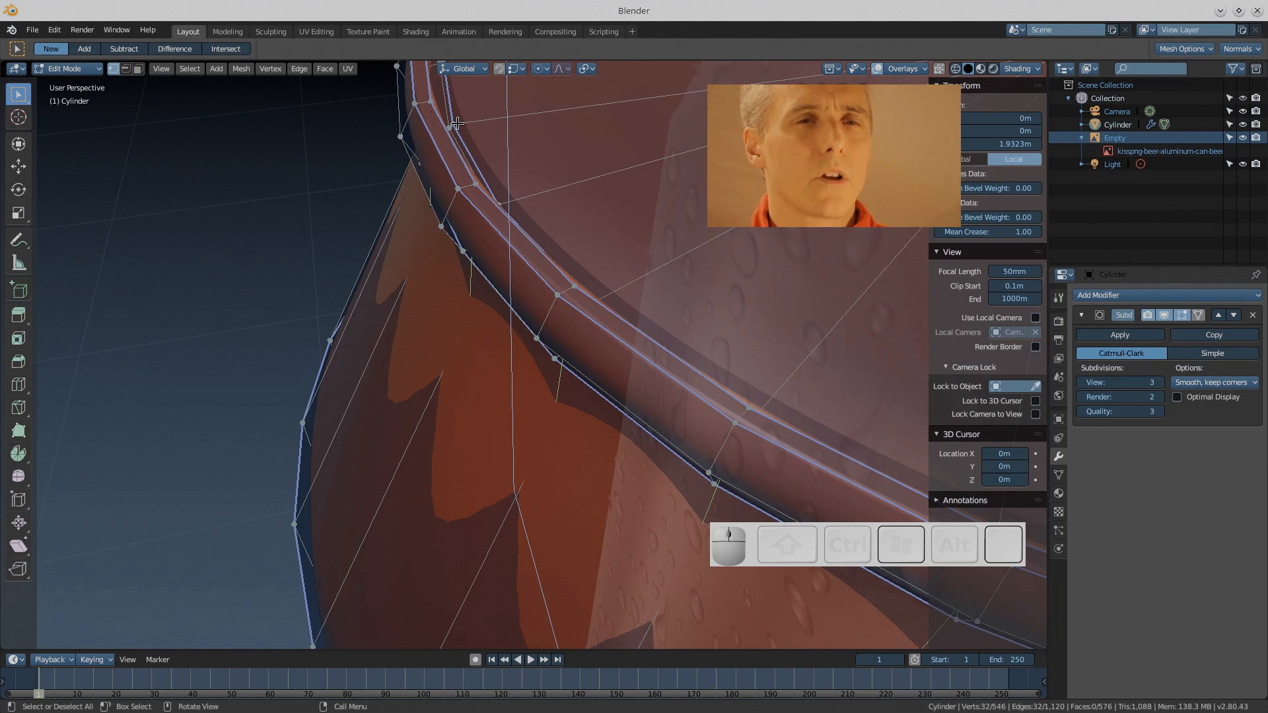
left_click(463, 143)
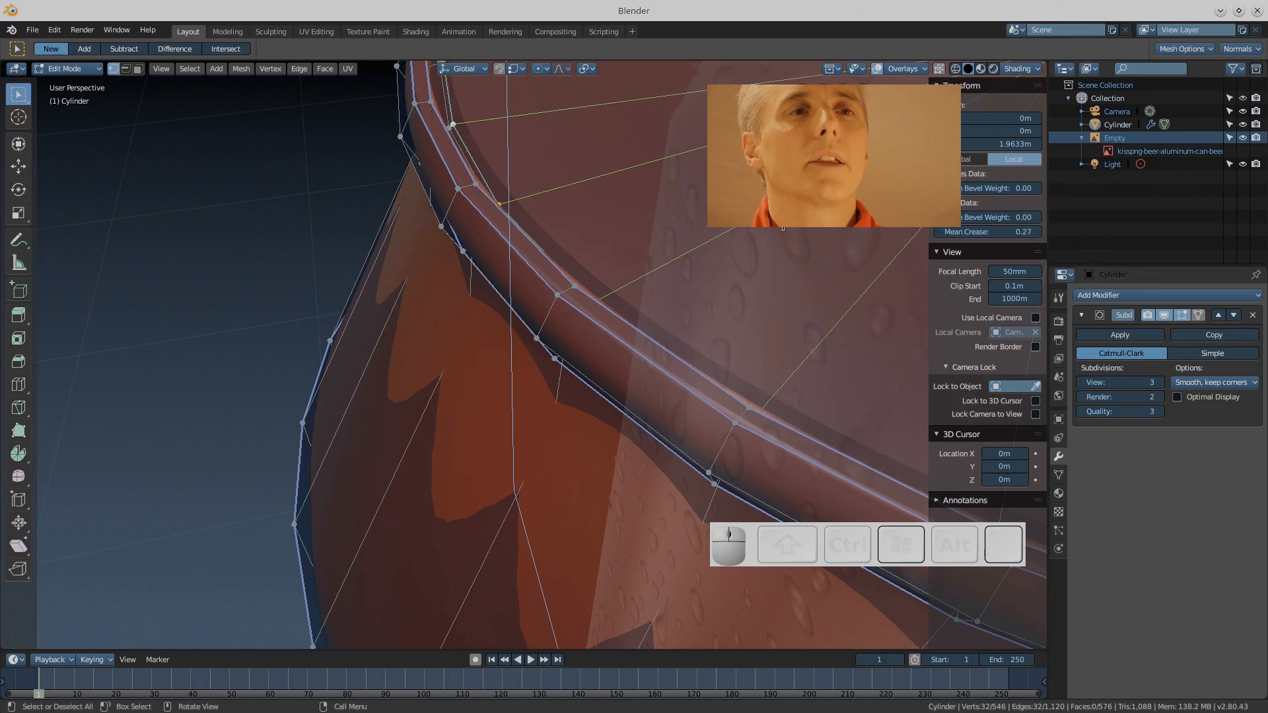
key("Tab")
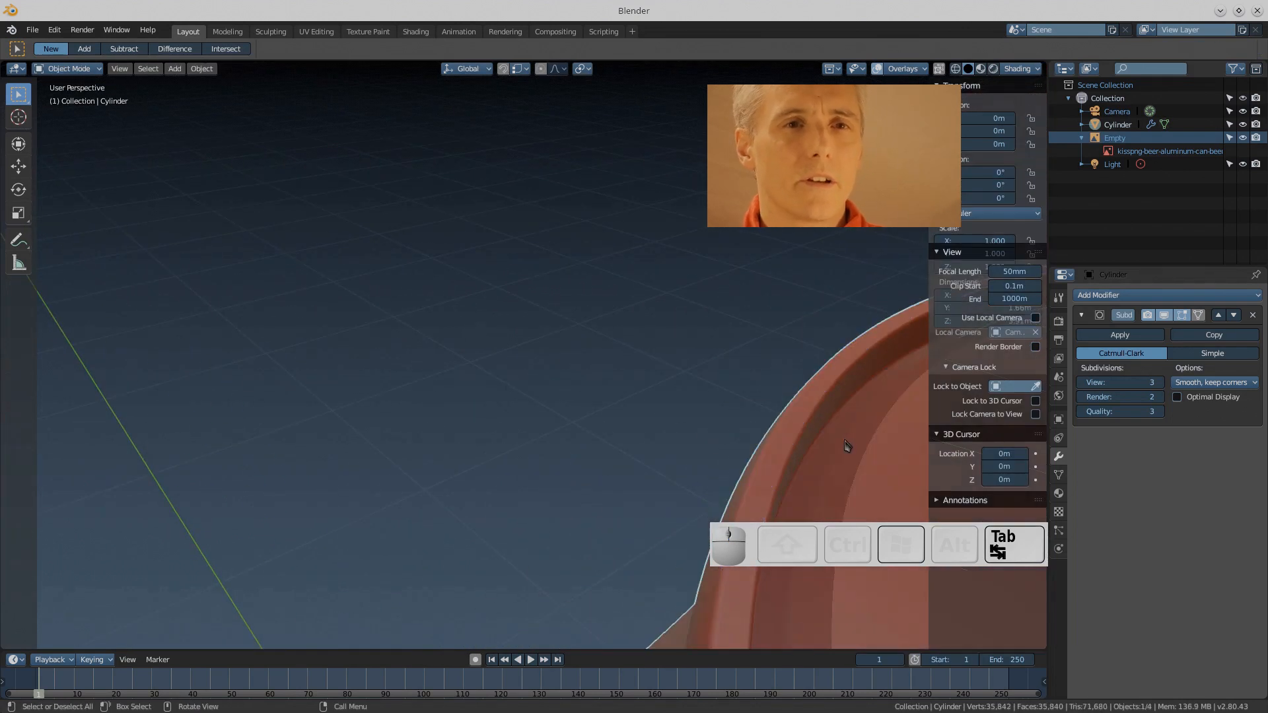
key("Tab")
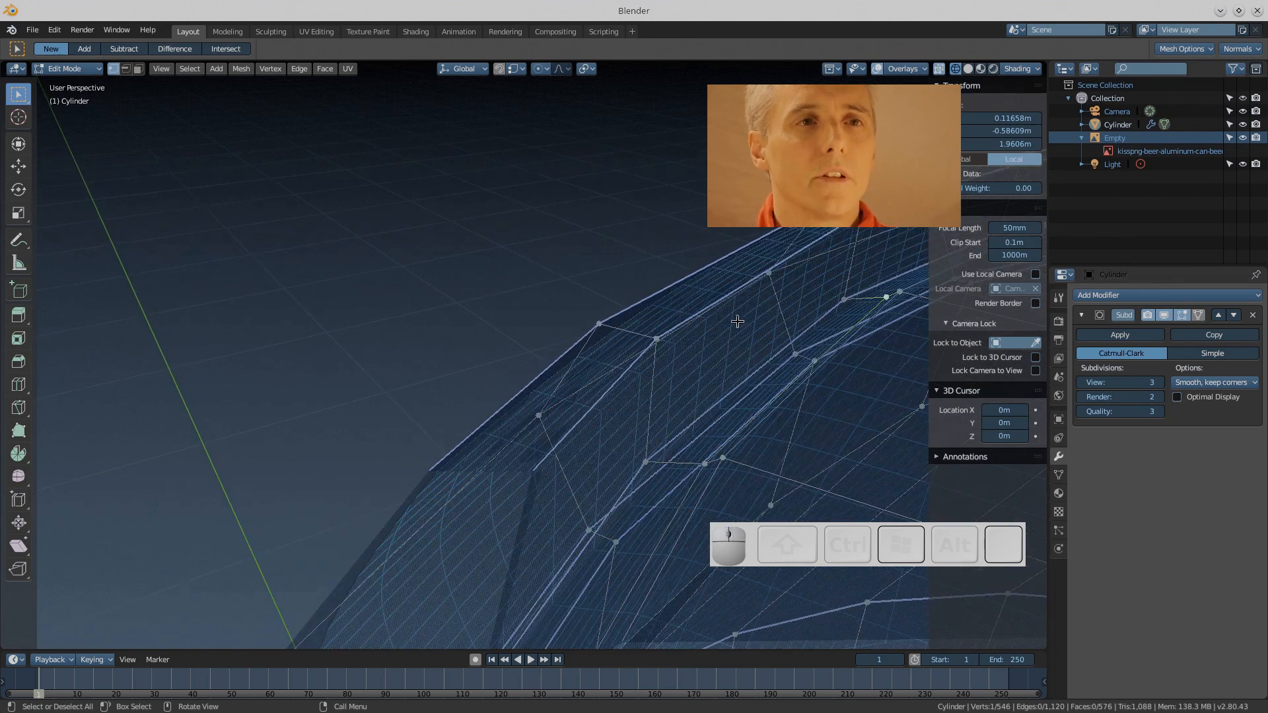
left_click_drag(735, 321, 647, 373)
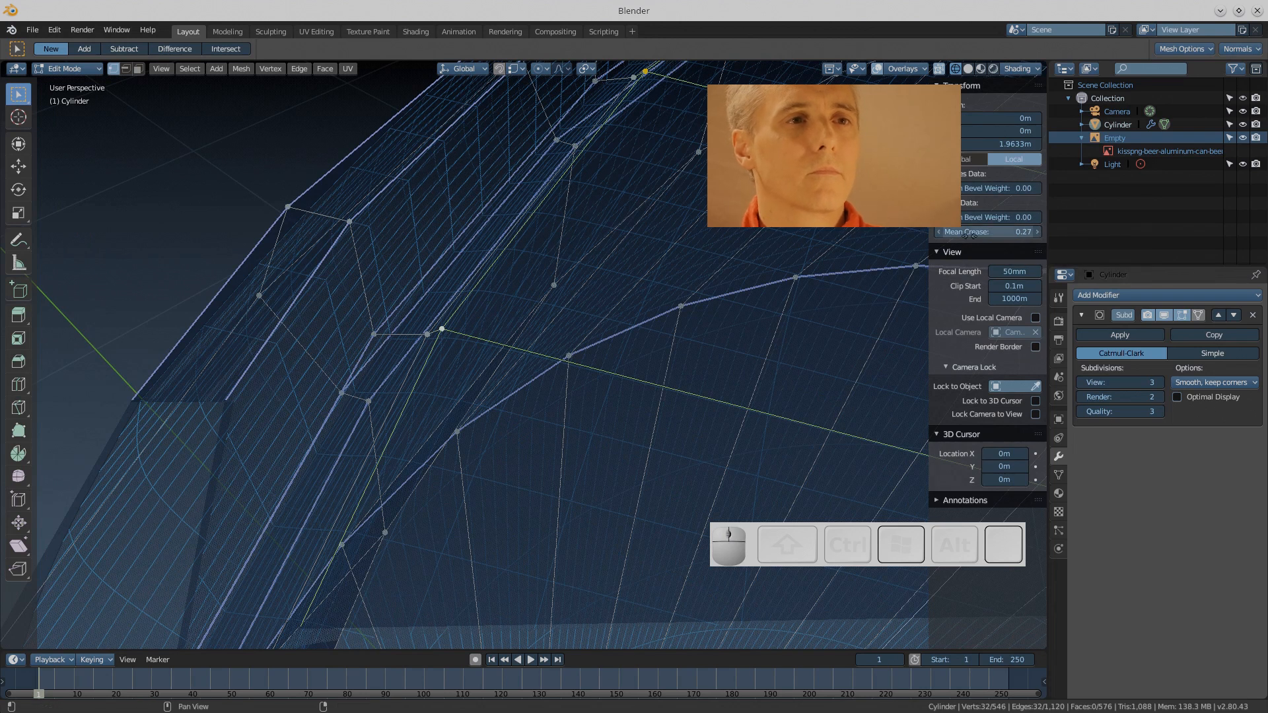
left_click(986, 231)
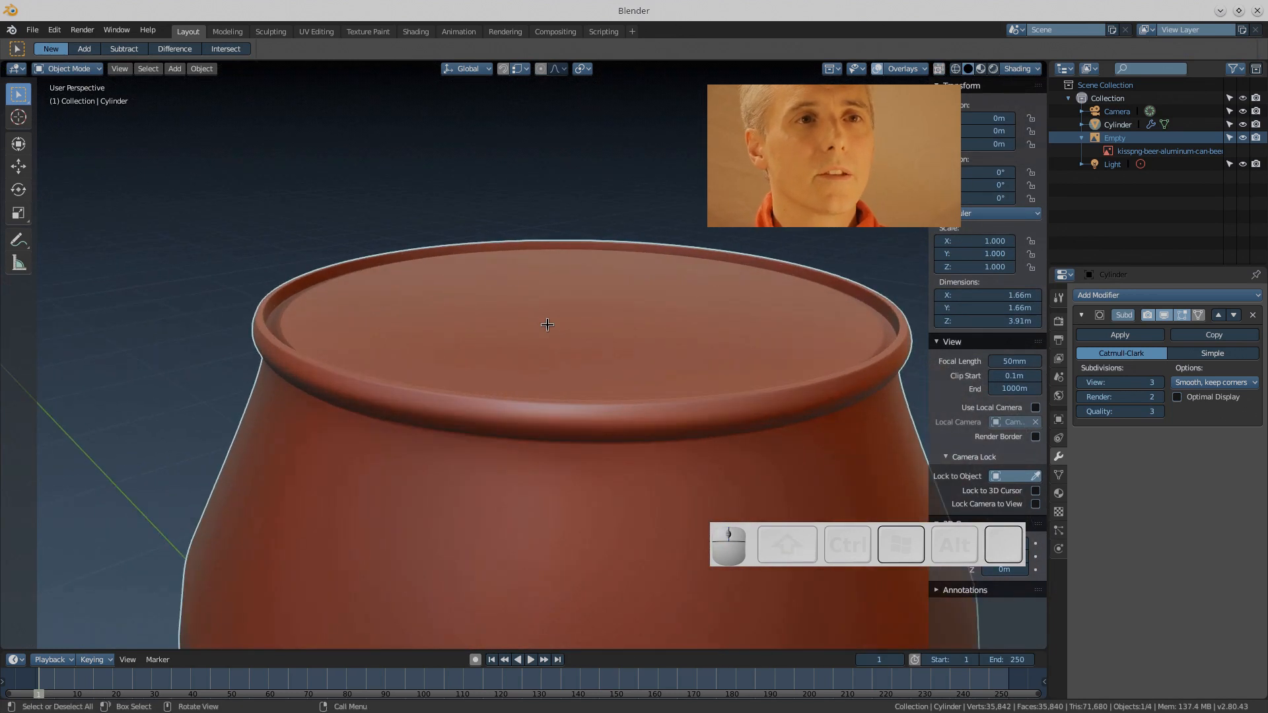
Grow the top-face selection by a ring and lower the lid slightly, checking in Object Mode
key("Tab")
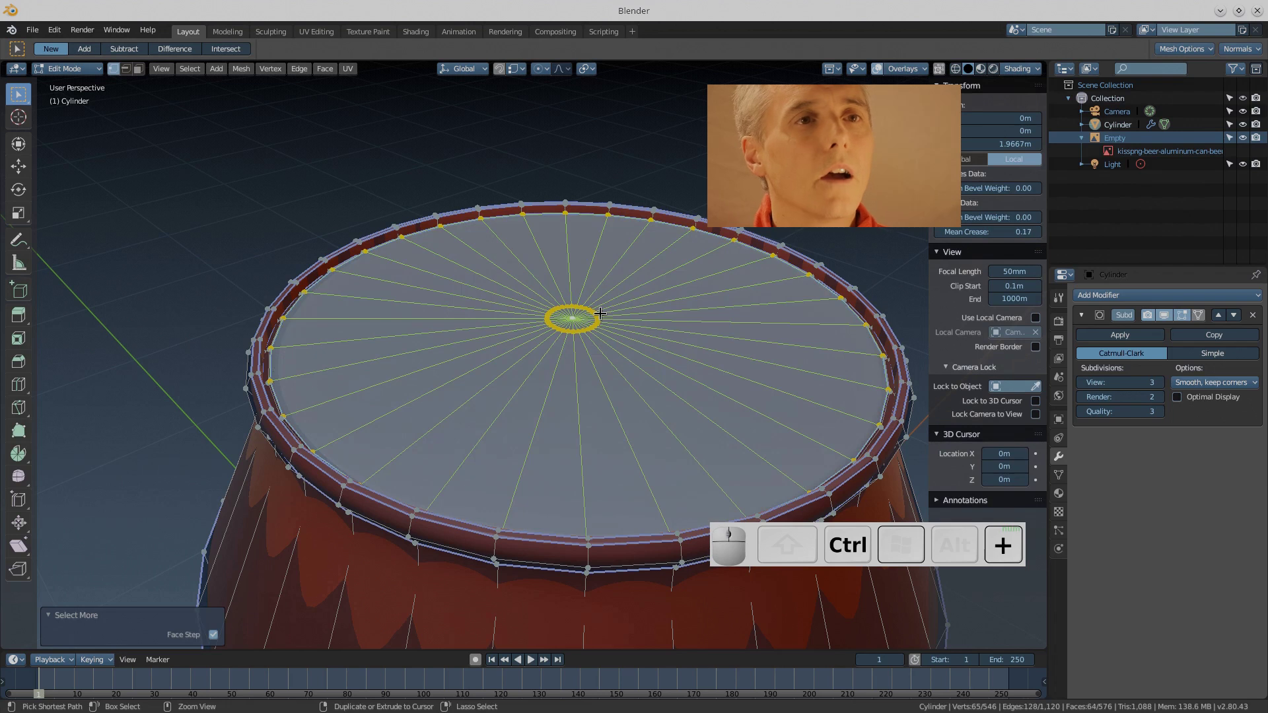
key("g")
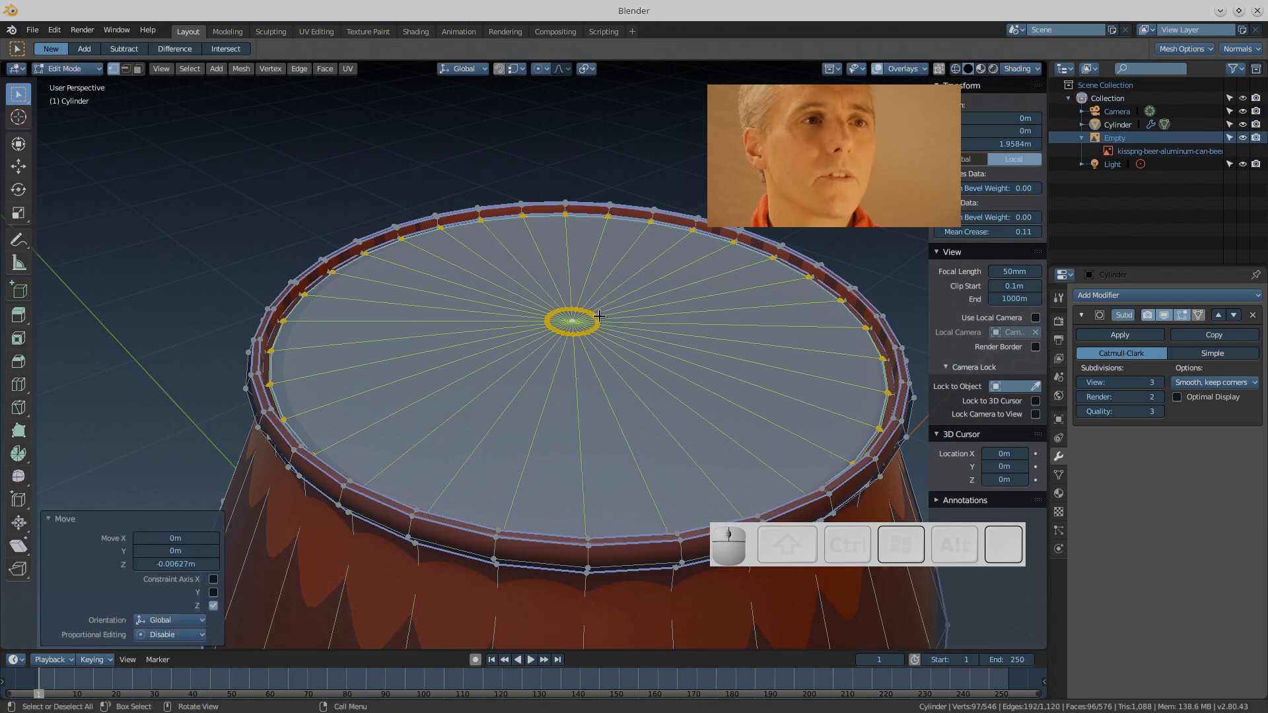
key("Tab")
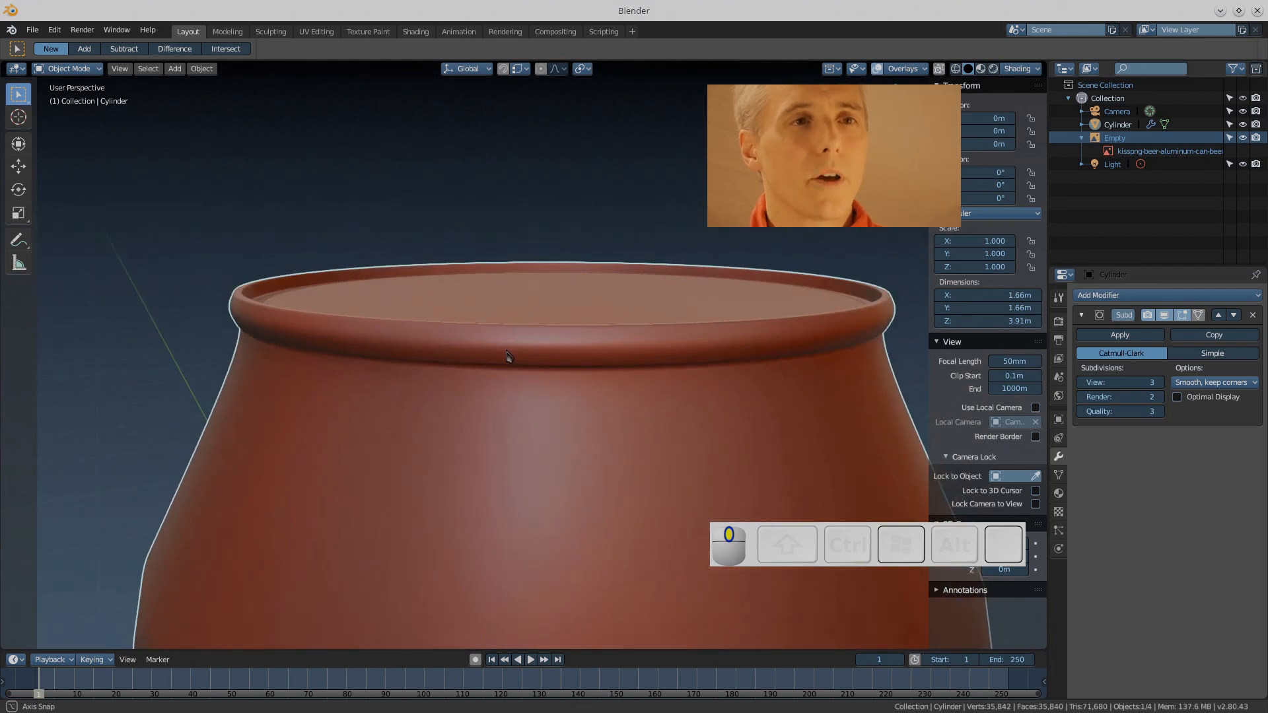
scroll("down", 3)
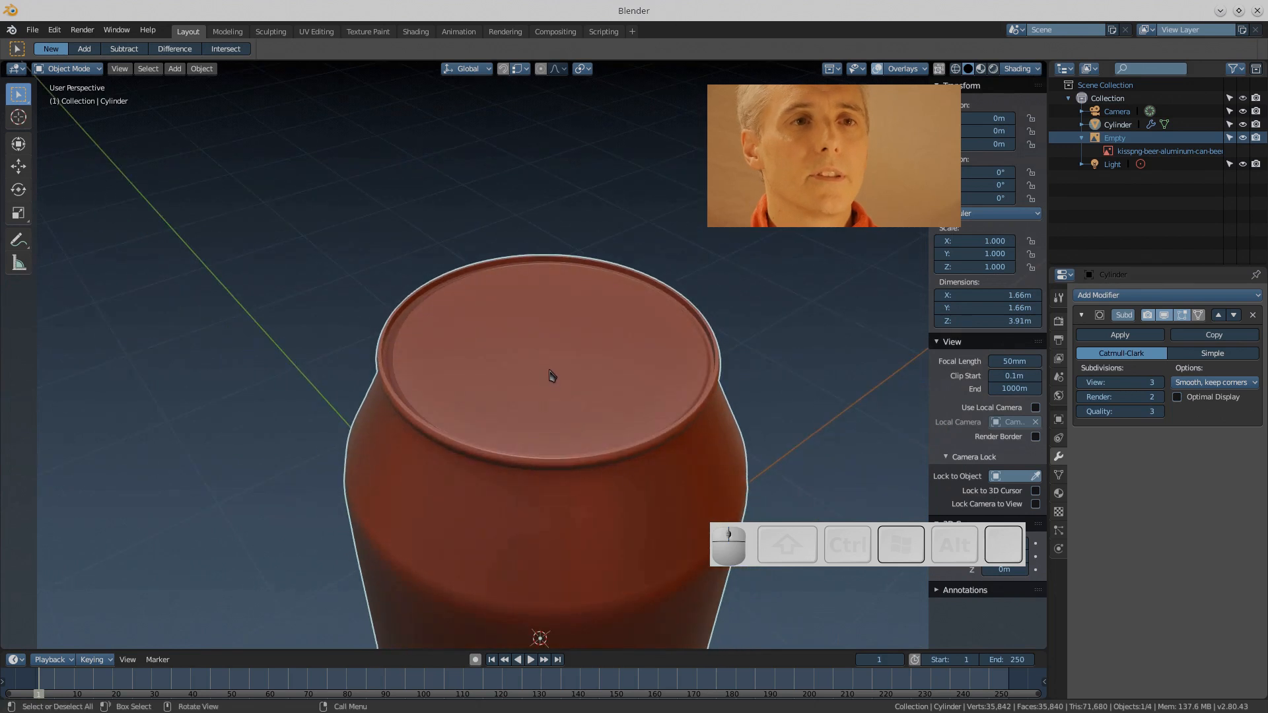
Shrink the selection to the inner lid and sink it further below the rim
key("Tab")
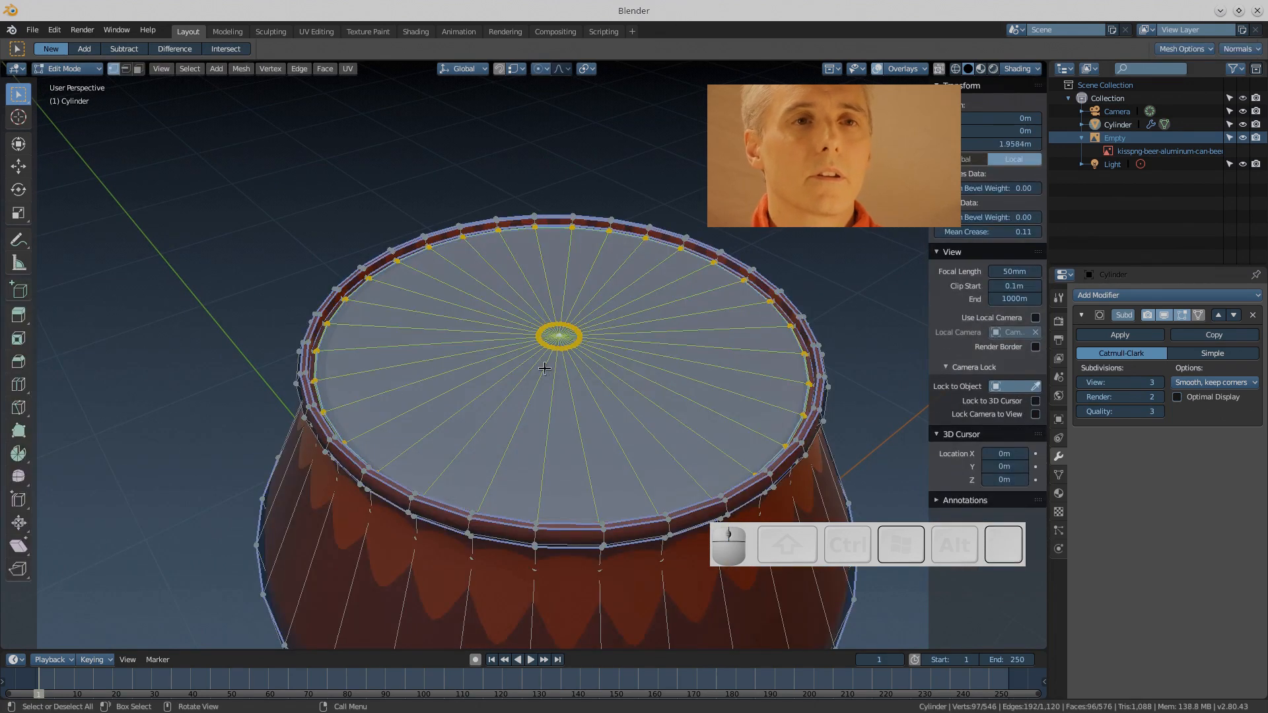
key("ctrl")
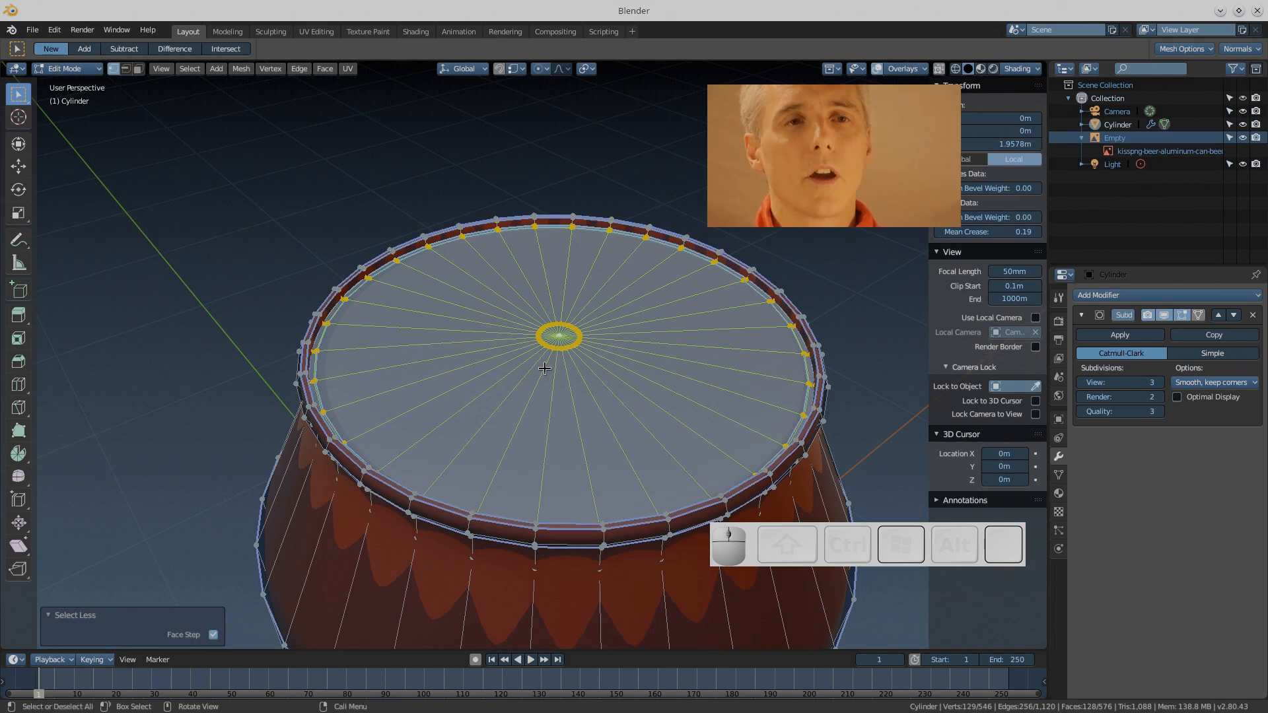
key("G")
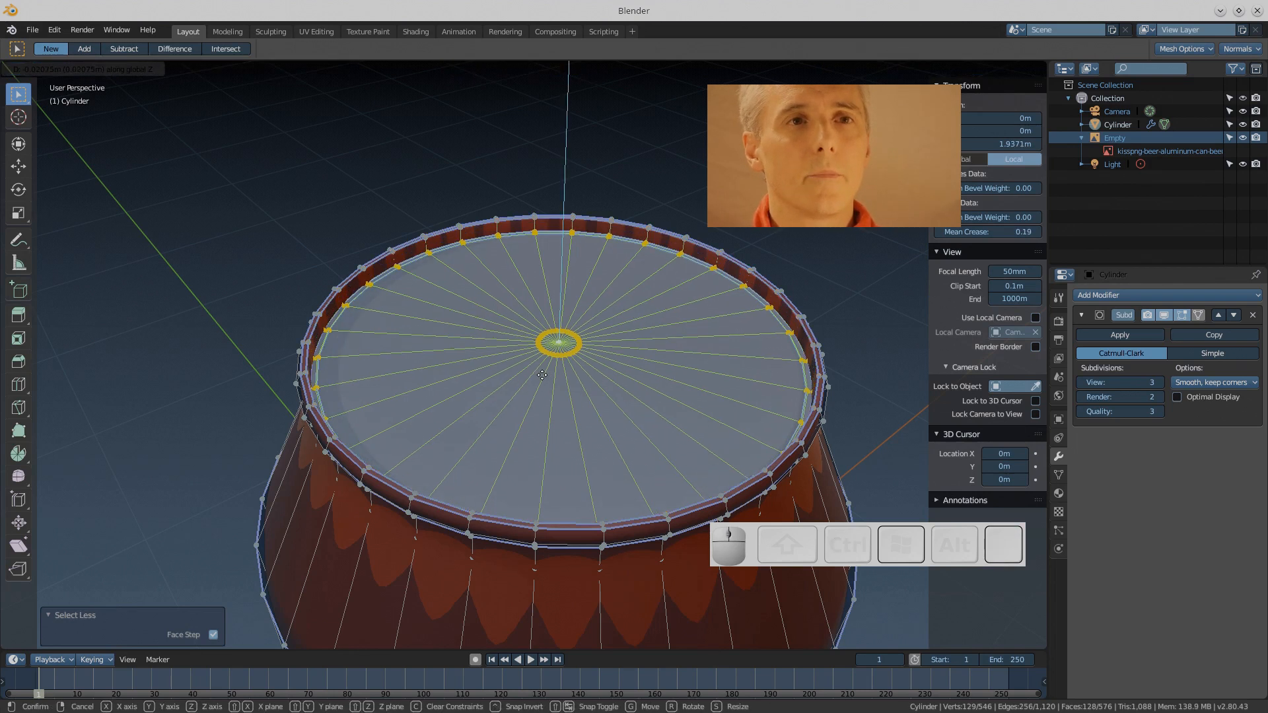
key("Tab")
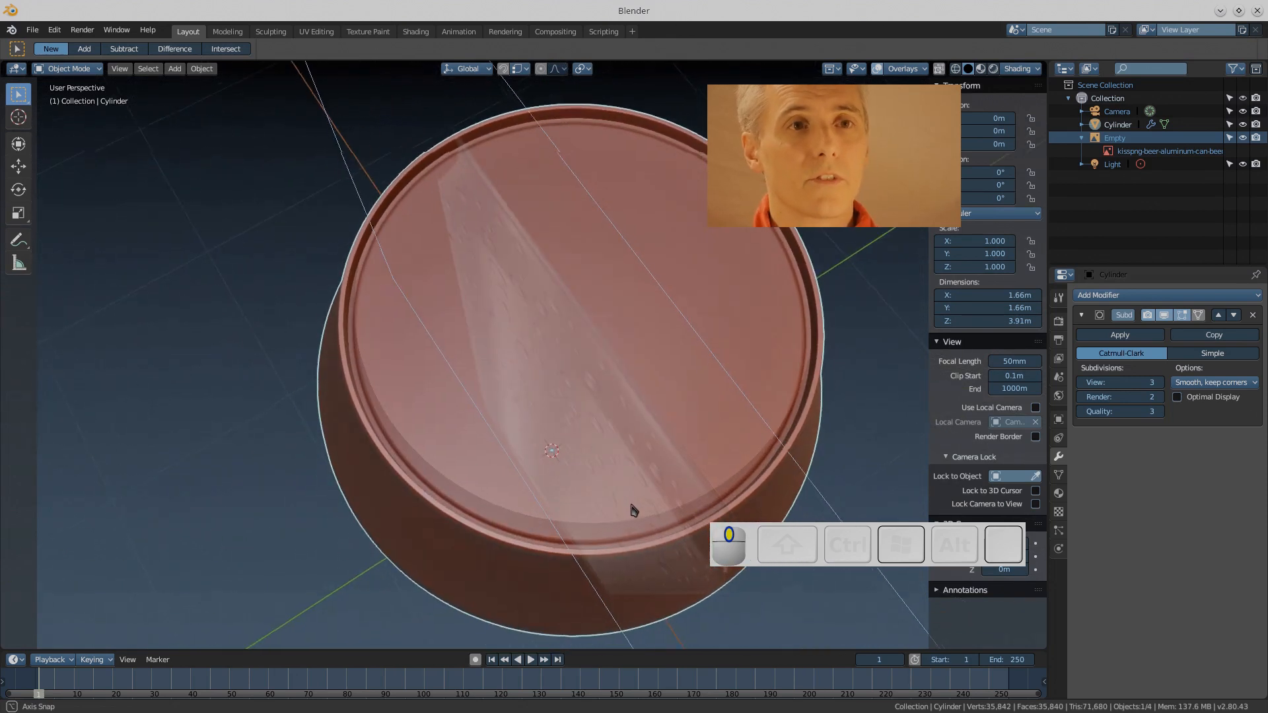
Enter Edit Mode viewing the recessed top and bring up the Viewport Shading options
left_click_drag(632, 510, 605, 474)
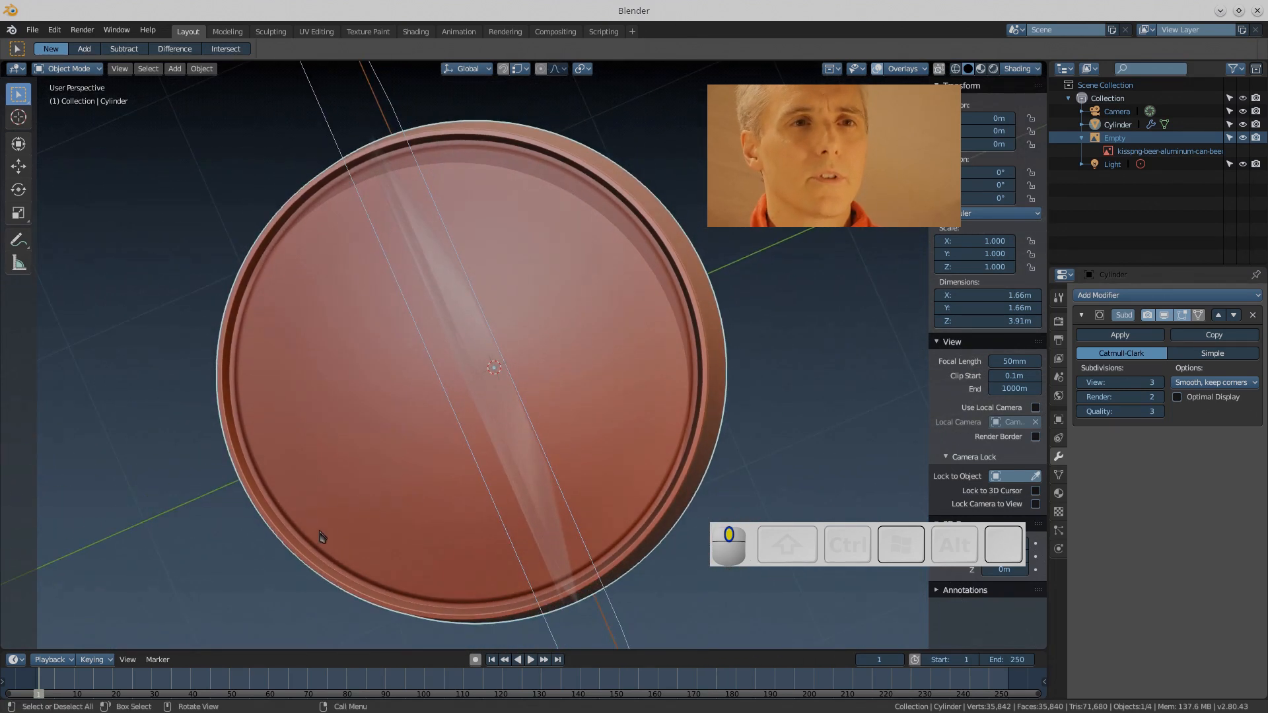
key("Tab")
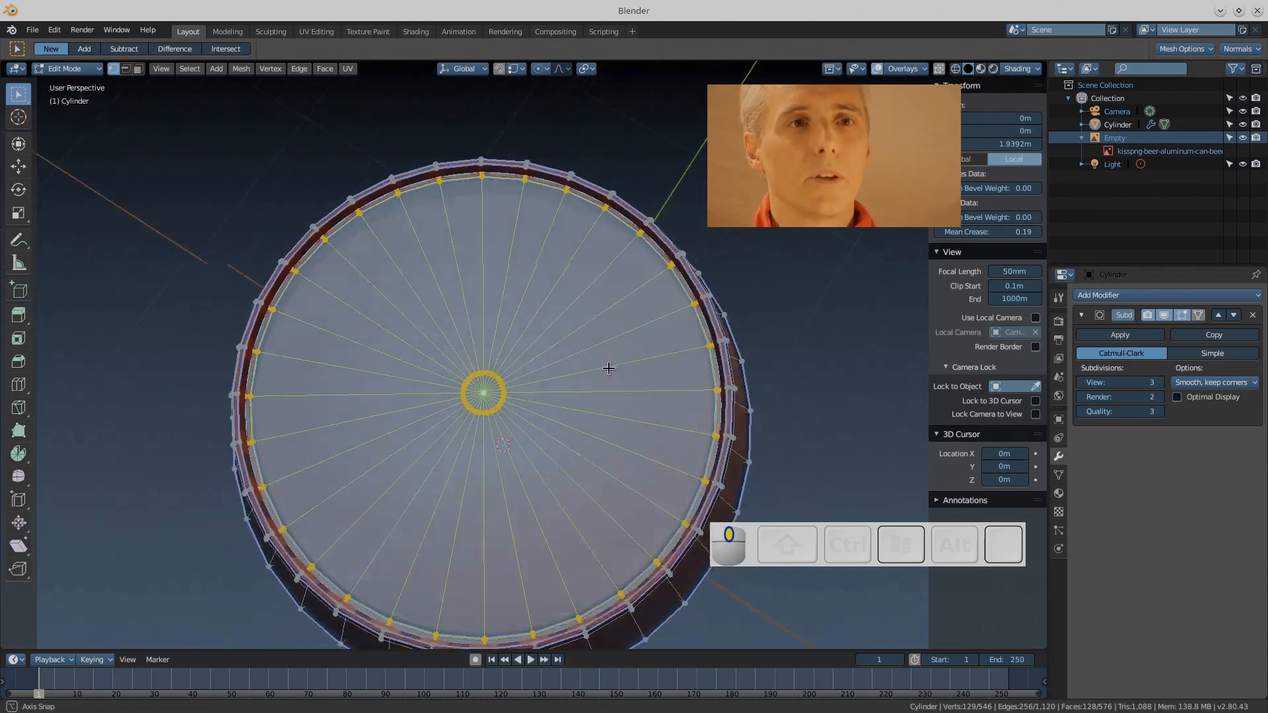
left_click_drag(609, 368, 716, 330)
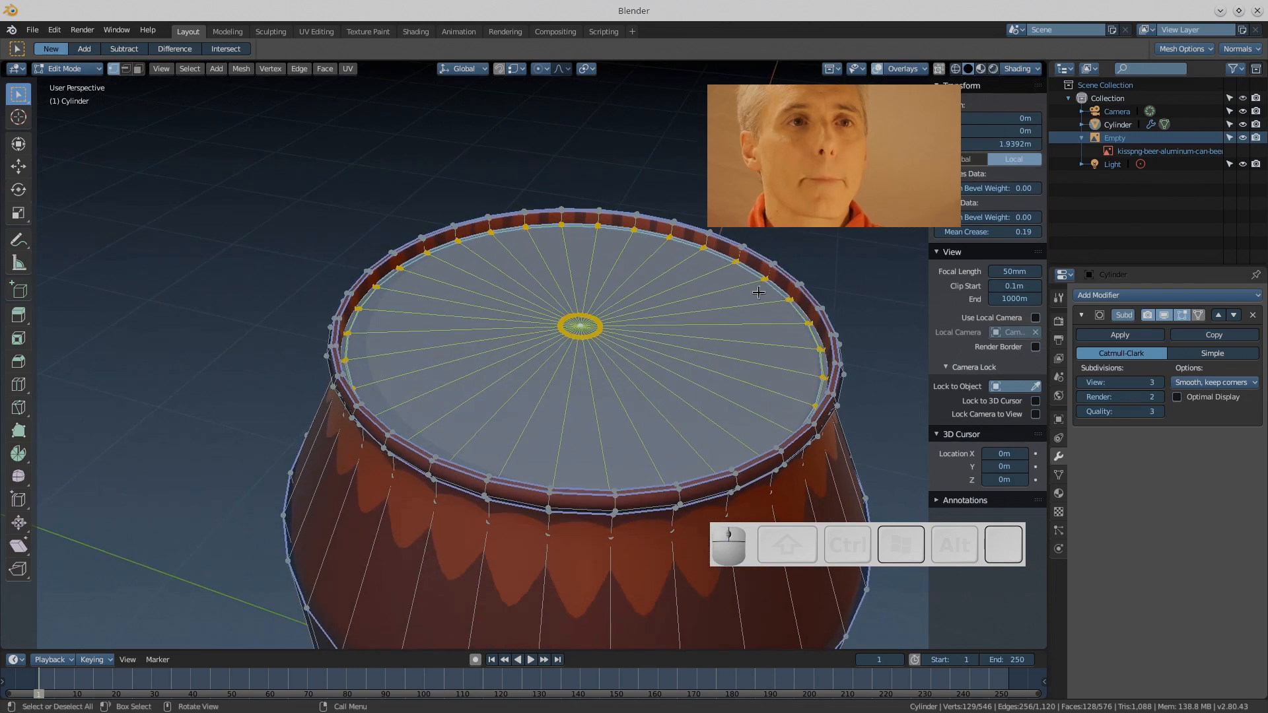
left_click(1038, 68)
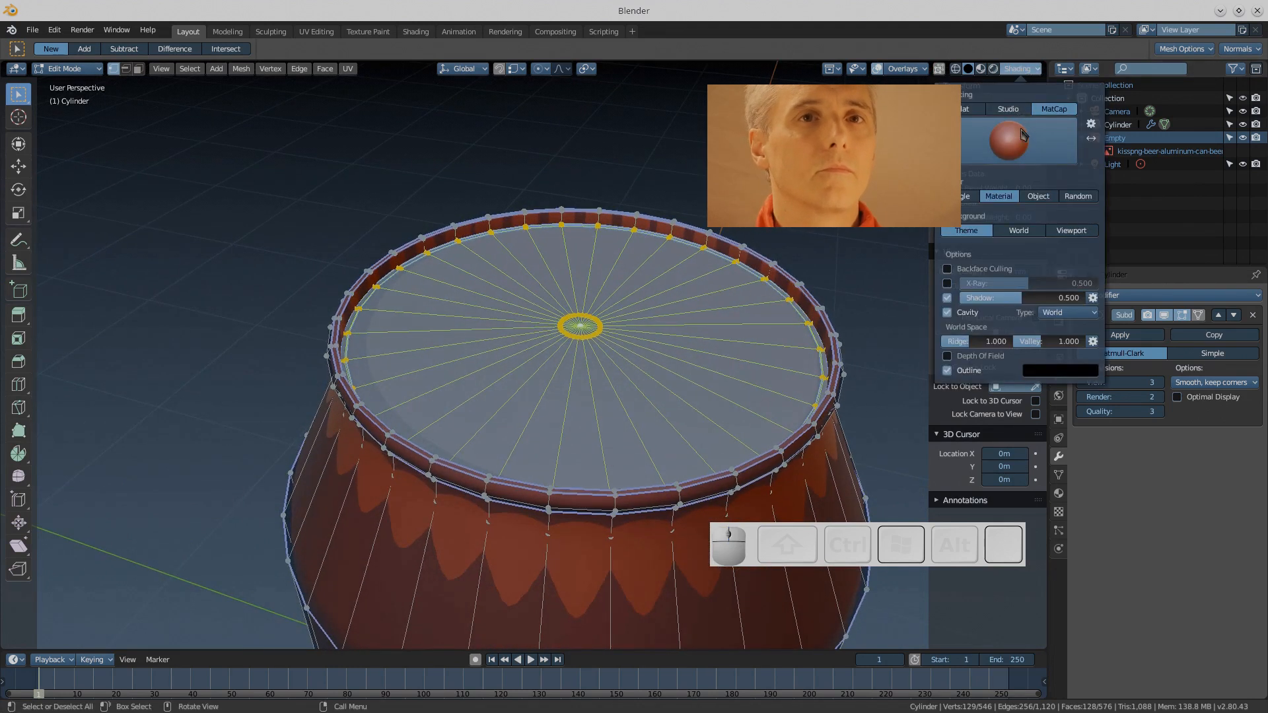
Switch the viewport to Studio lighting and show Material.001's surface settings
left_click(1006, 108)
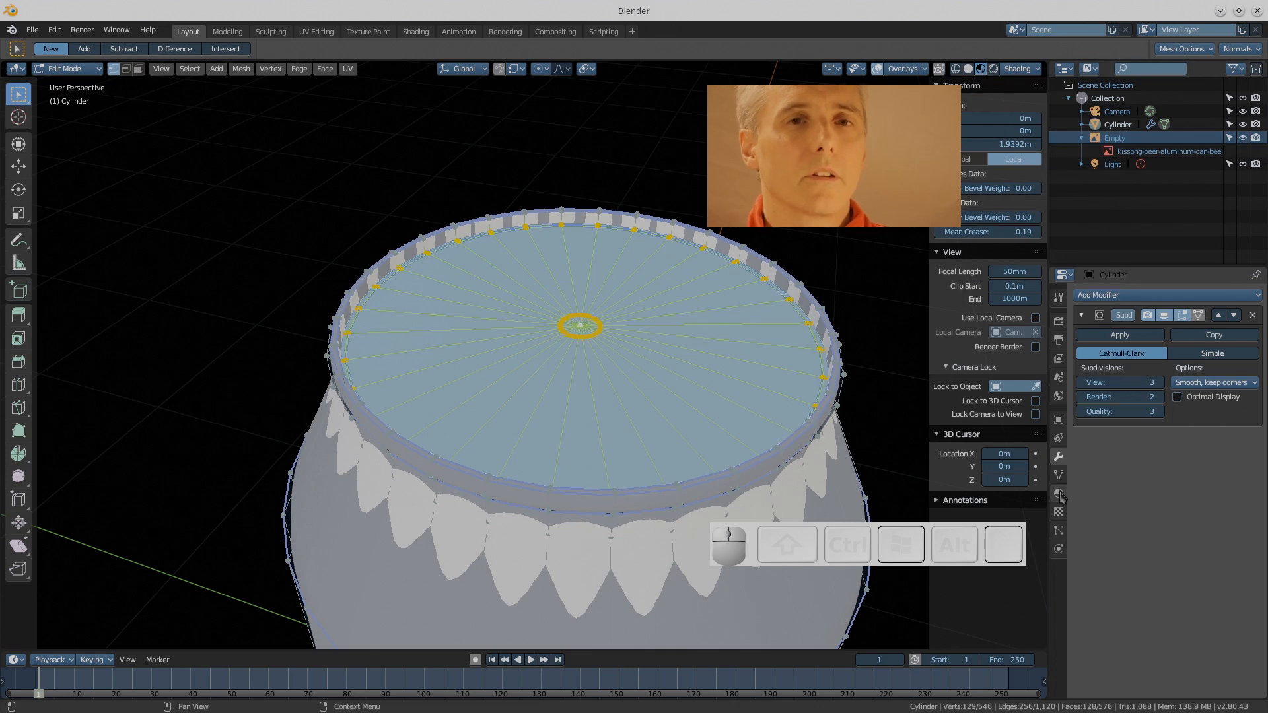
left_click(1058, 494)
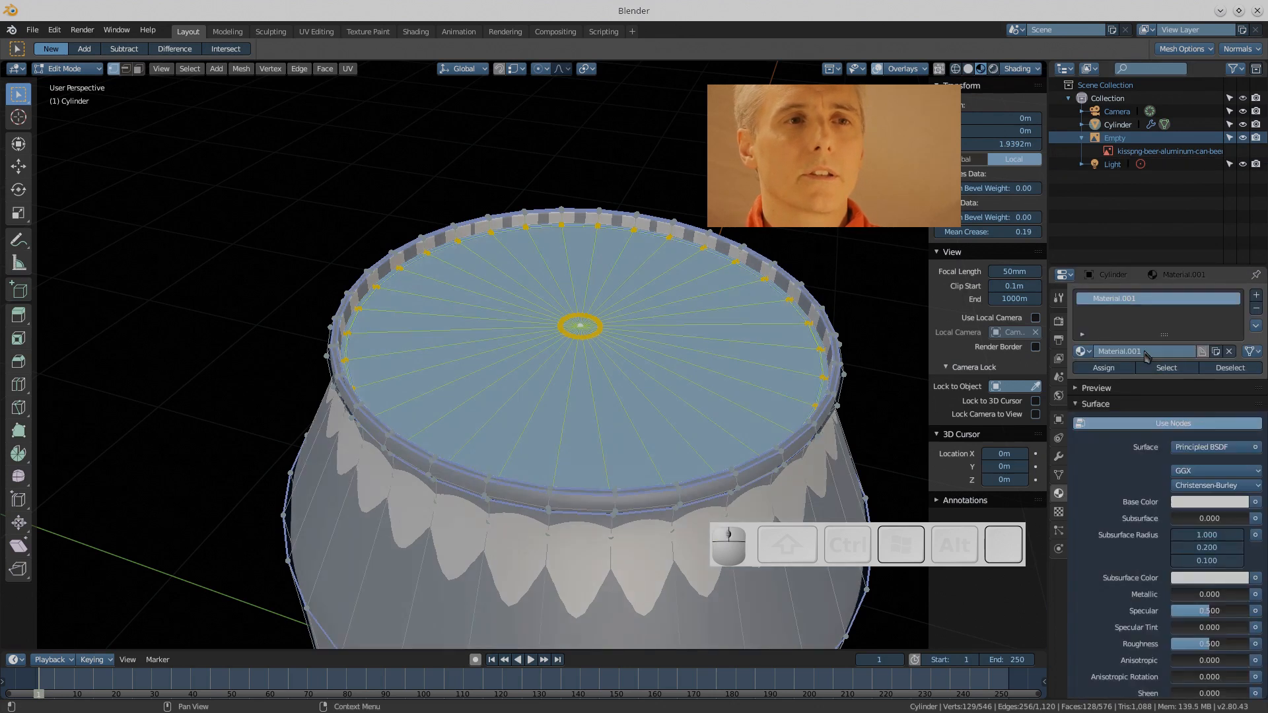
scroll("down", 3)
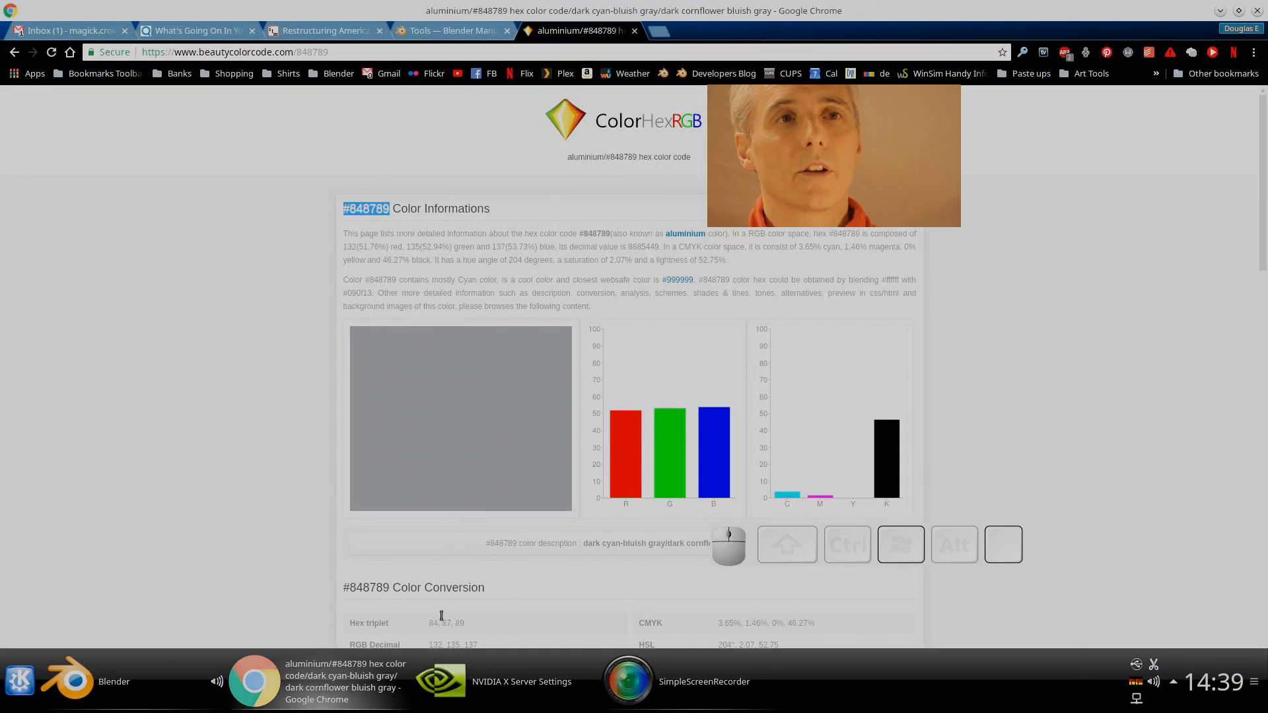
Copy the aluminium hex code #848789 from beautycolorcode.com and switch back to Blender
right_click(366, 209)
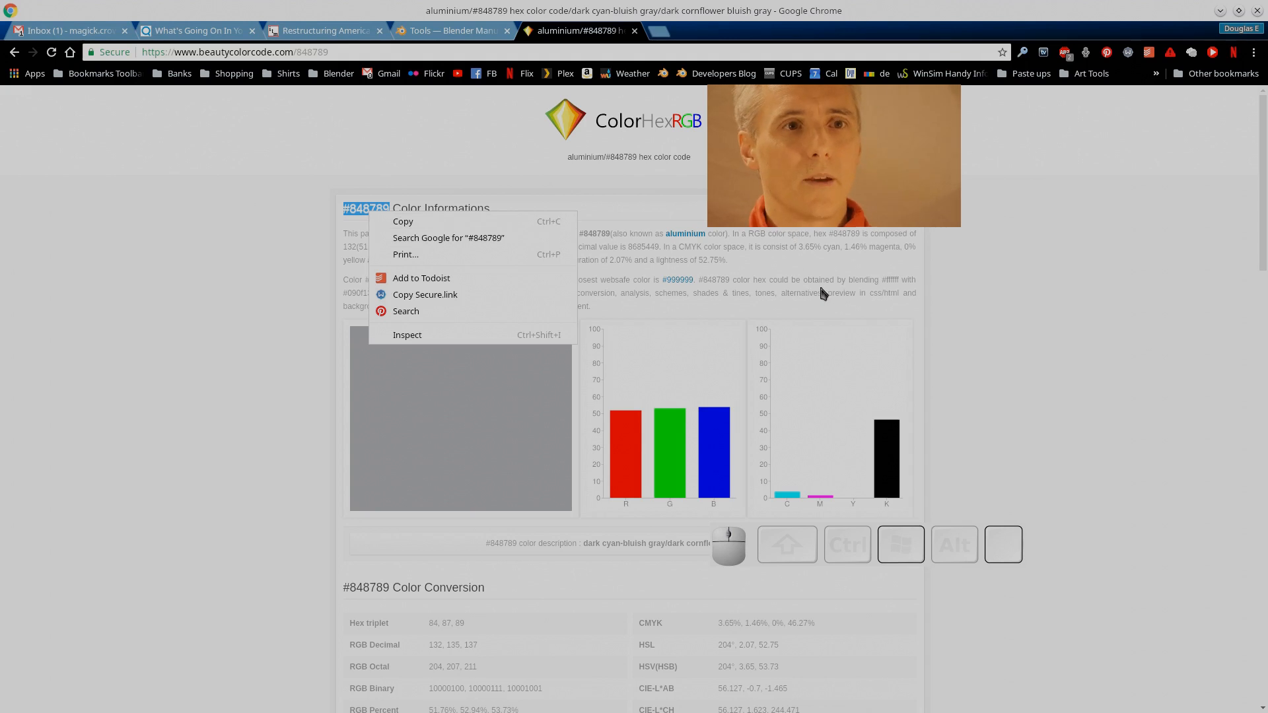
left_click(821, 314)
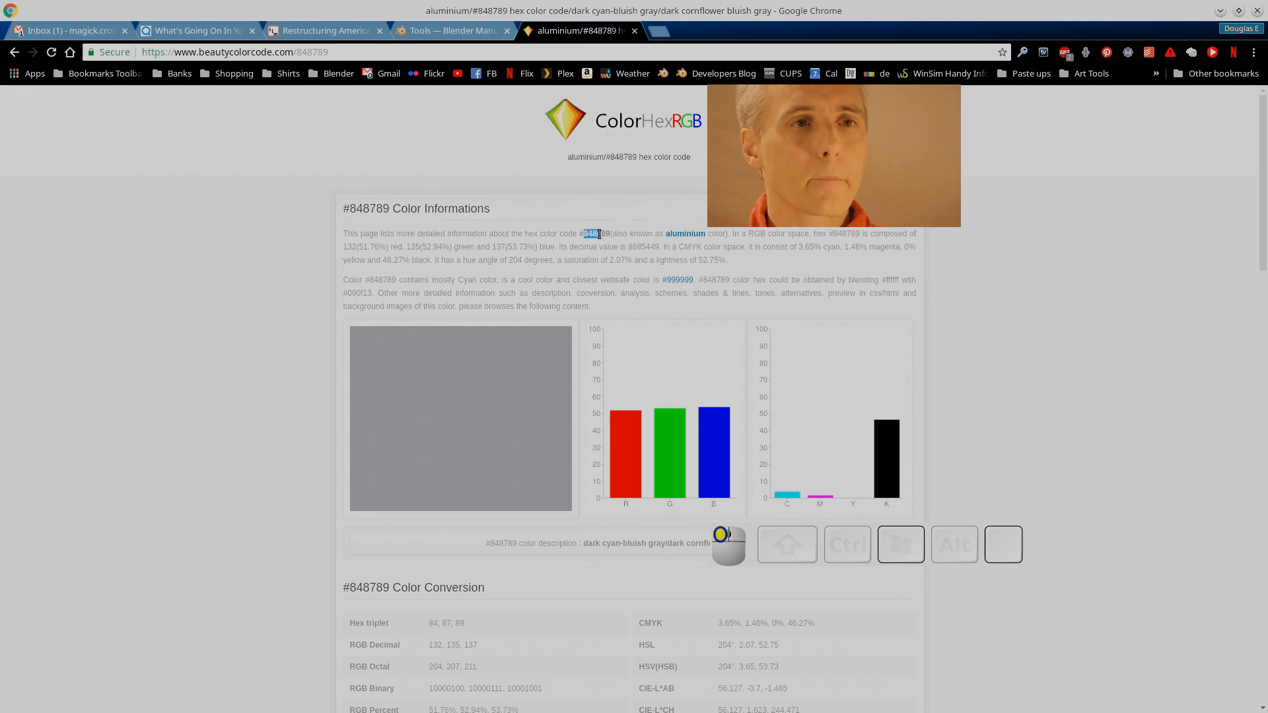
right_click(592, 233)
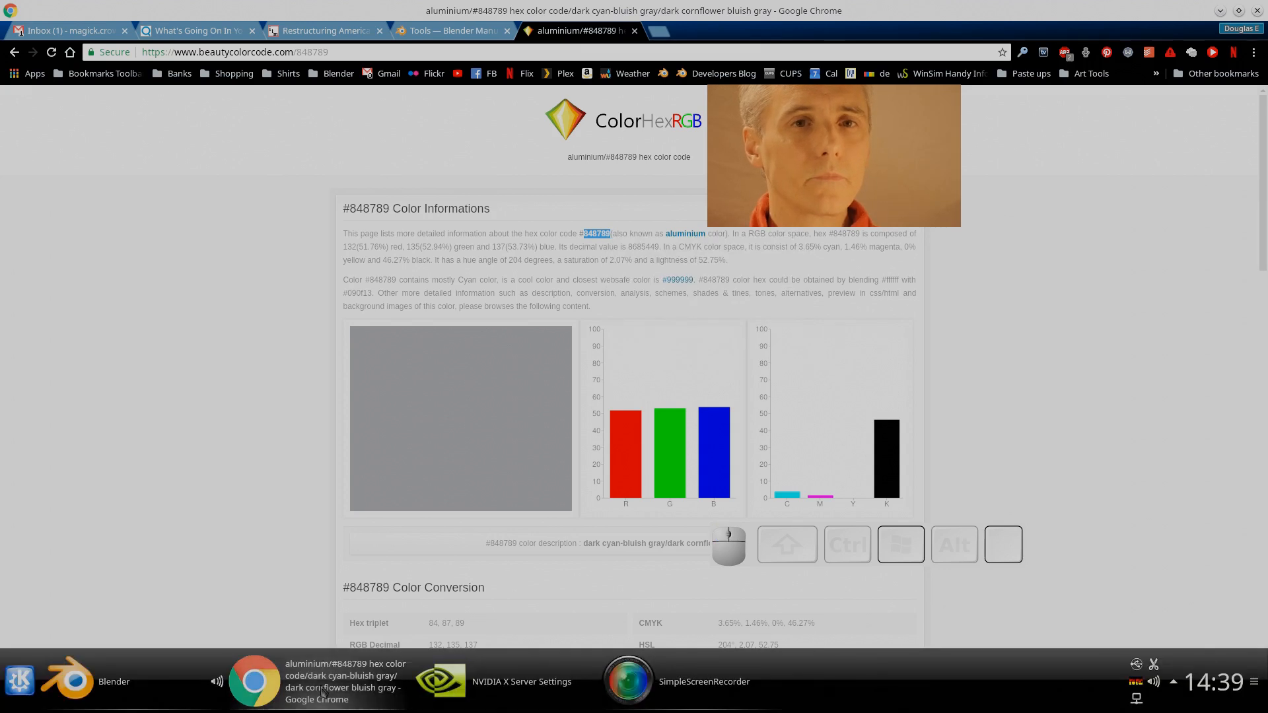
left_click(66, 681)
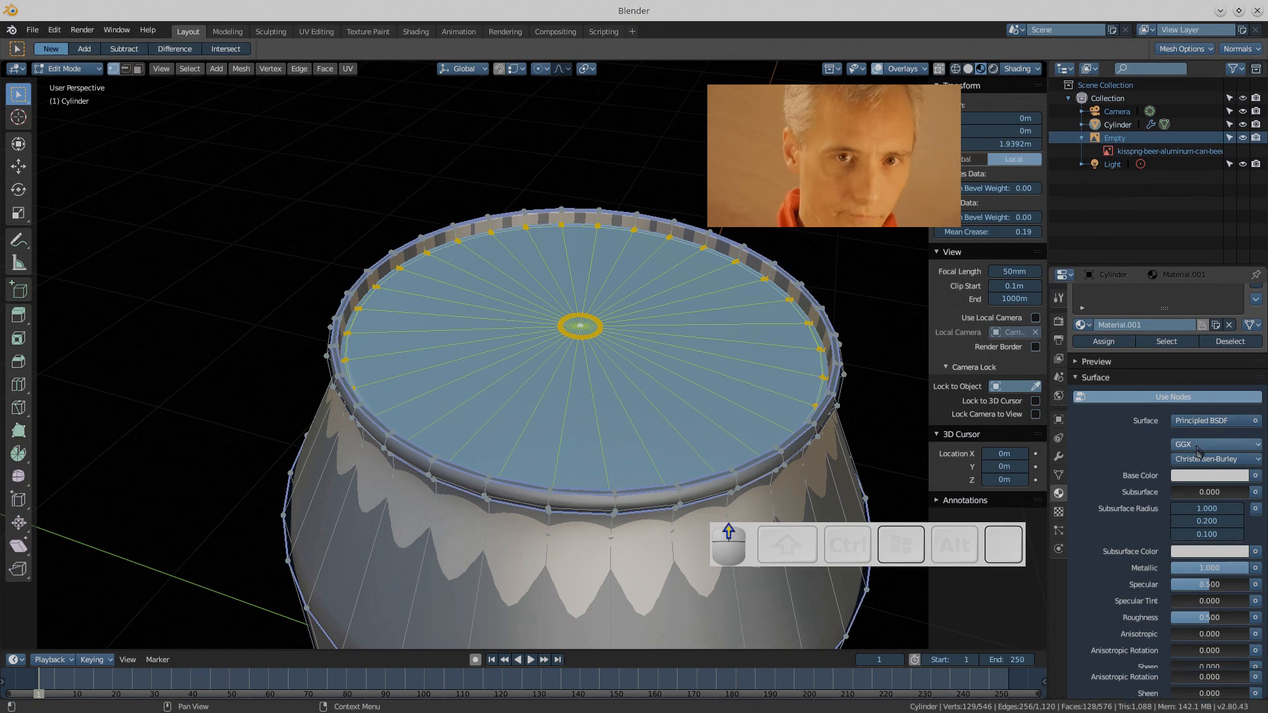
Set Base Color to hex 848789 with Metallic 1 and preview it under LookDev shading in Object Mode
left_click(1205, 474)
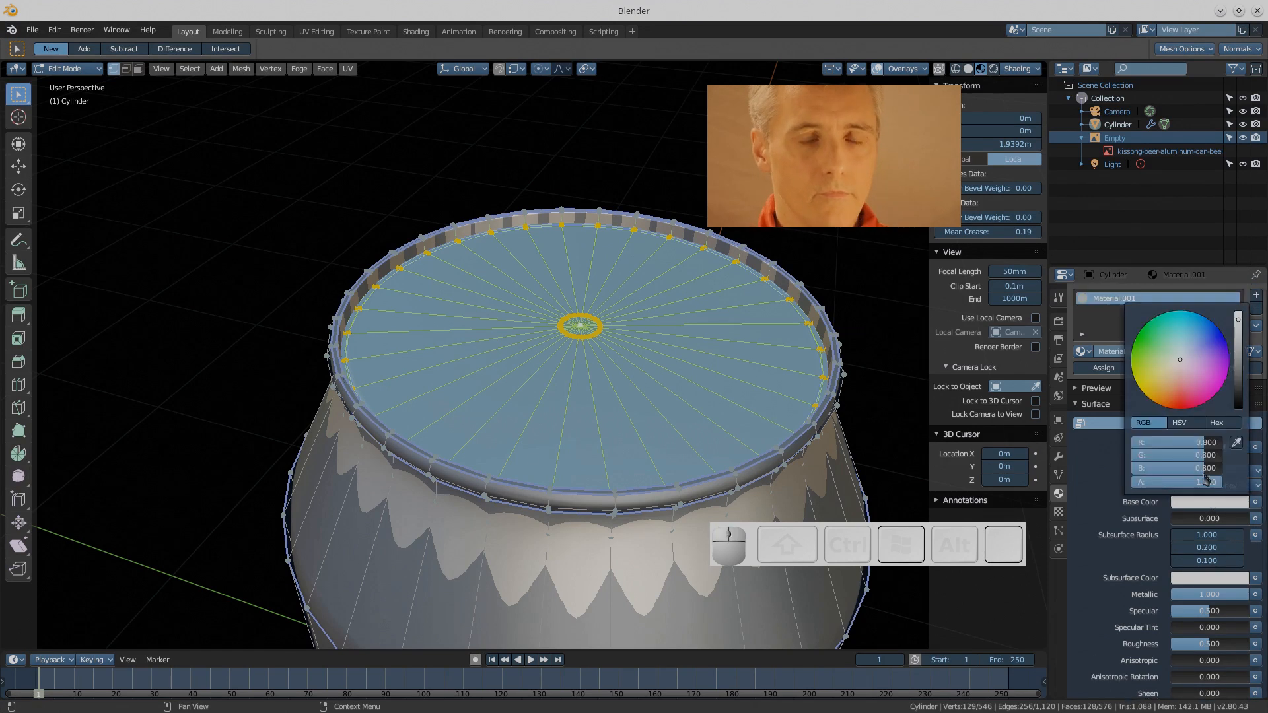
left_click(1218, 422)
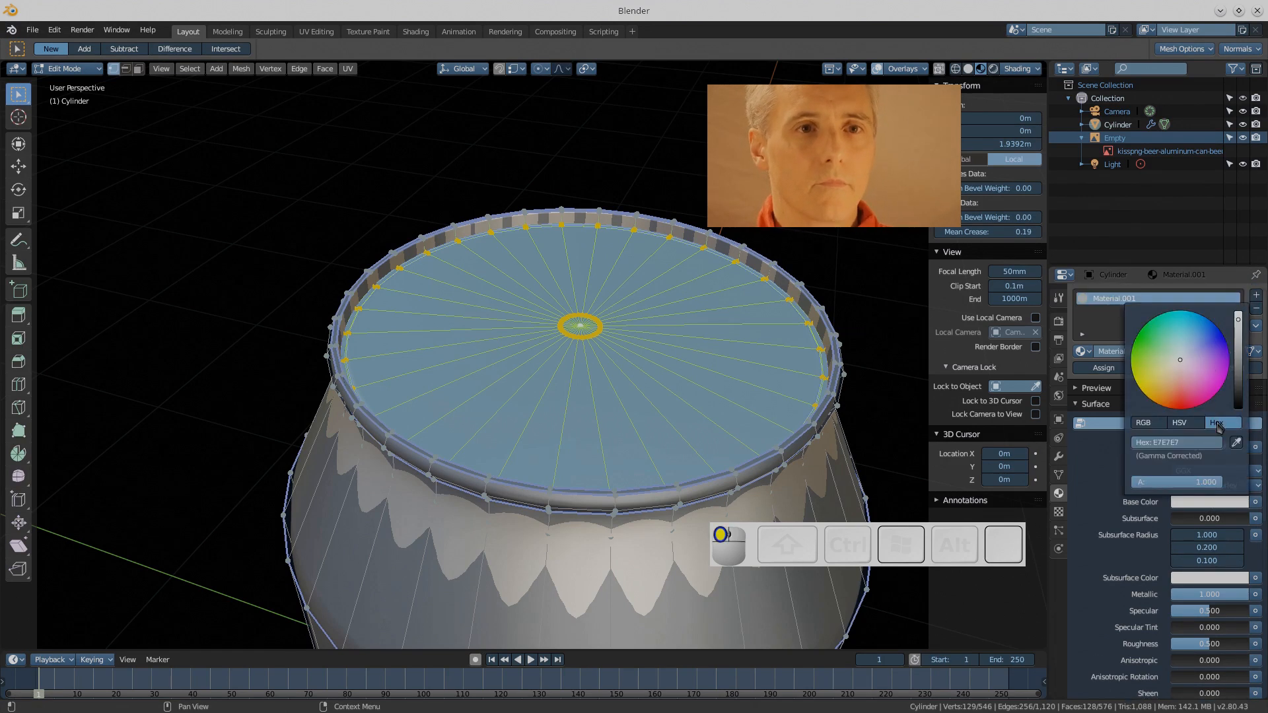
mouse_move(1183, 442)
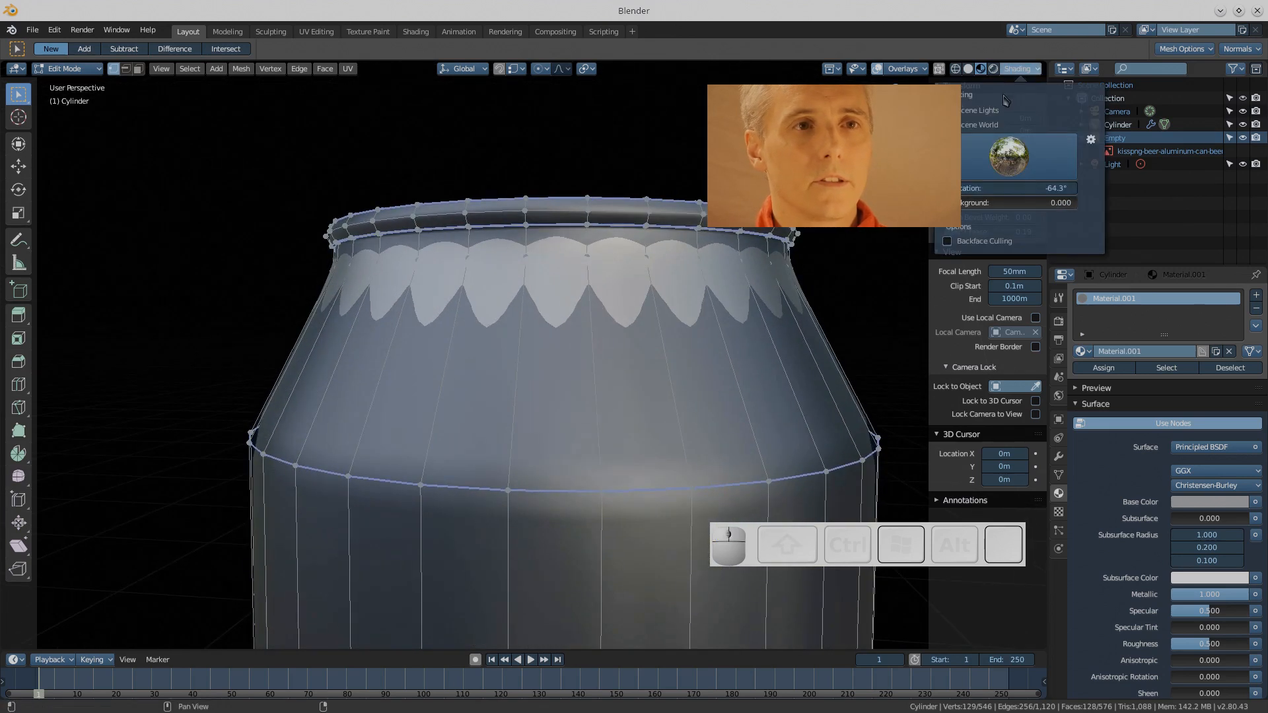
left_click(1011, 156)
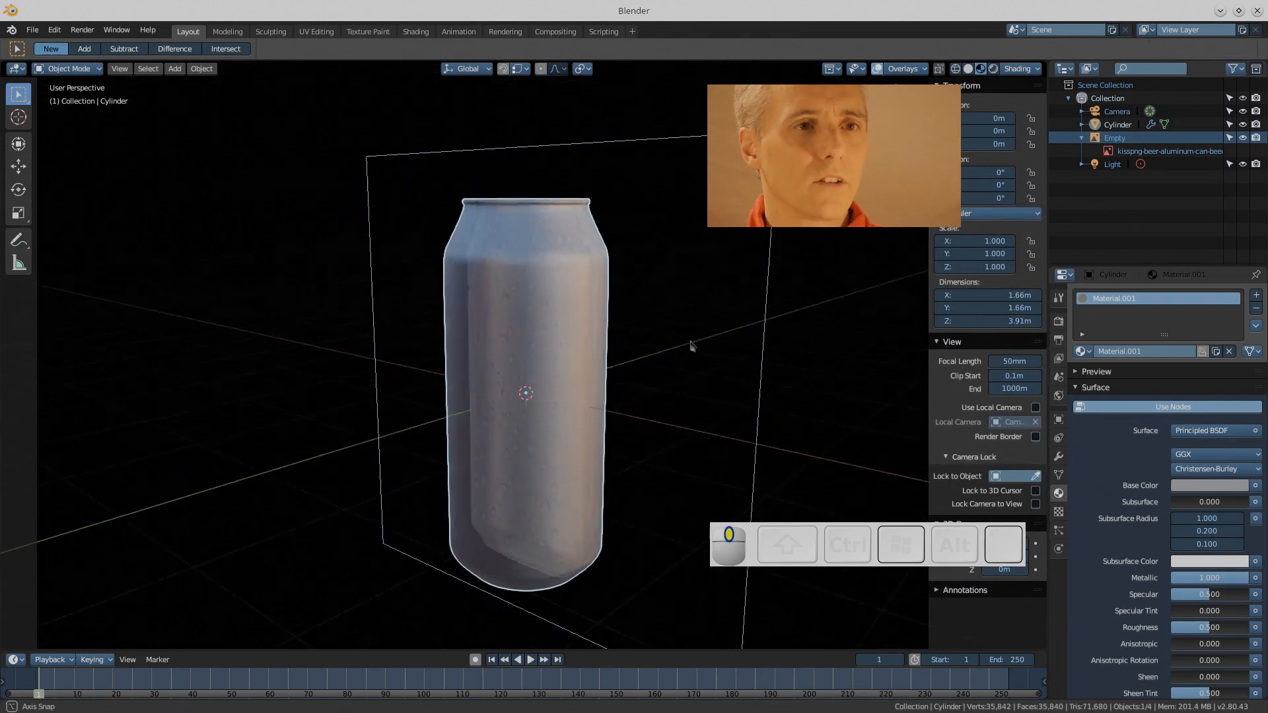
Drag the Roughness slider down to 0.282 for a glossier aluminium finish
left_click_drag(687, 347, 416, 397)
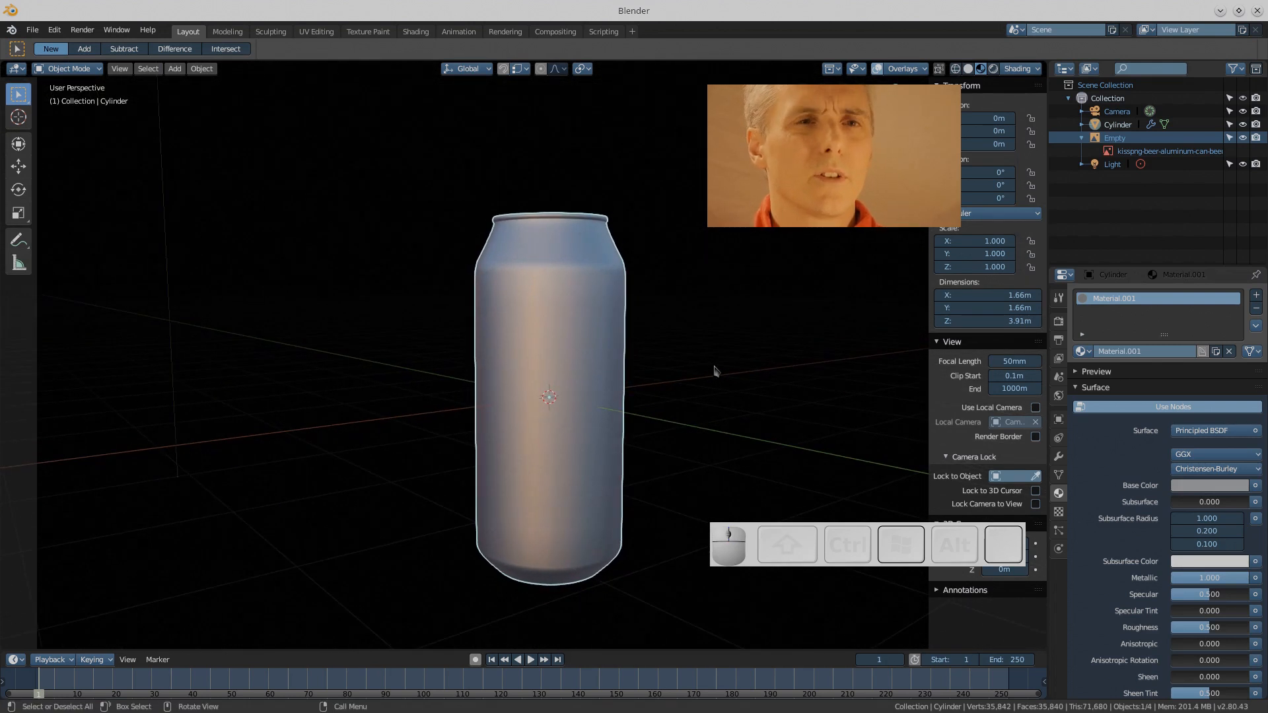
scroll("down", 3)
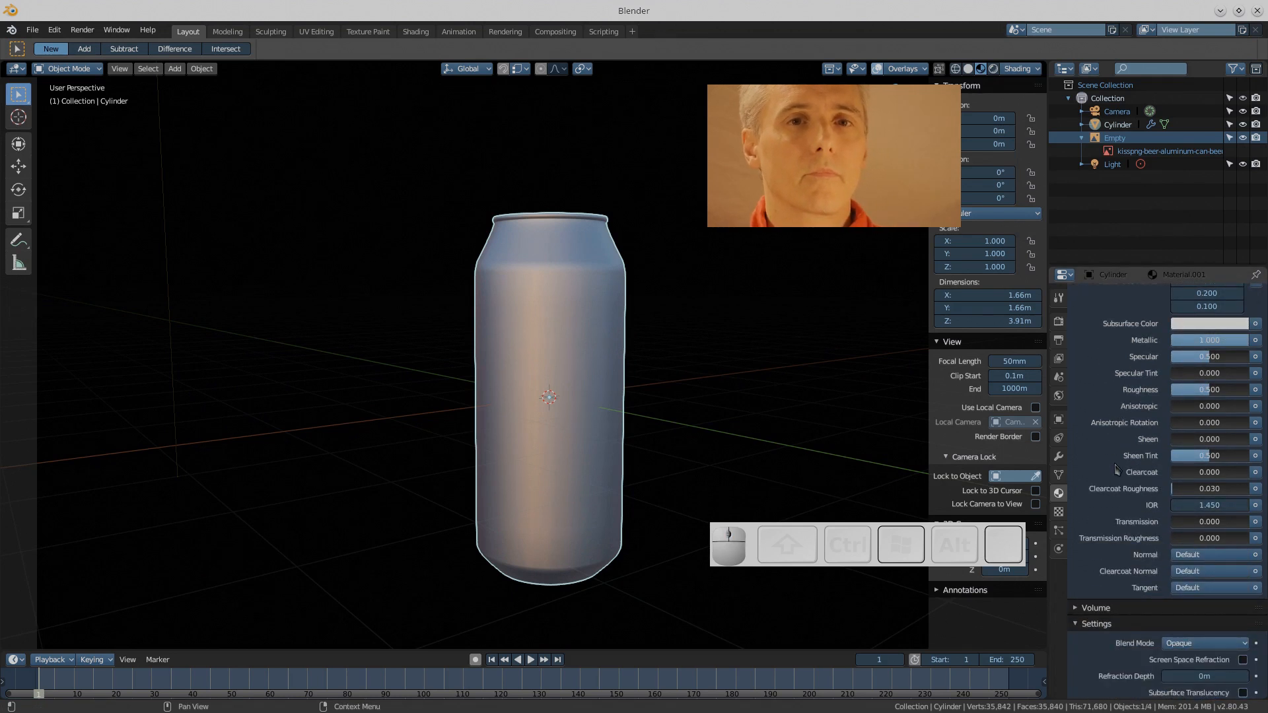
scroll("down", 3)
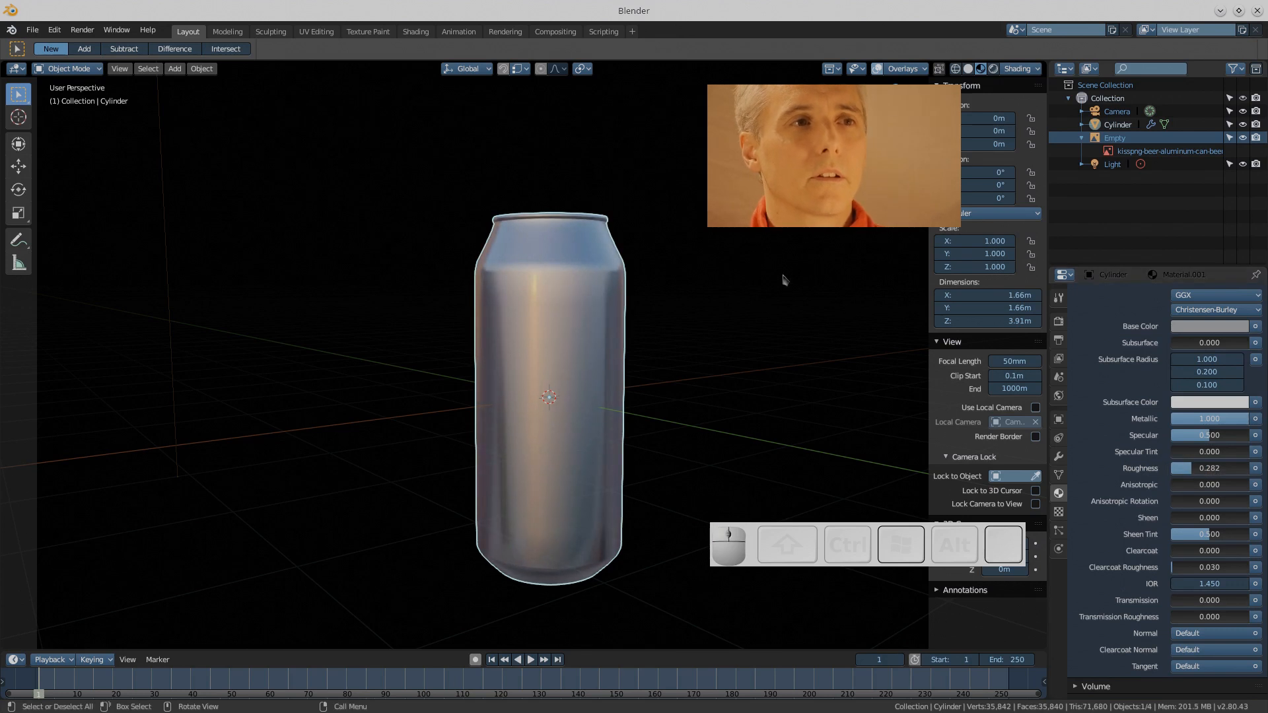
mouse_move(66, 682)
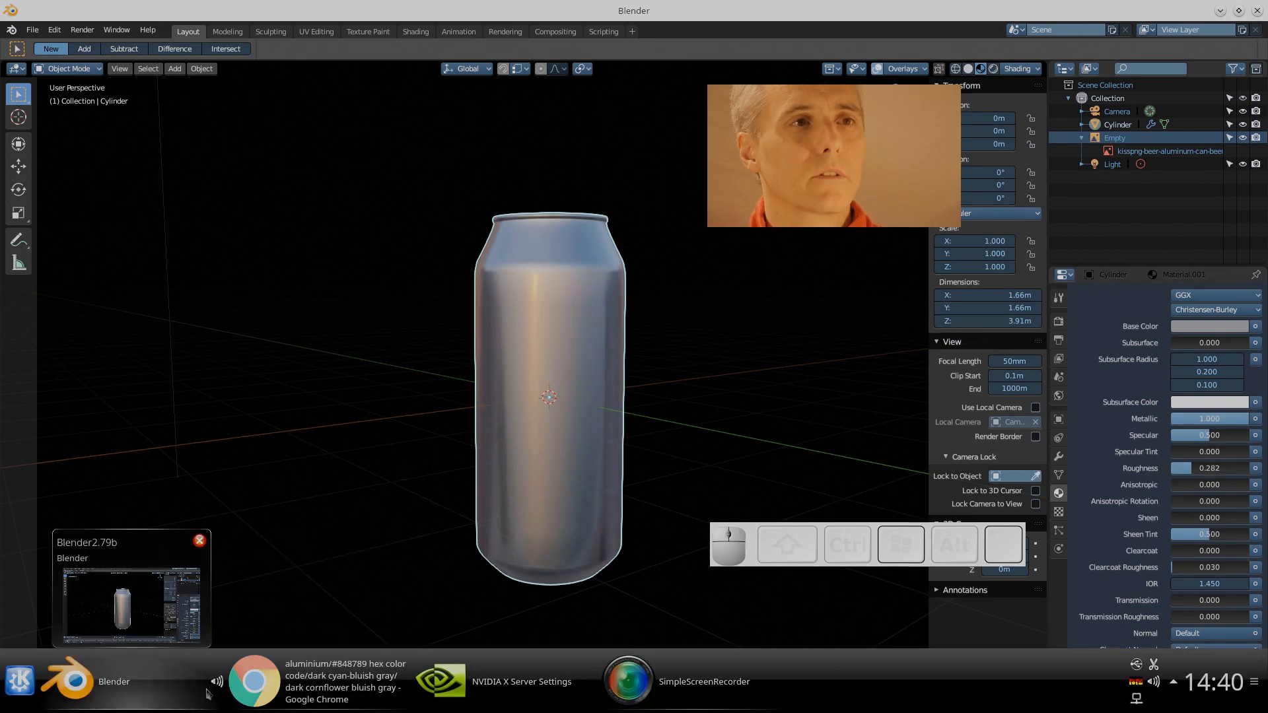
Launch Dolphin, browse Downloads/Can With Drips Tutorial 2.8 and open the kisspng aluminium can image
left_click(18, 682)
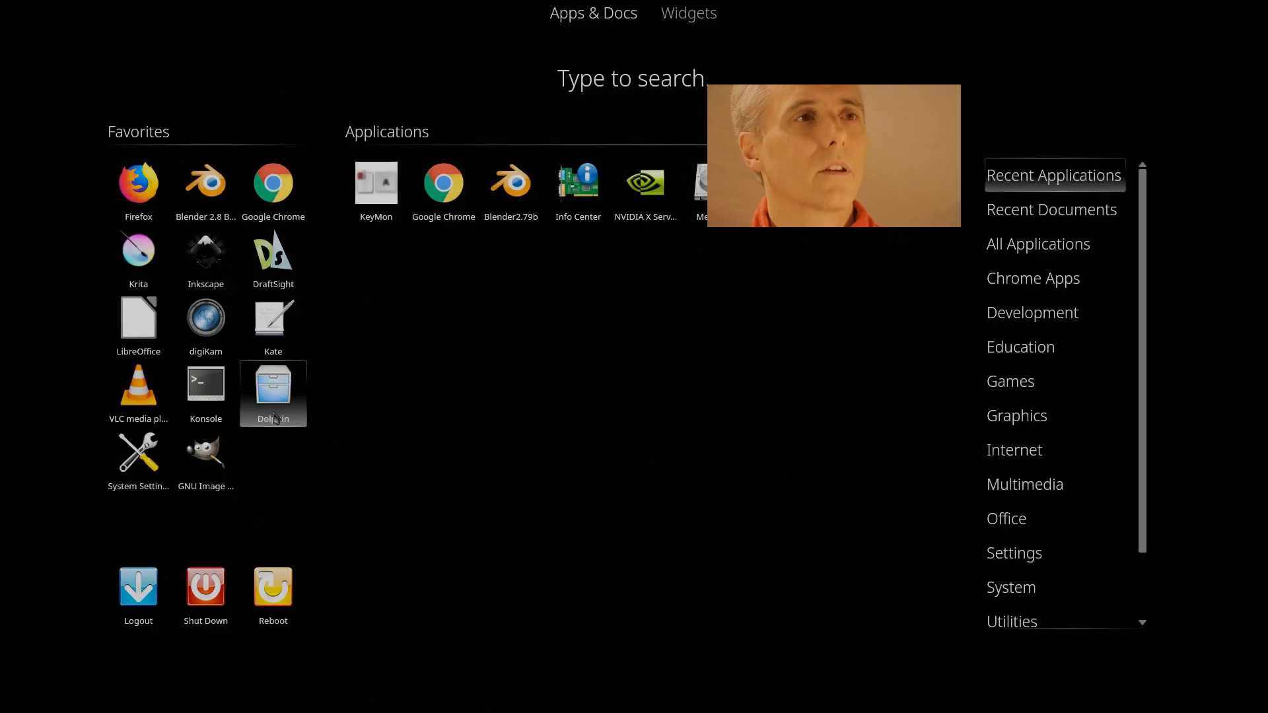
left_click(272, 394)
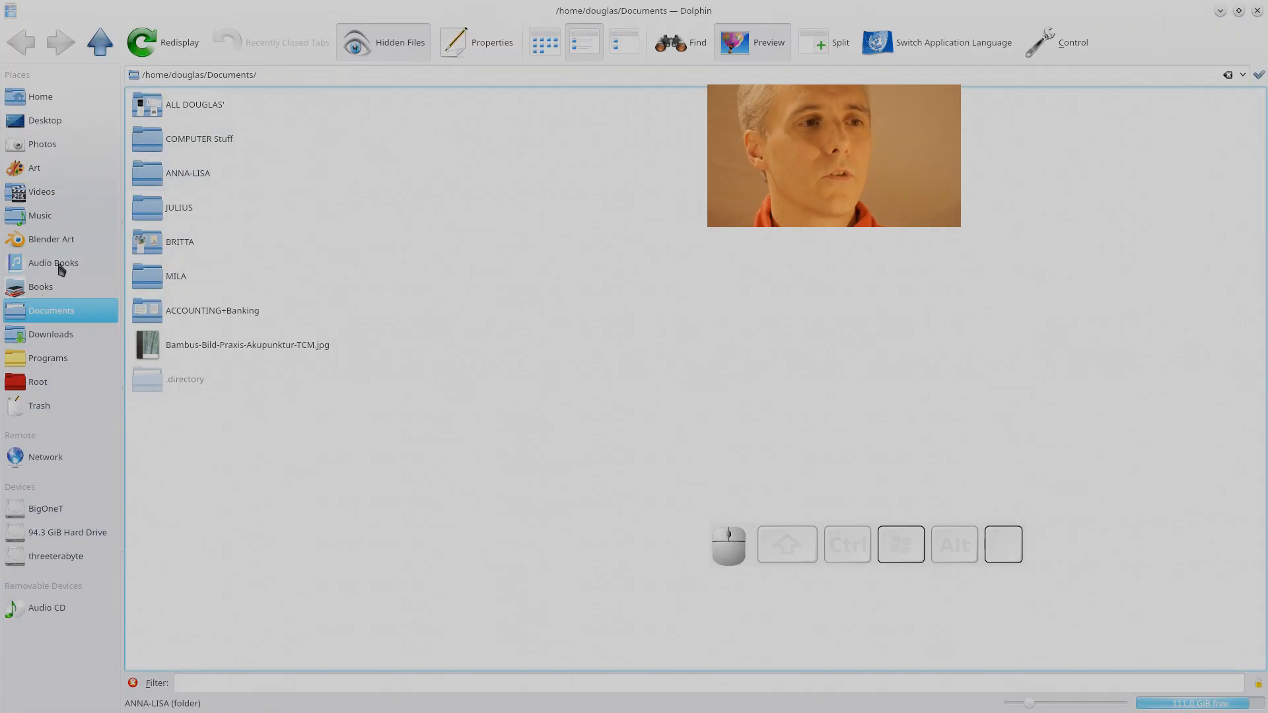
left_click(50, 334)
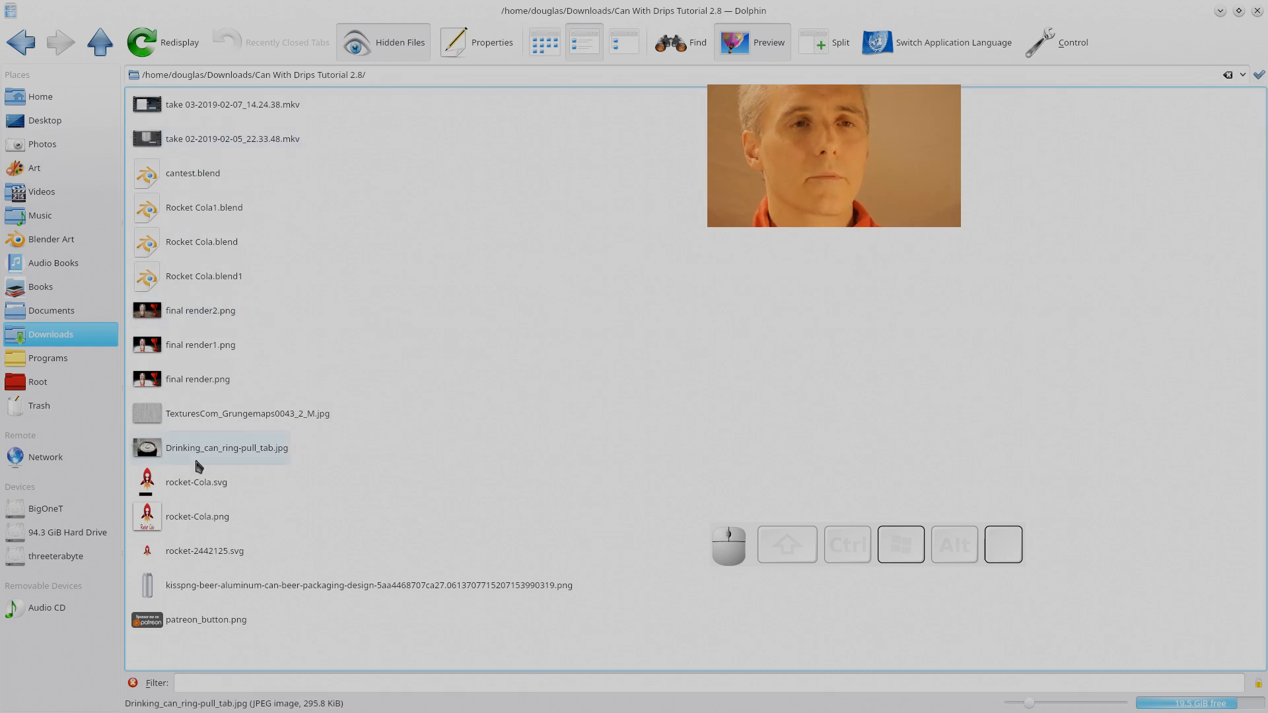
left_click(369, 585)
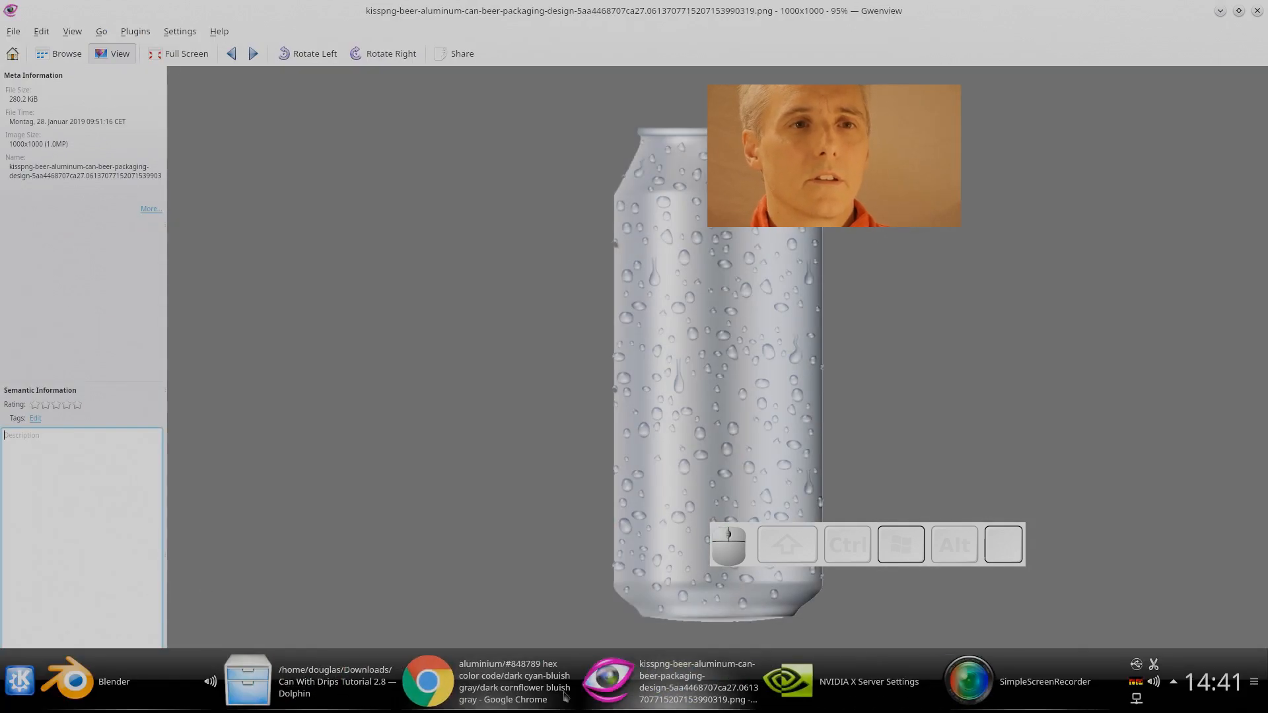
Compare the droplet-covered can photo, then restore the Blender window over it
left_click(113, 682)
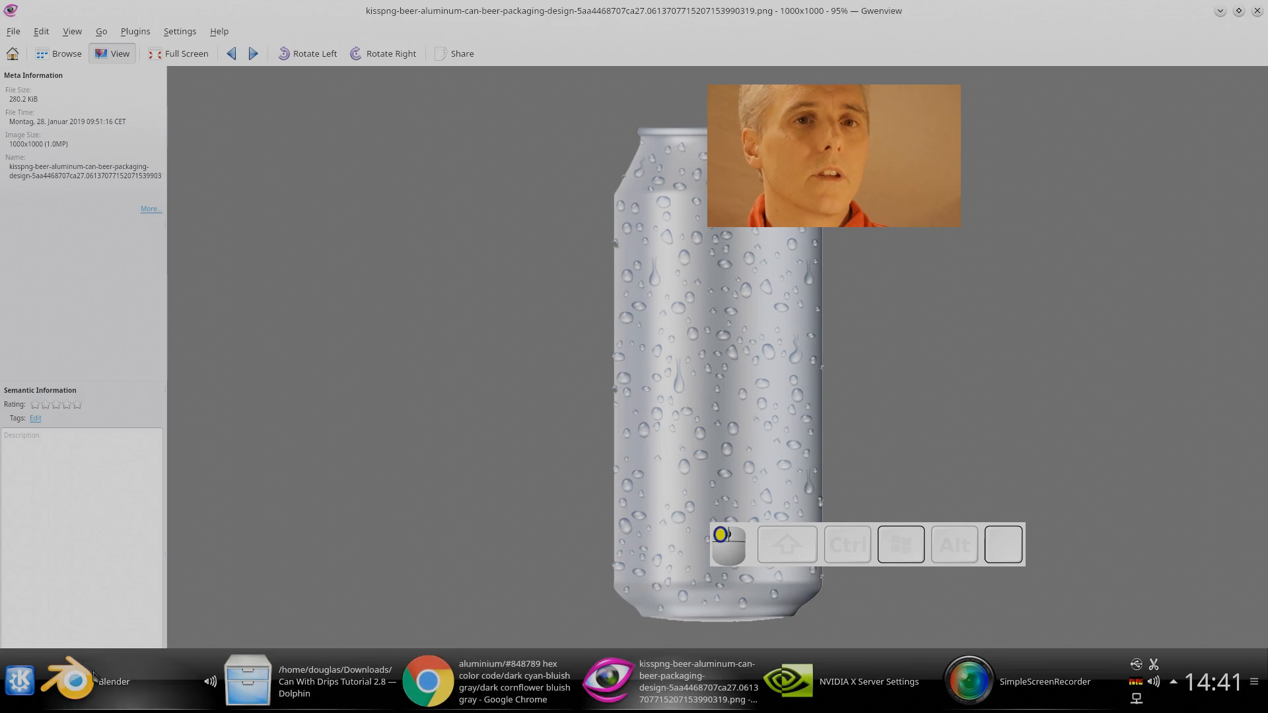
left_click(69, 681)
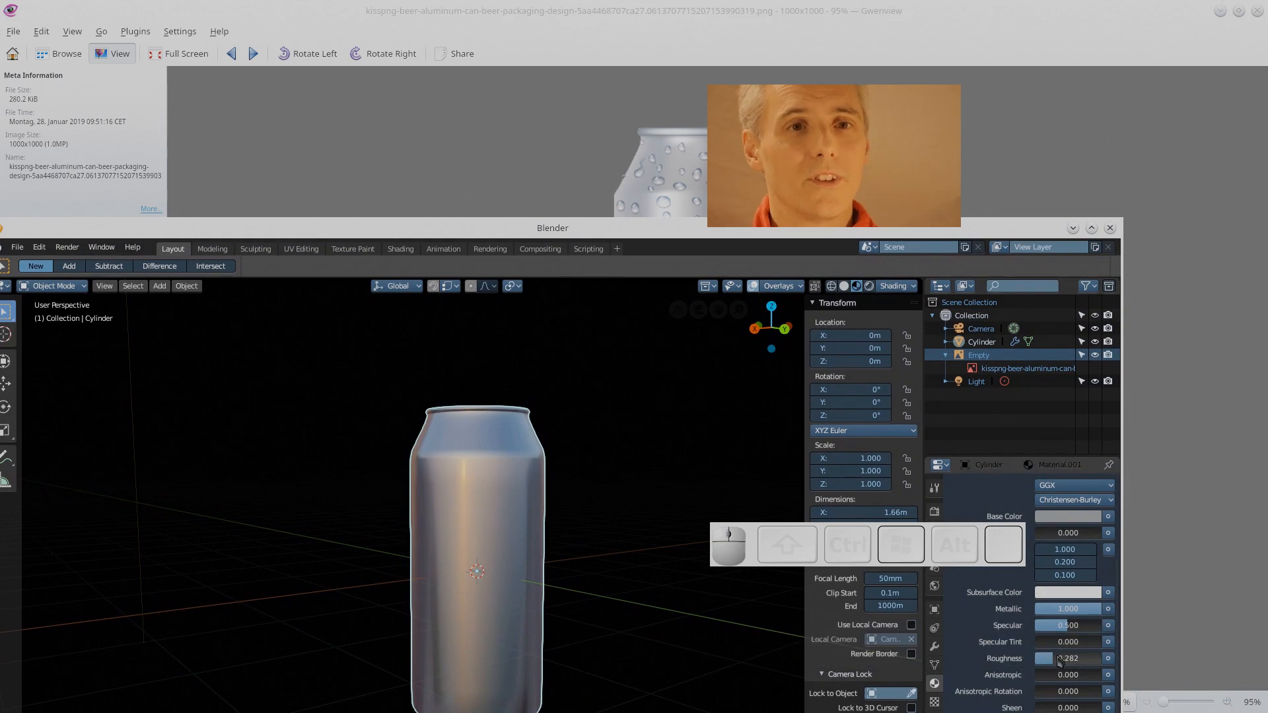
Raise the Roughness field to 0.357 to match the reference photo
left_click_drag(1044, 658, 1083, 658)
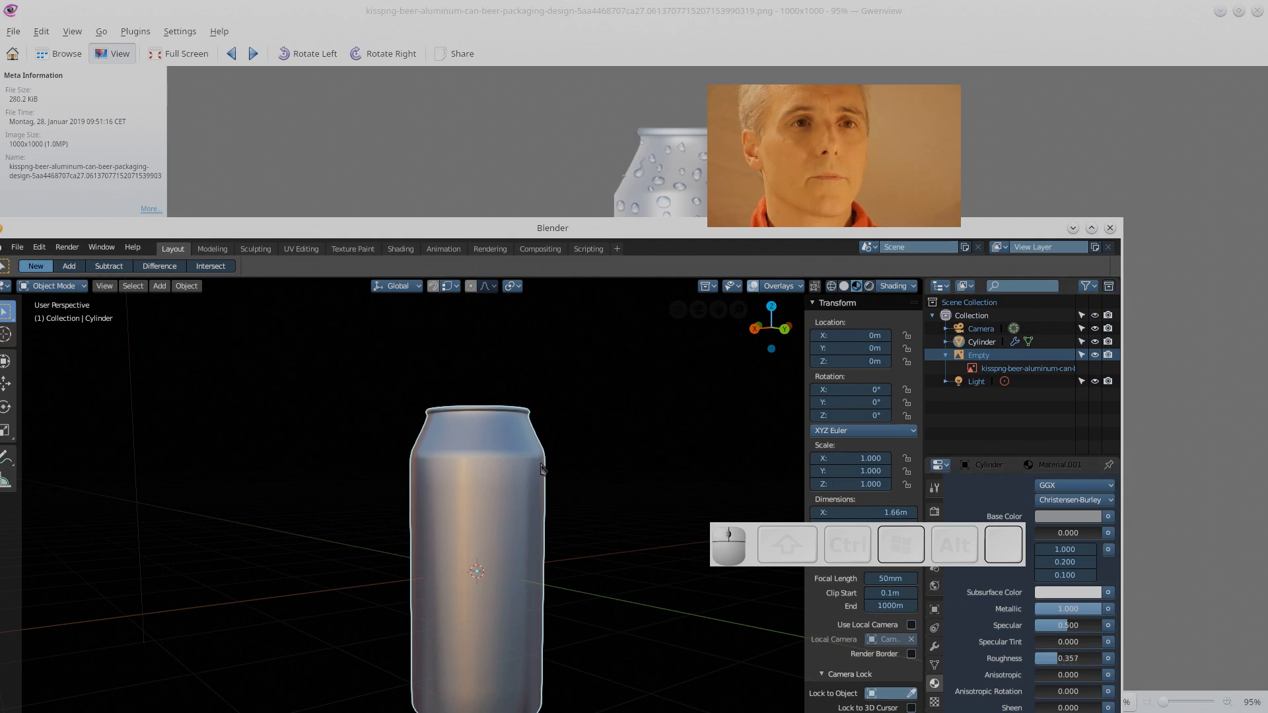
left_click(898, 285)
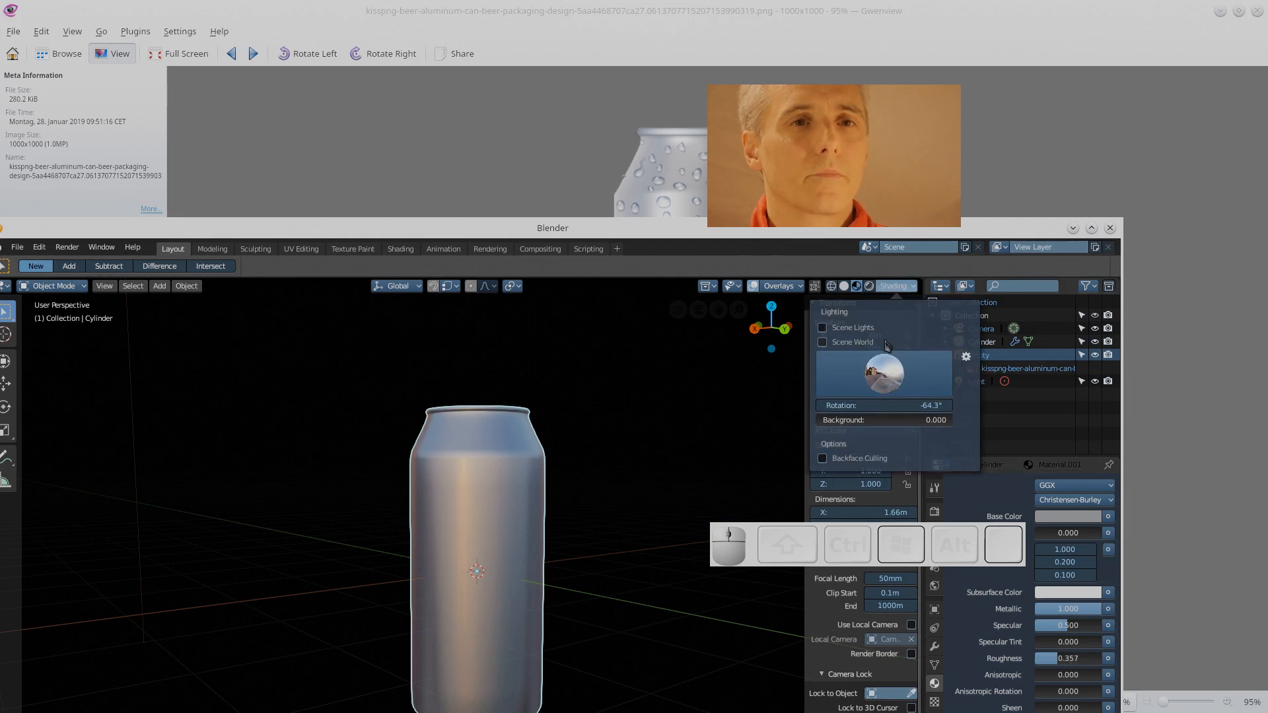